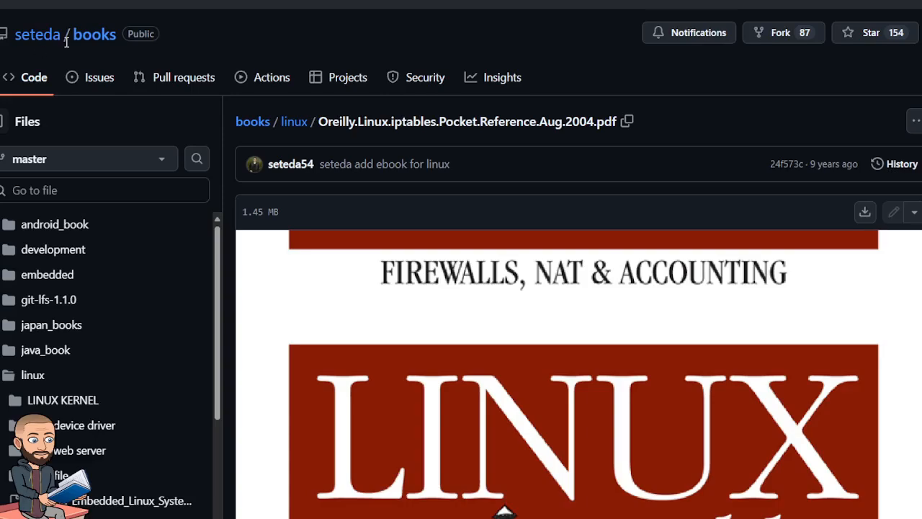
scroll("down", 3)
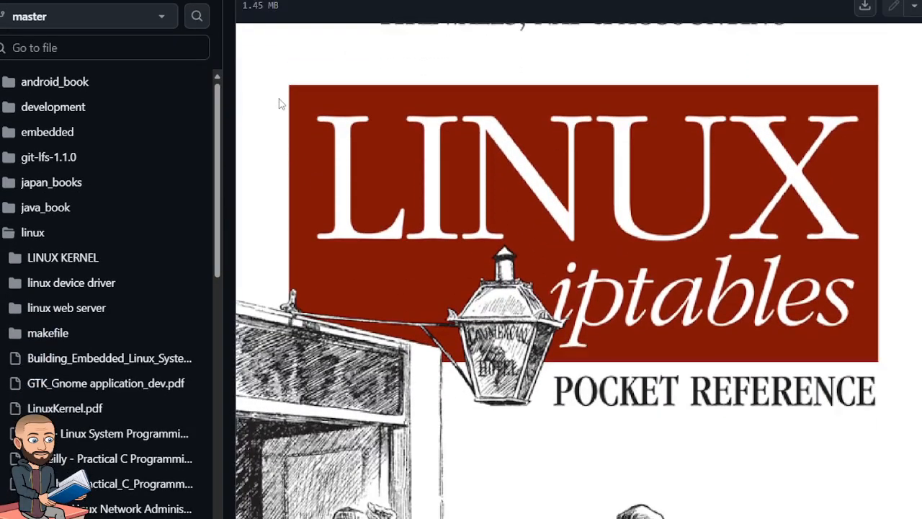
scroll("down", 3)
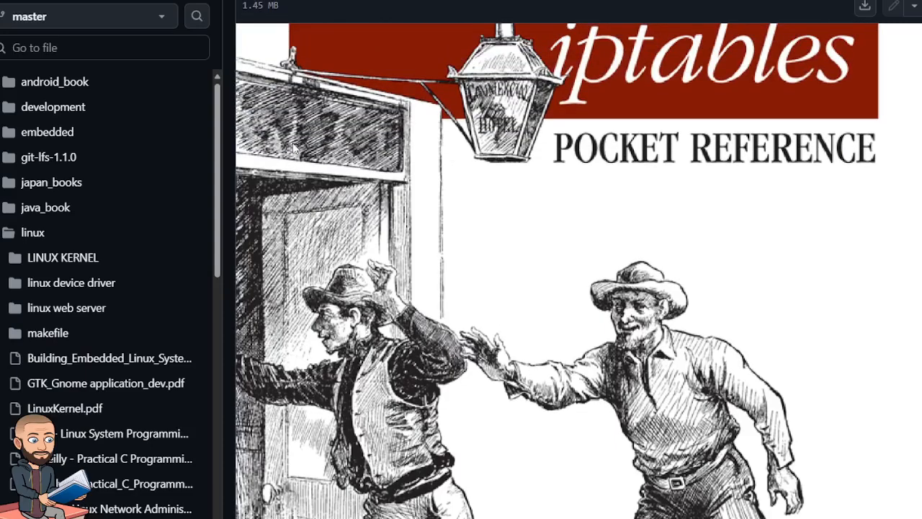
scroll("down", 3)
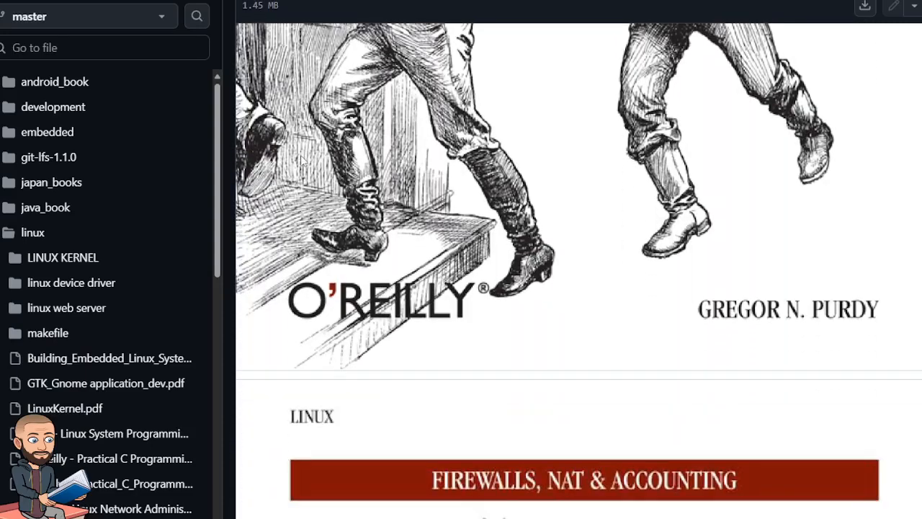
scroll("down", 3)
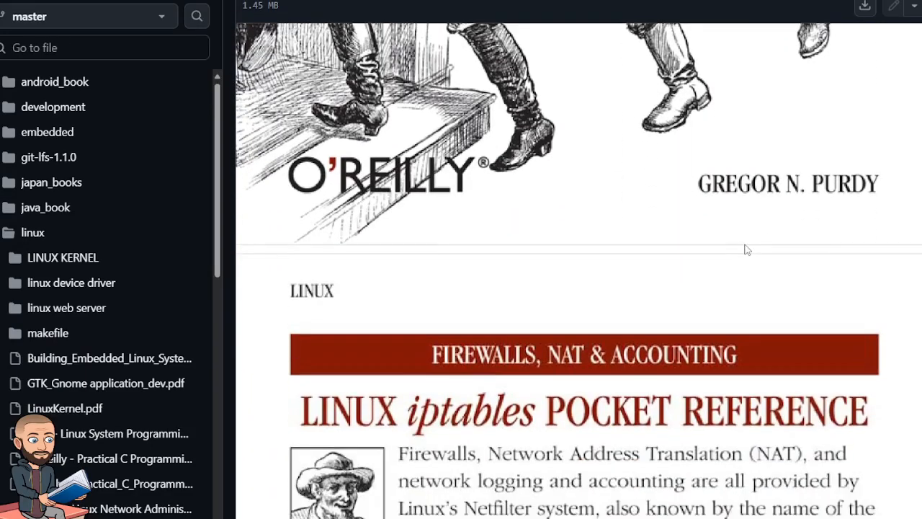
scroll("down", 3)
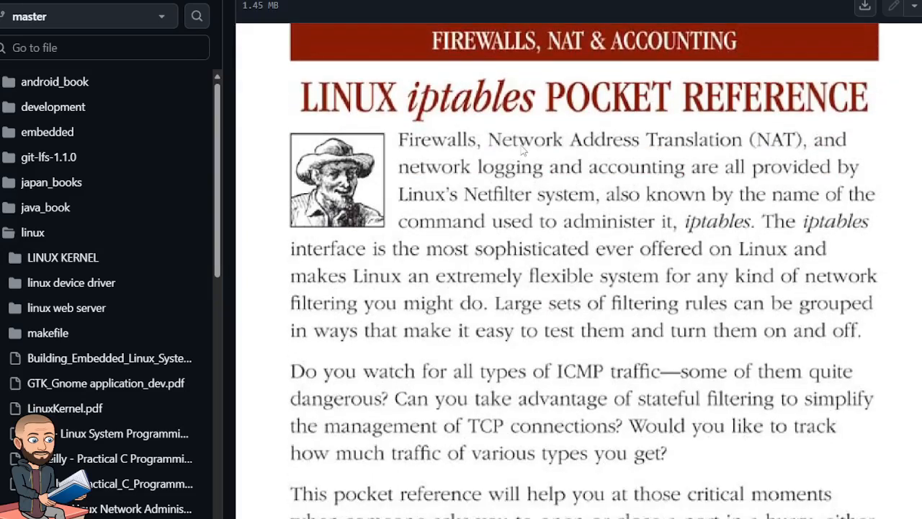
mouse_move(421, 204)
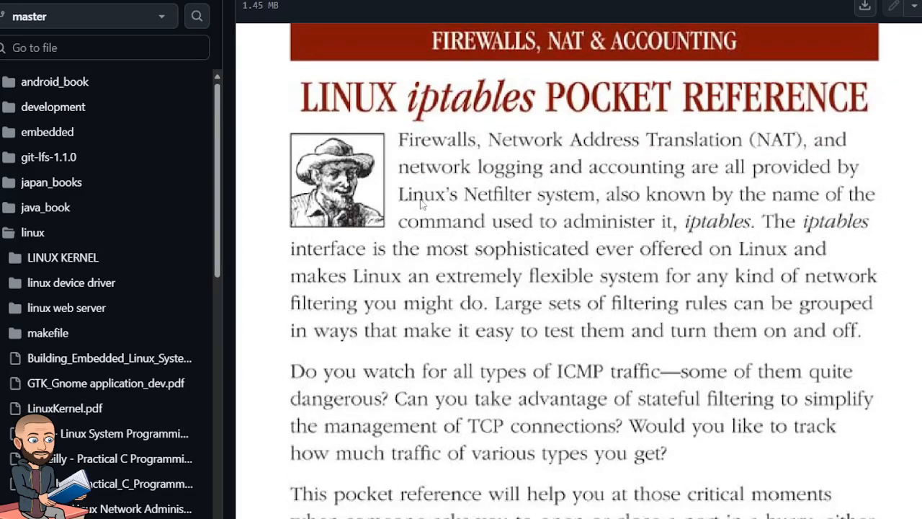
mouse_move(771, 187)
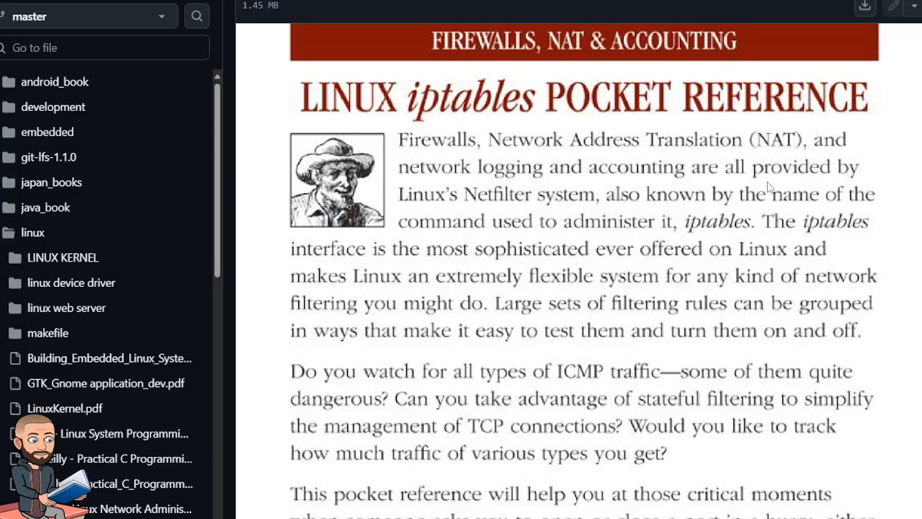
mouse_move(488, 212)
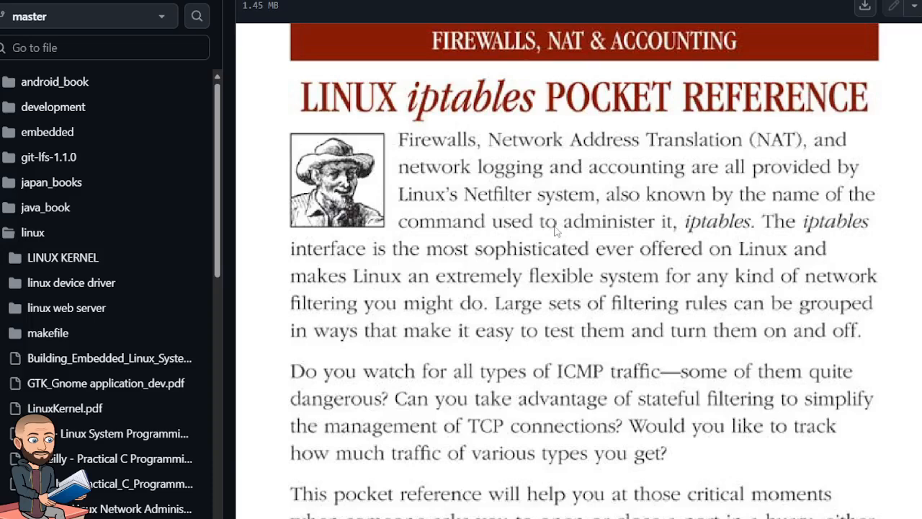
mouse_move(705, 232)
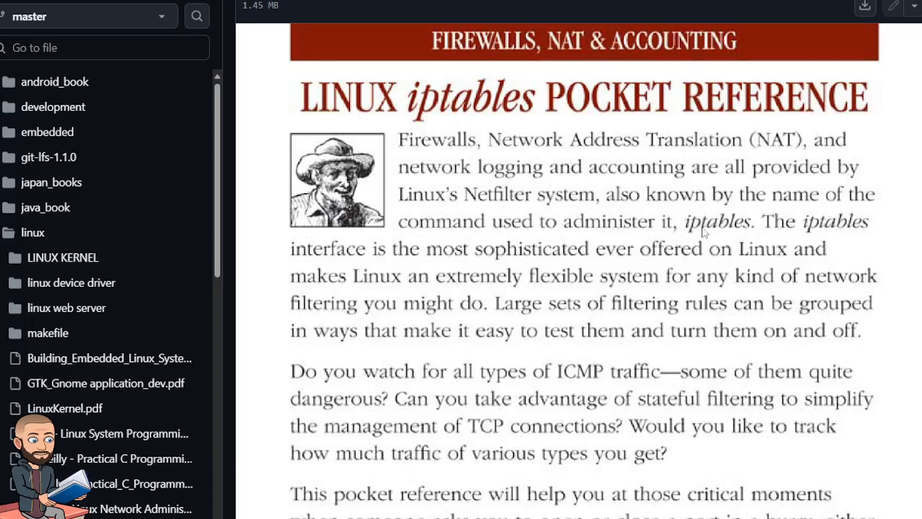
mouse_move(409, 270)
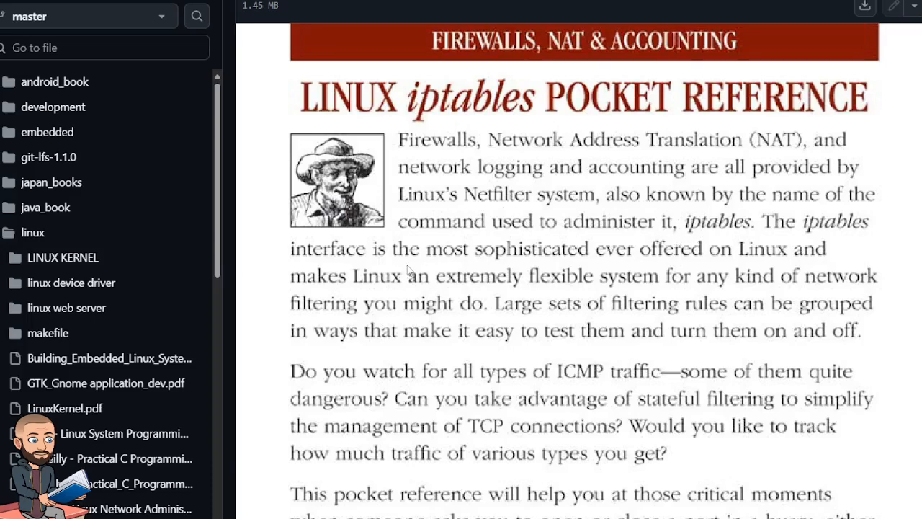
mouse_move(600, 265)
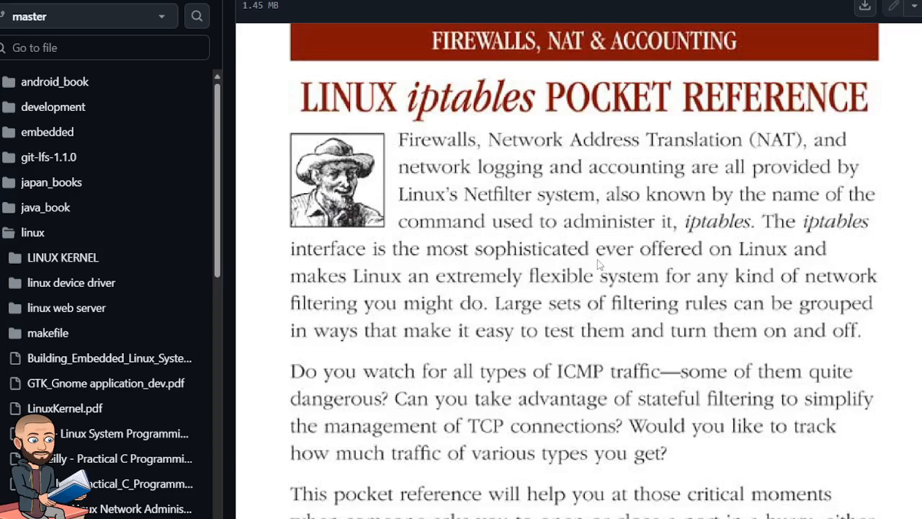
mouse_move(459, 299)
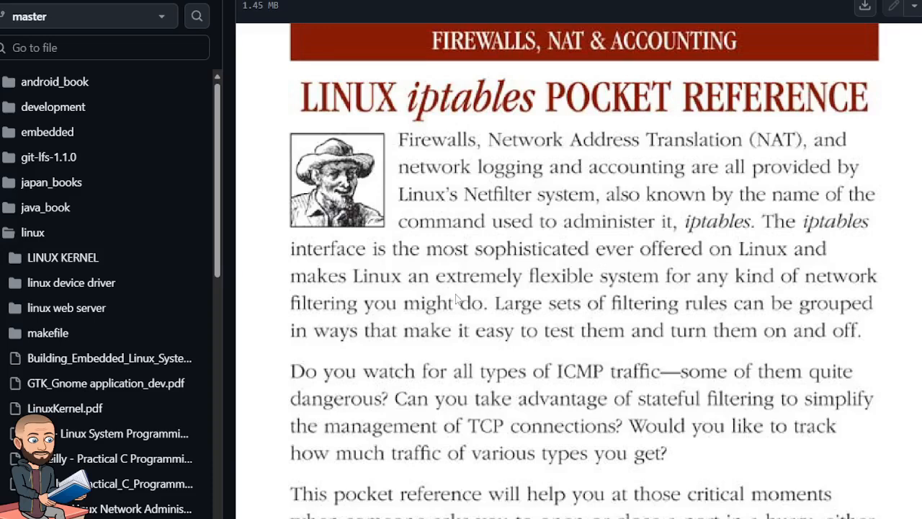
scroll("down", 3)
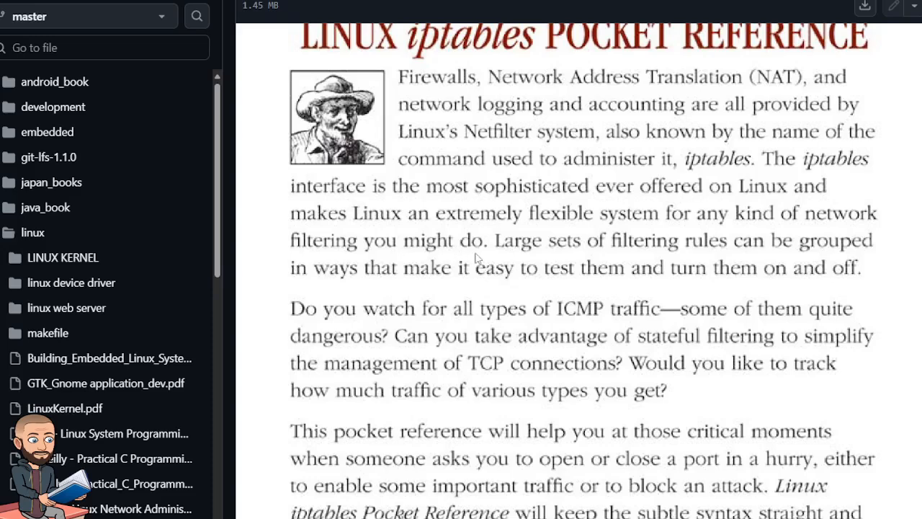
mouse_move(747, 264)
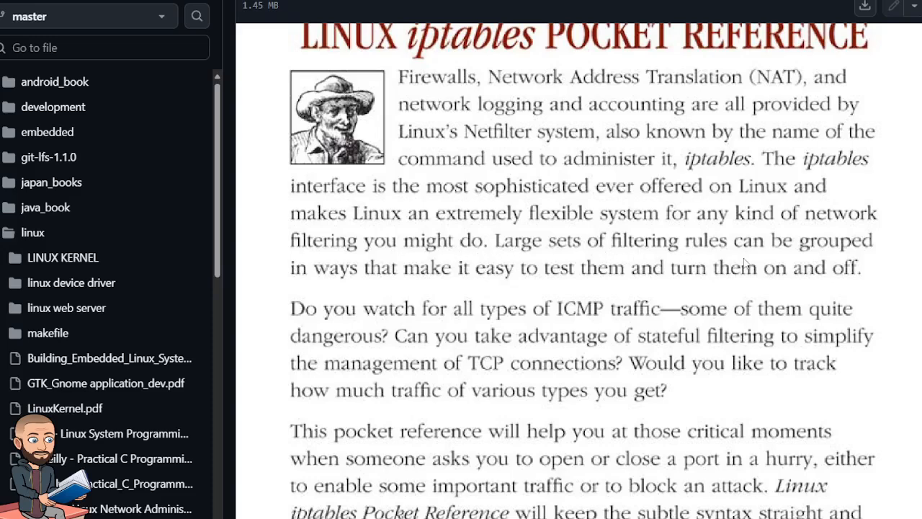
mouse_move(381, 288)
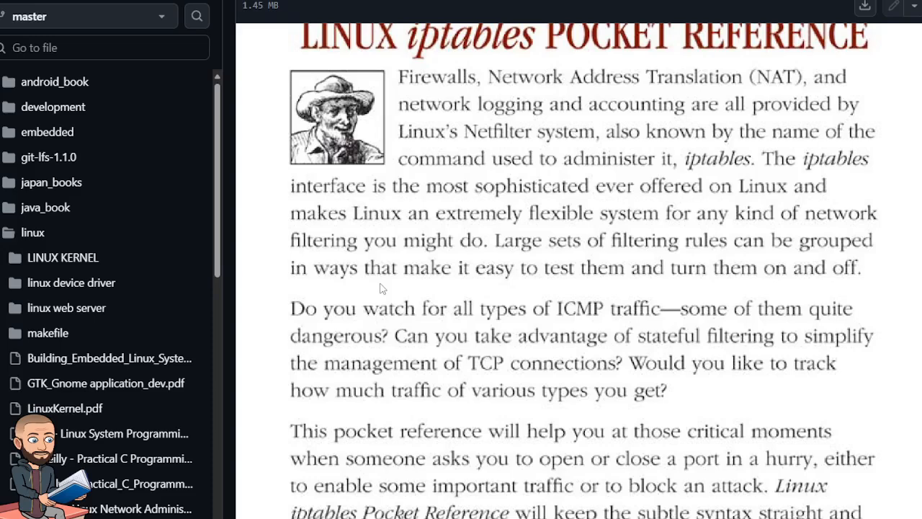
mouse_move(704, 291)
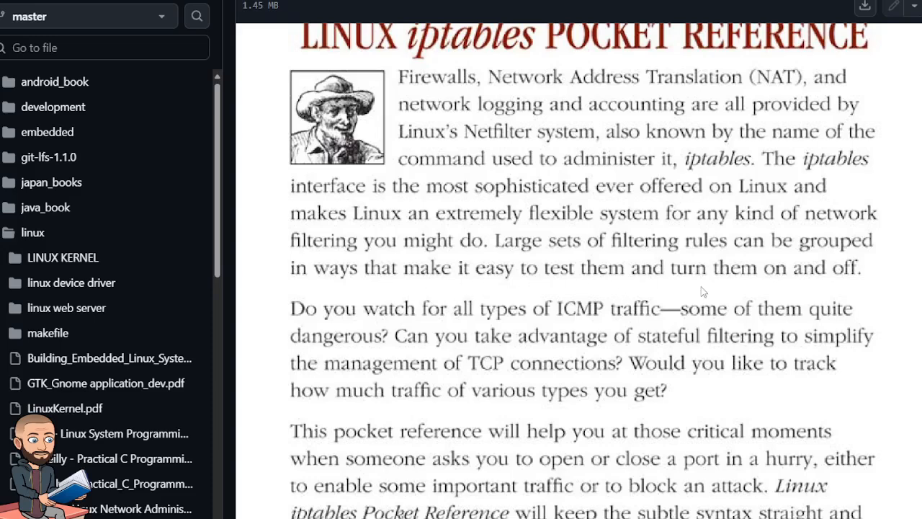
mouse_move(468, 335)
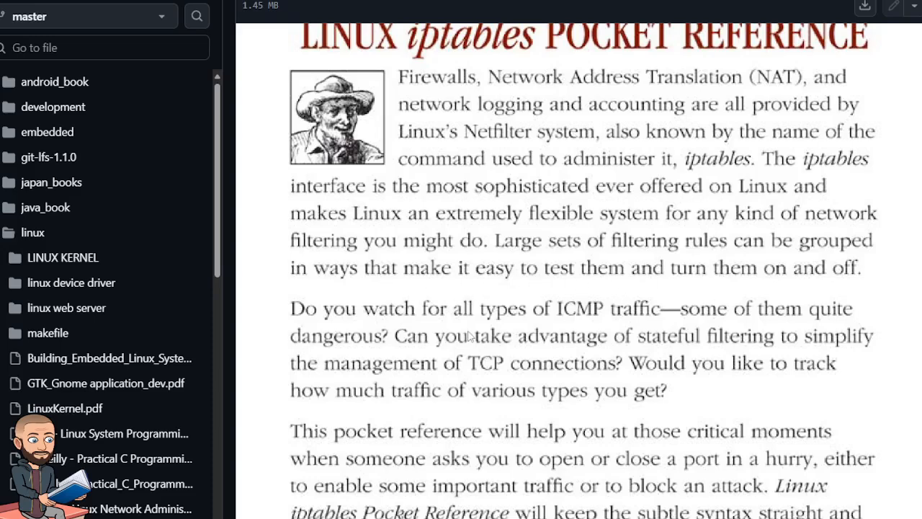
scroll("down", 3)
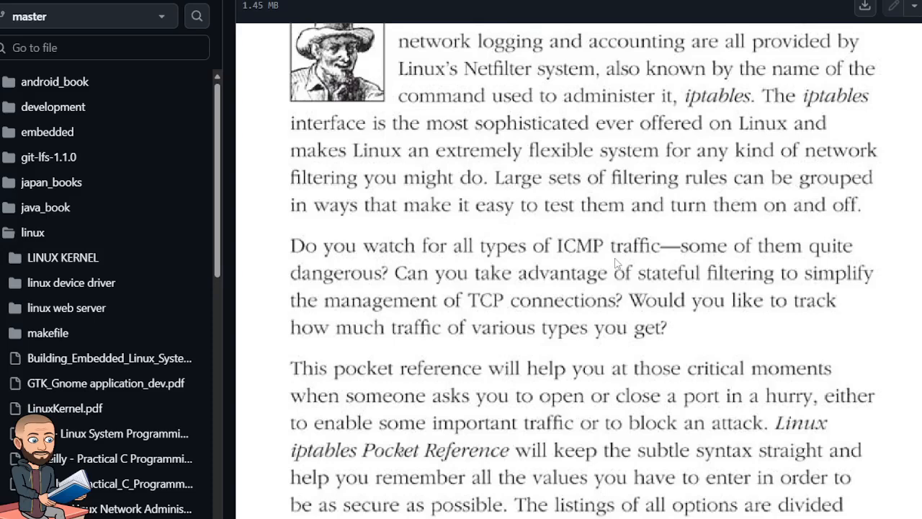
mouse_move(333, 277)
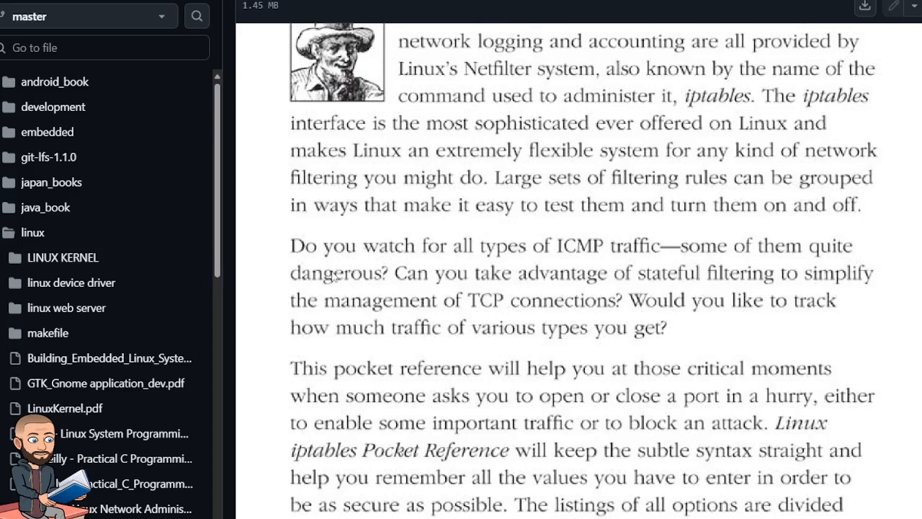
mouse_move(676, 291)
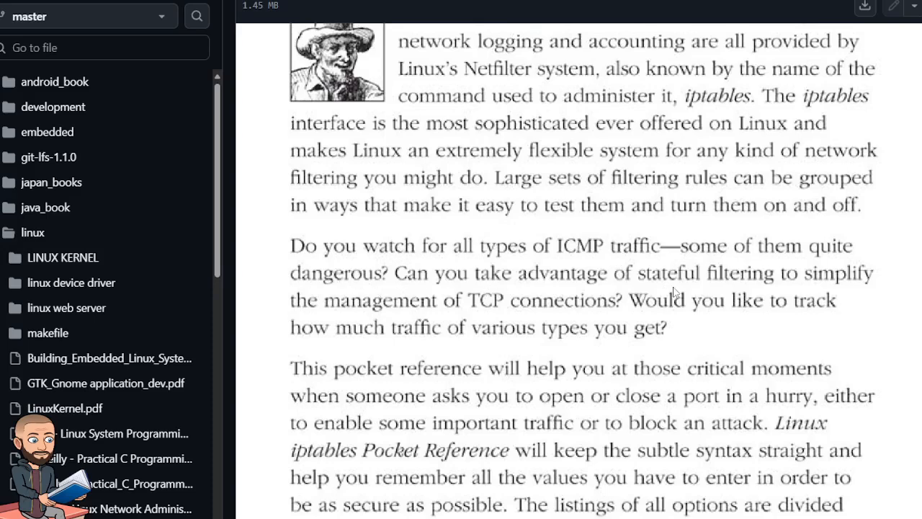
mouse_move(400, 334)
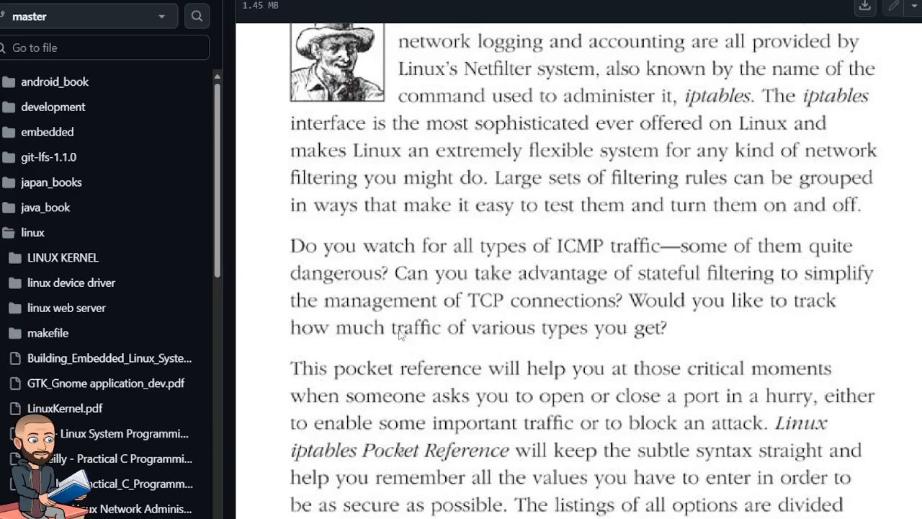
mouse_move(565, 312)
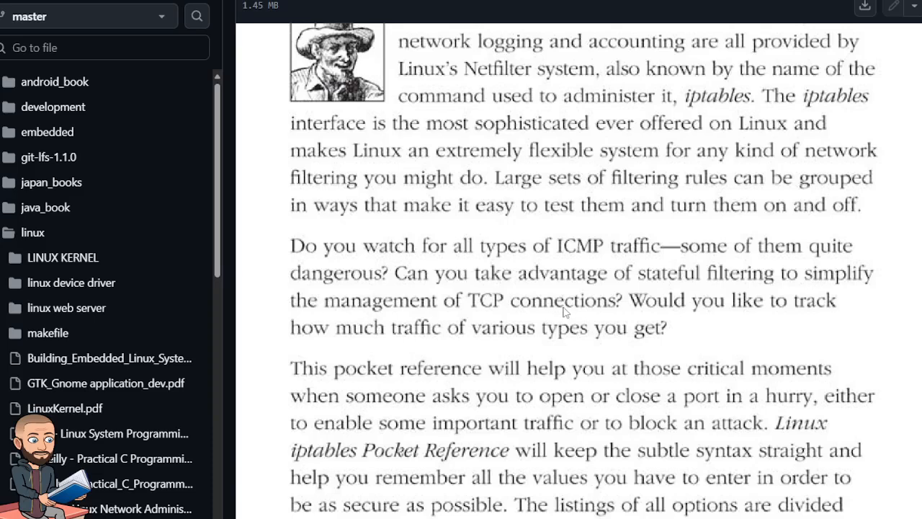
scroll("down", 3)
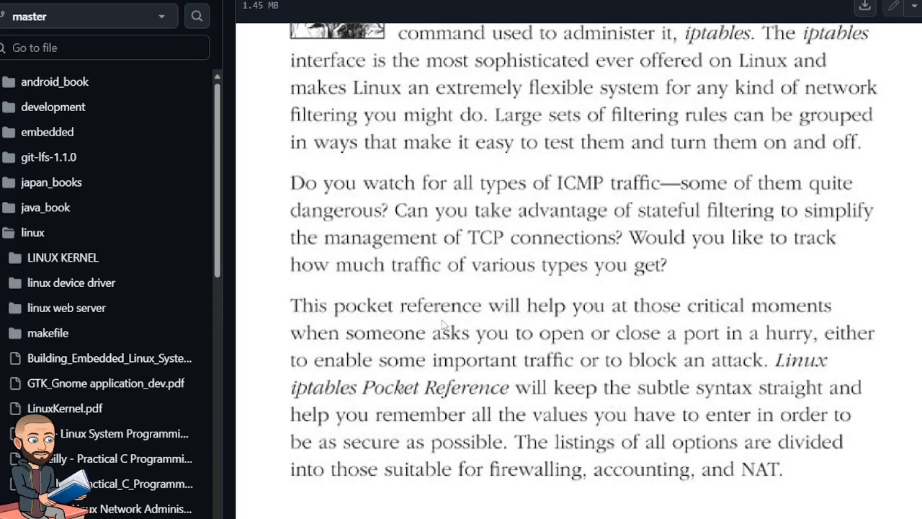
mouse_move(535, 279)
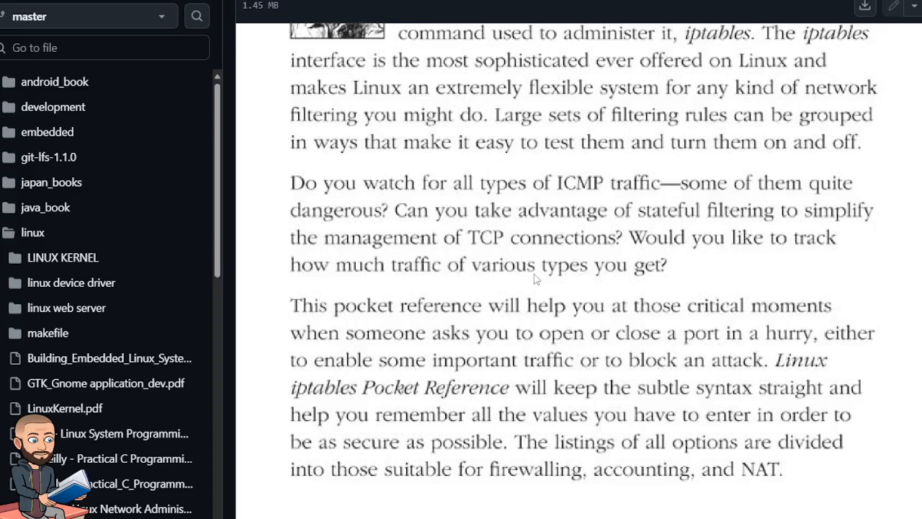
scroll("down", 3)
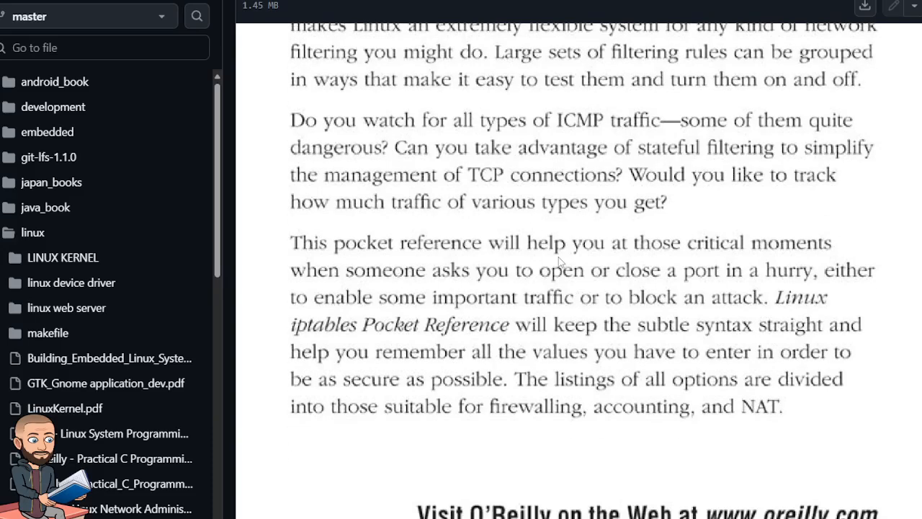
scroll("down", 3)
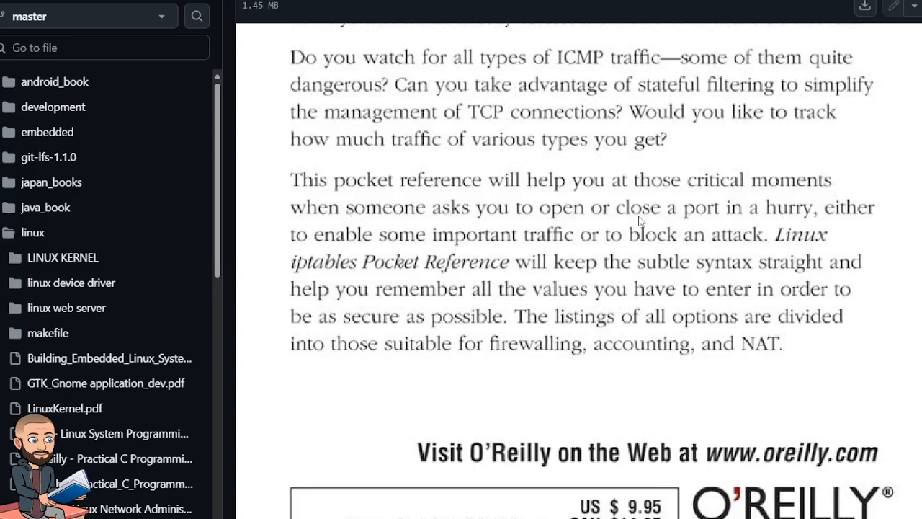
mouse_move(373, 226)
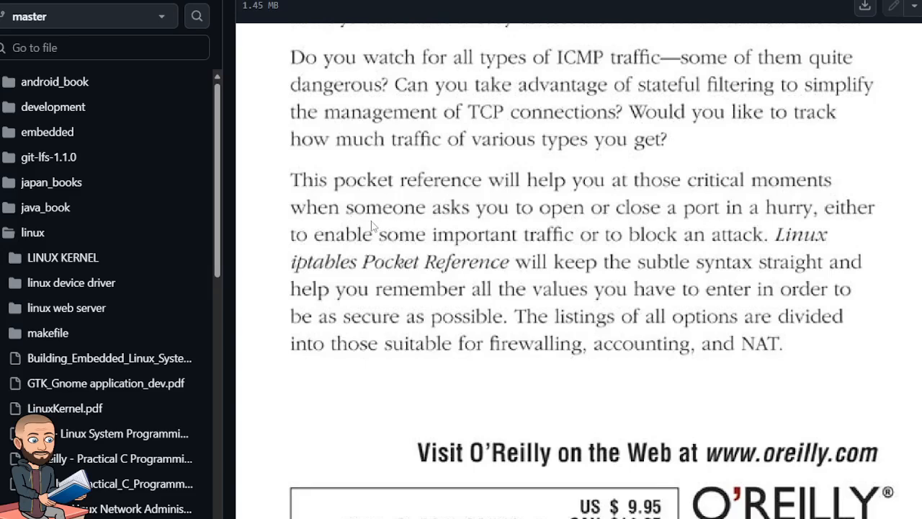
mouse_move(562, 248)
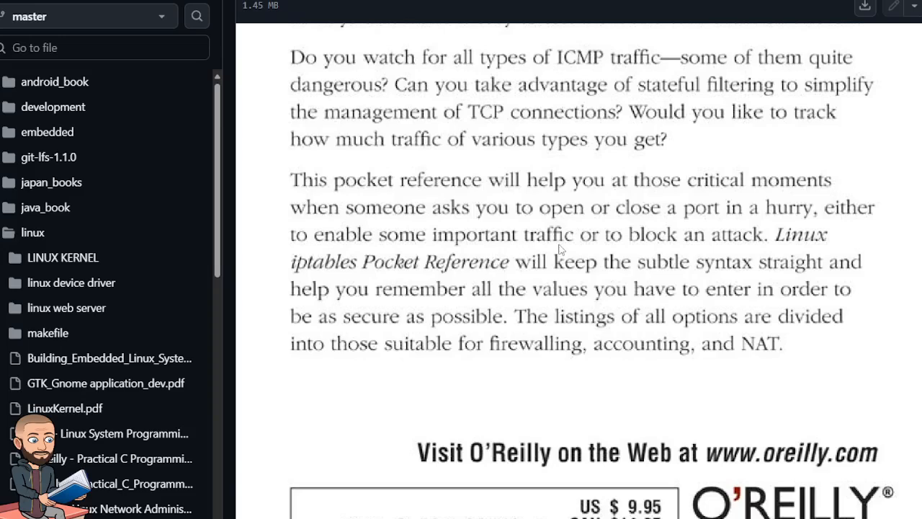
scroll("down", 3)
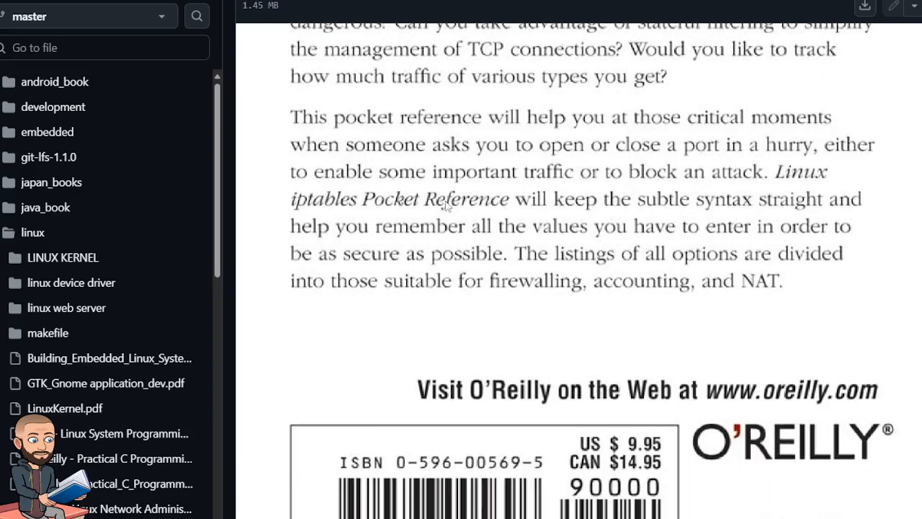
mouse_move(543, 220)
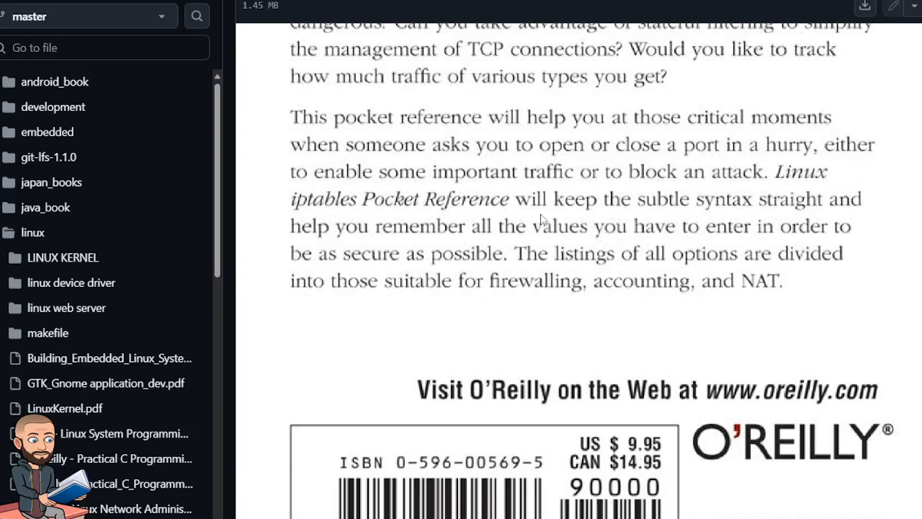
scroll("down", 3)
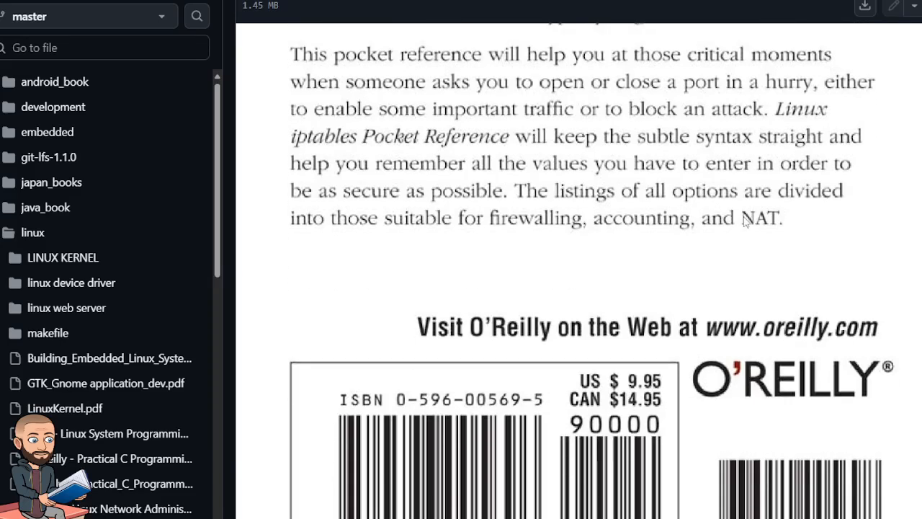
mouse_move(724, 176)
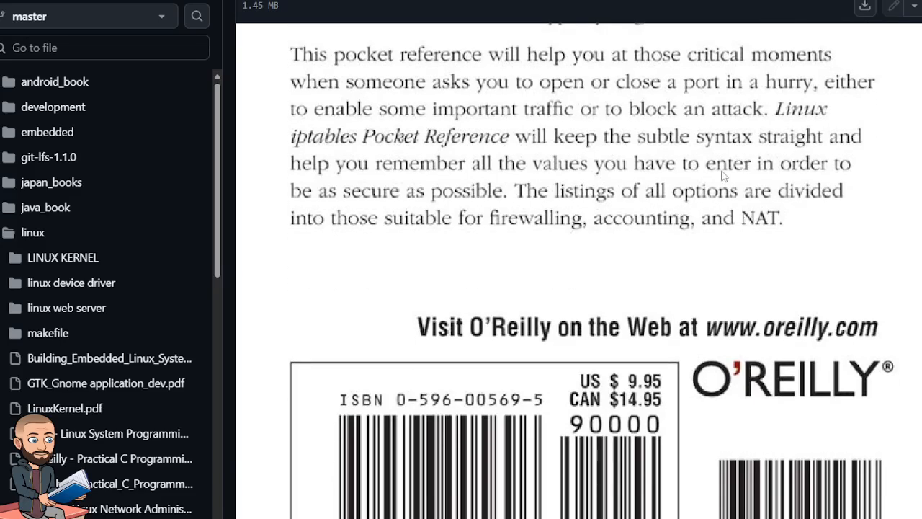
mouse_move(392, 210)
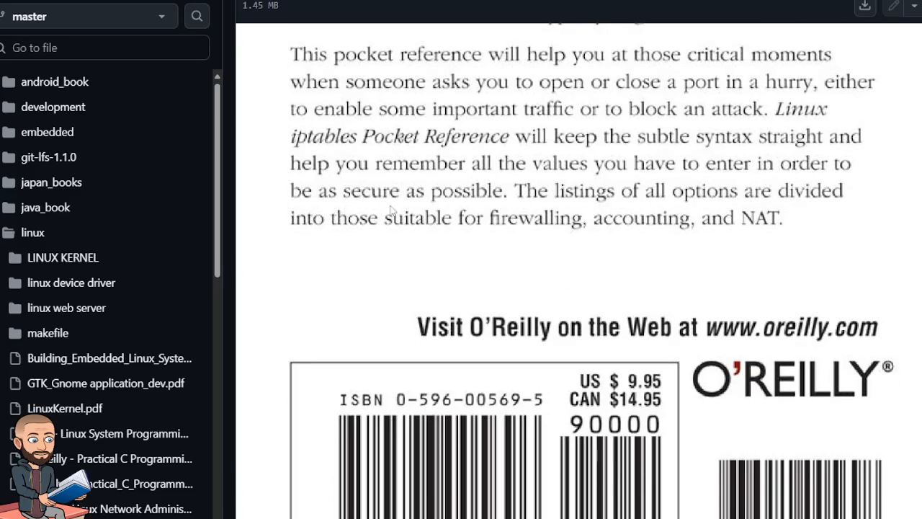
mouse_move(661, 199)
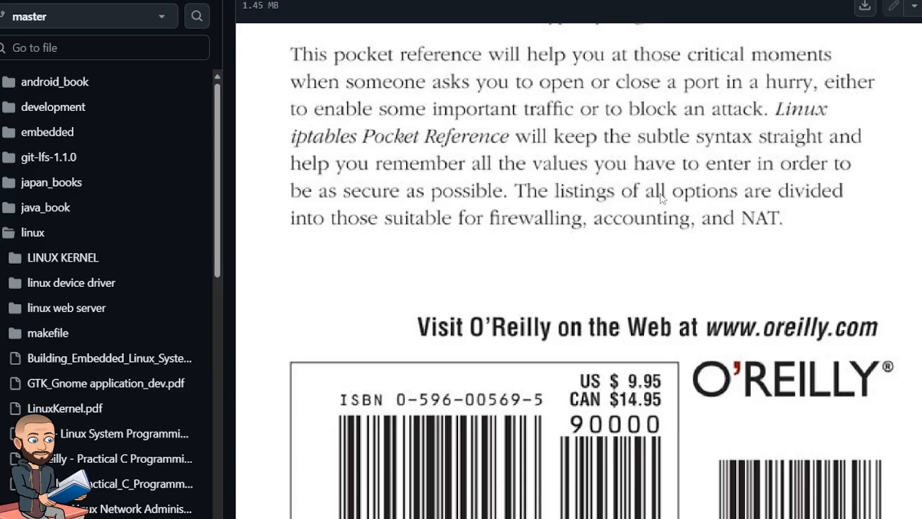
mouse_move(335, 216)
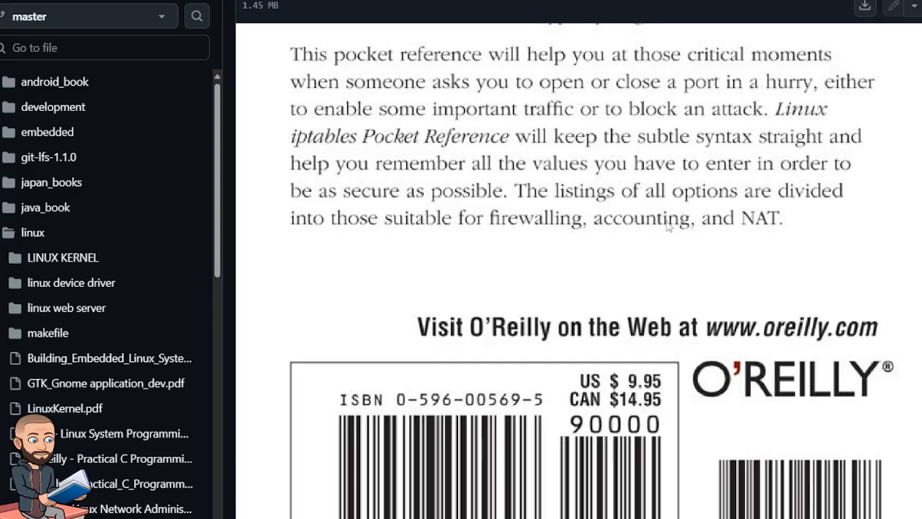
scroll("down", 3)
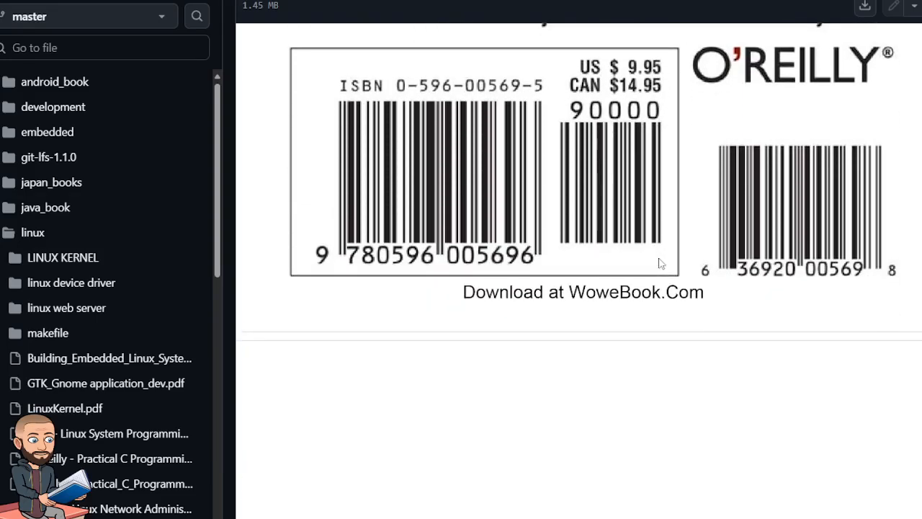
scroll("down", 3)
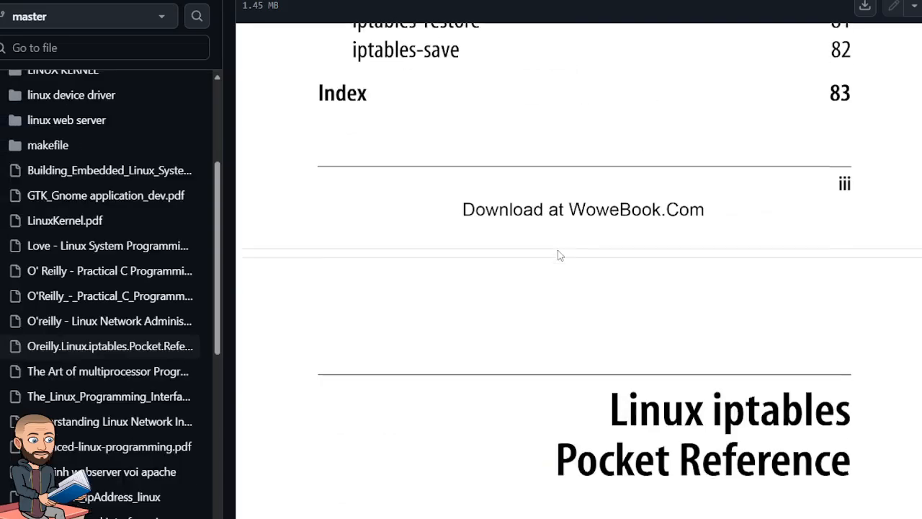
scroll("down", 3)
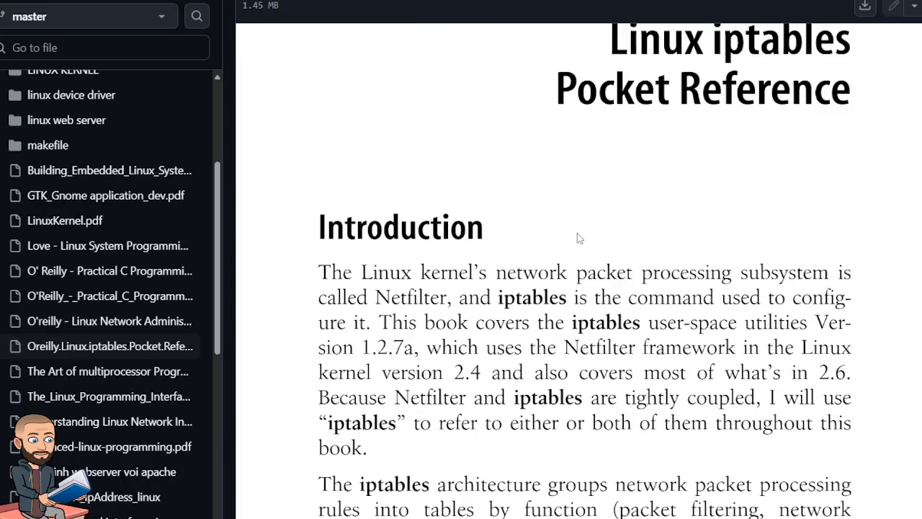
scroll("down", 3)
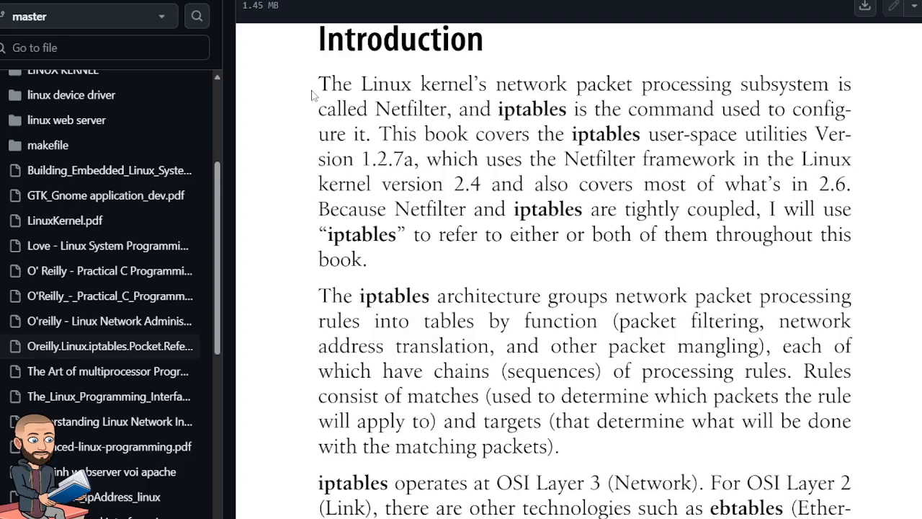
scroll("down", 3)
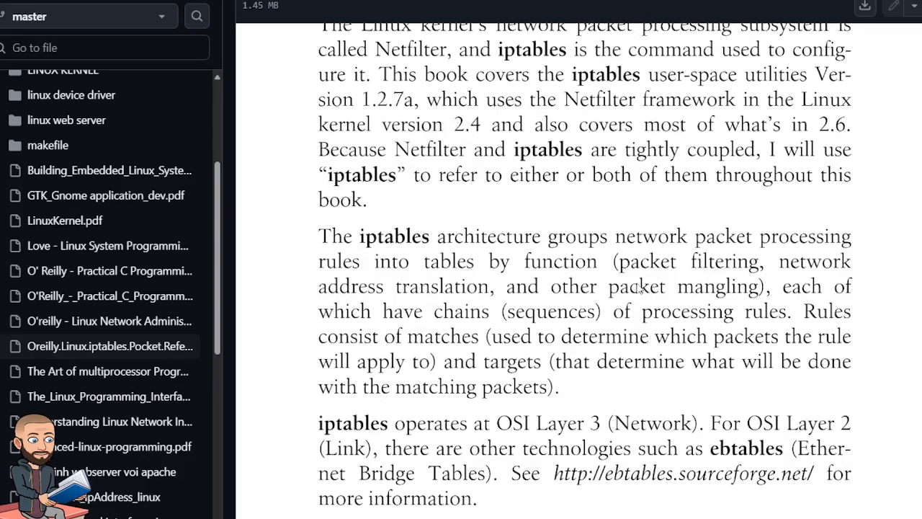
scroll("down", 3)
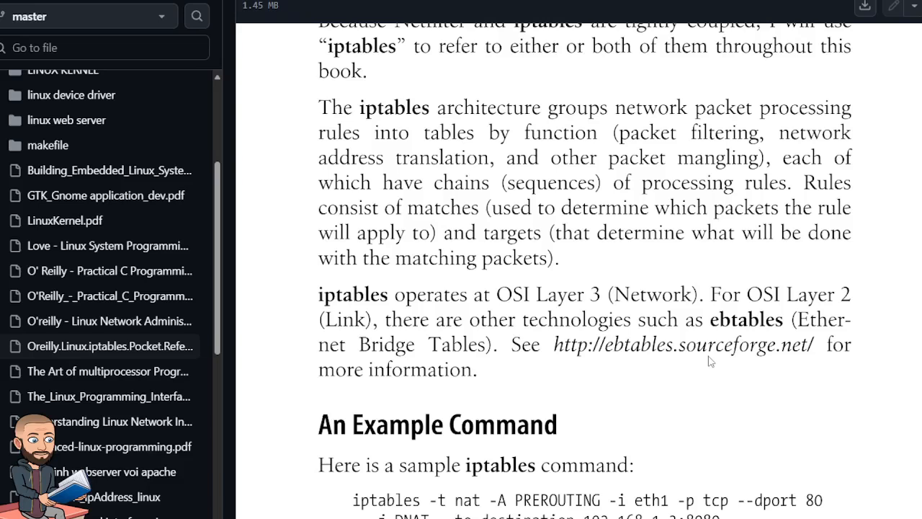
mouse_move(564, 223)
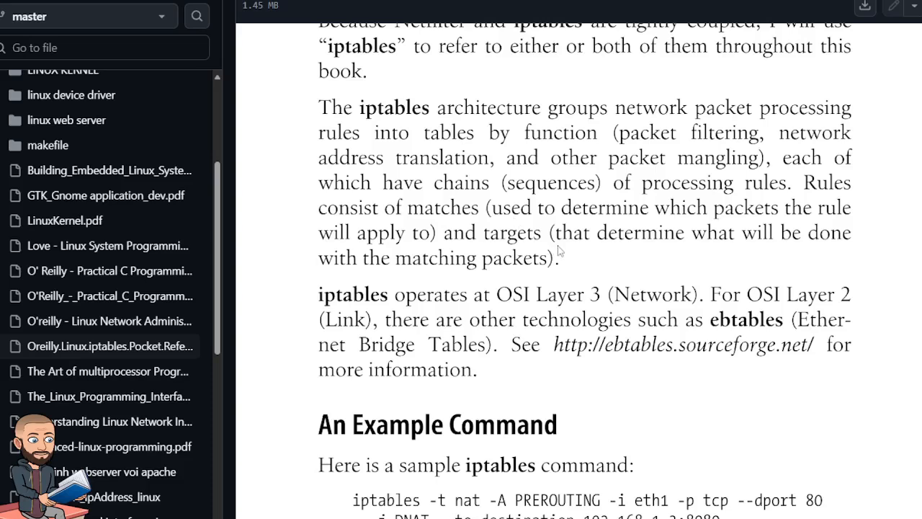
mouse_move(610, 240)
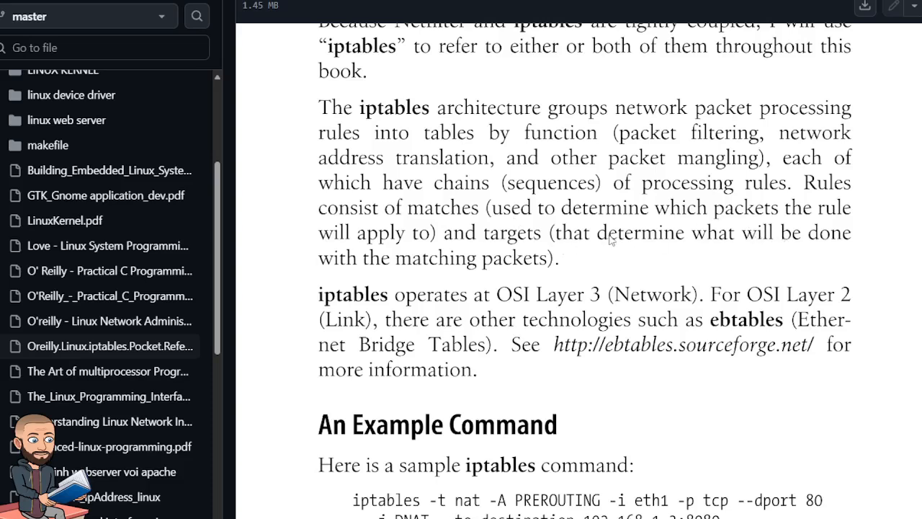
scroll("down", 3)
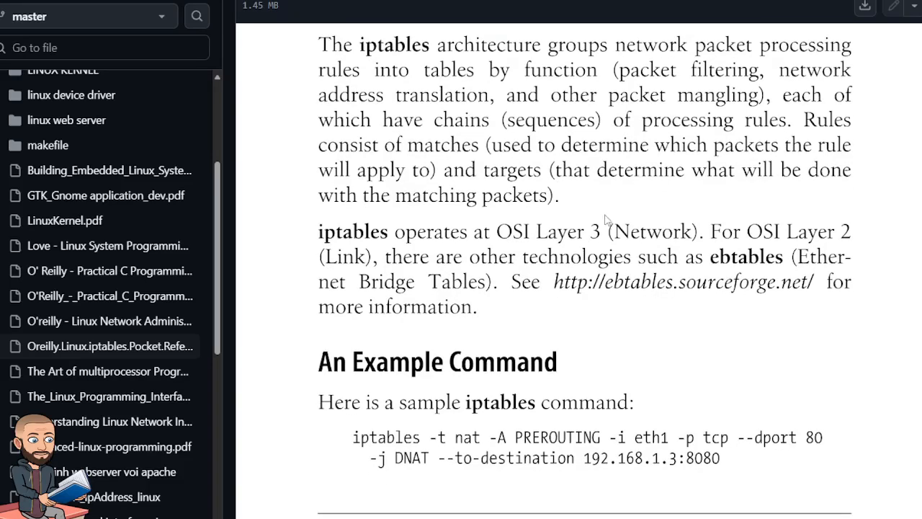
mouse_move(789, 192)
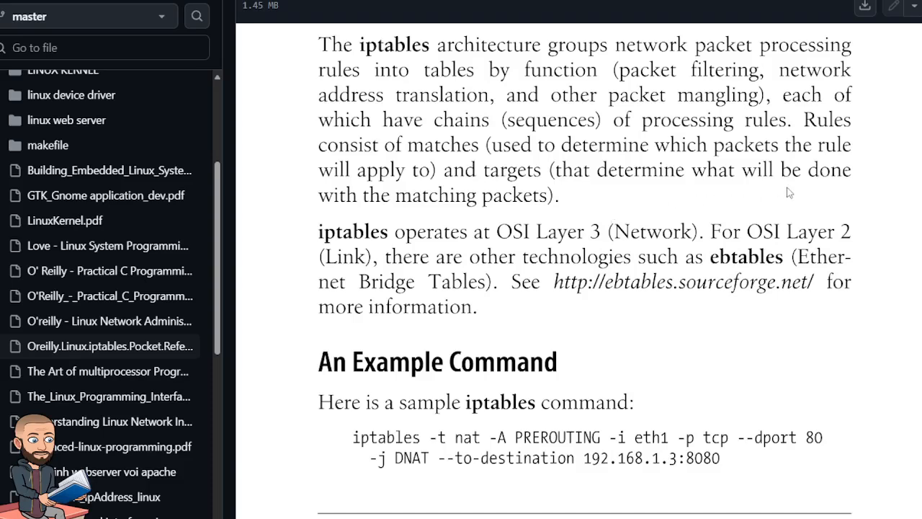
scroll("down", 3)
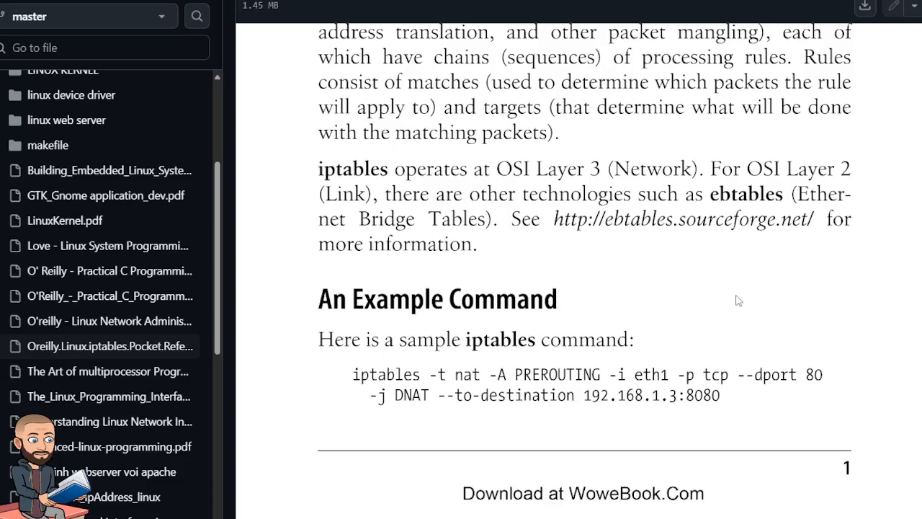
mouse_move(632, 257)
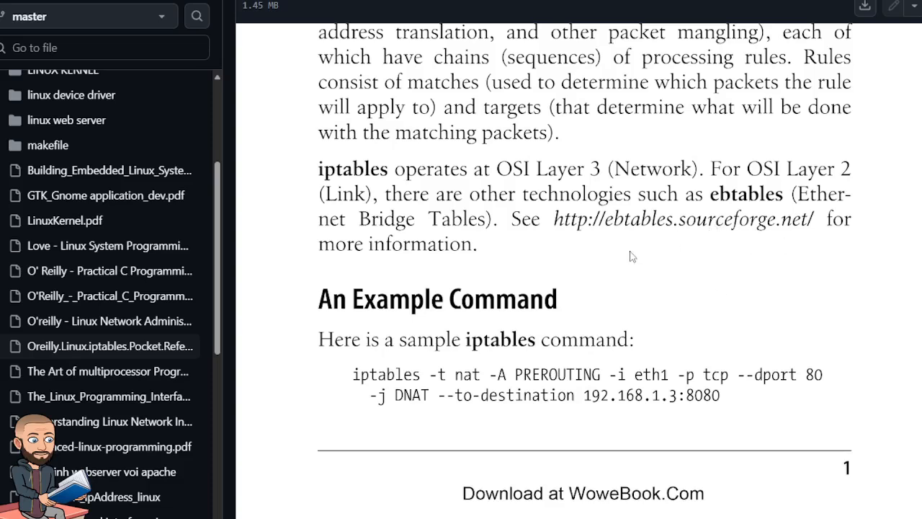
mouse_move(373, 205)
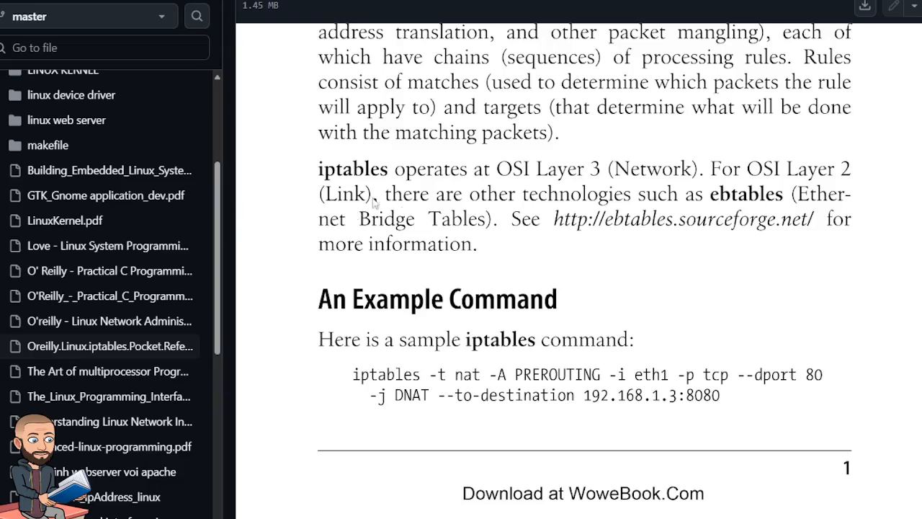
mouse_move(706, 214)
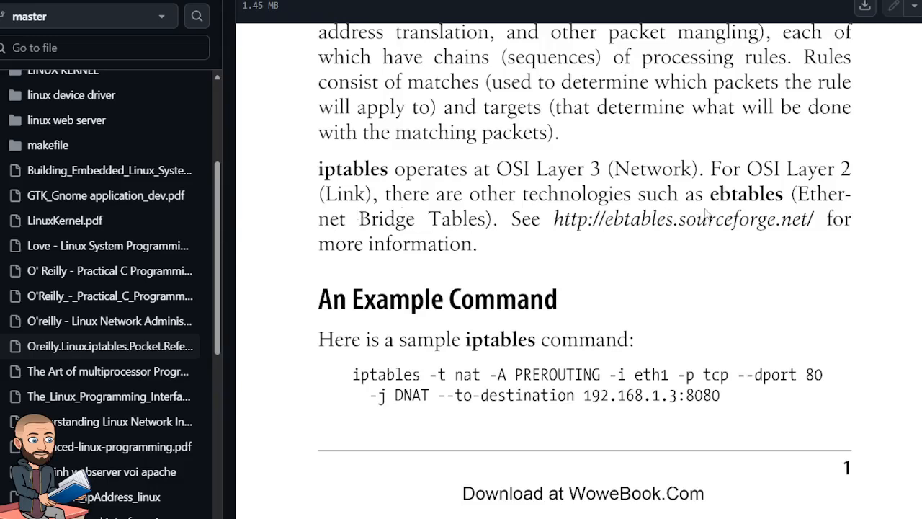
mouse_move(857, 207)
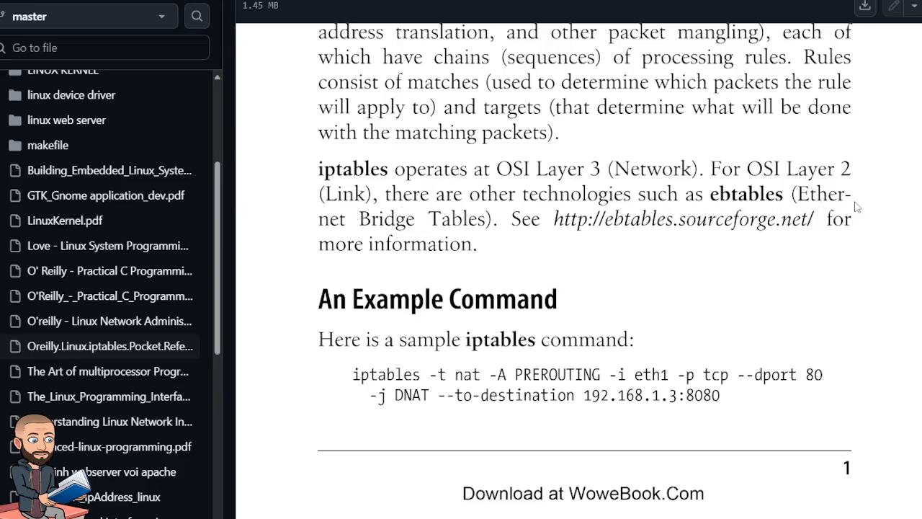
mouse_move(518, 242)
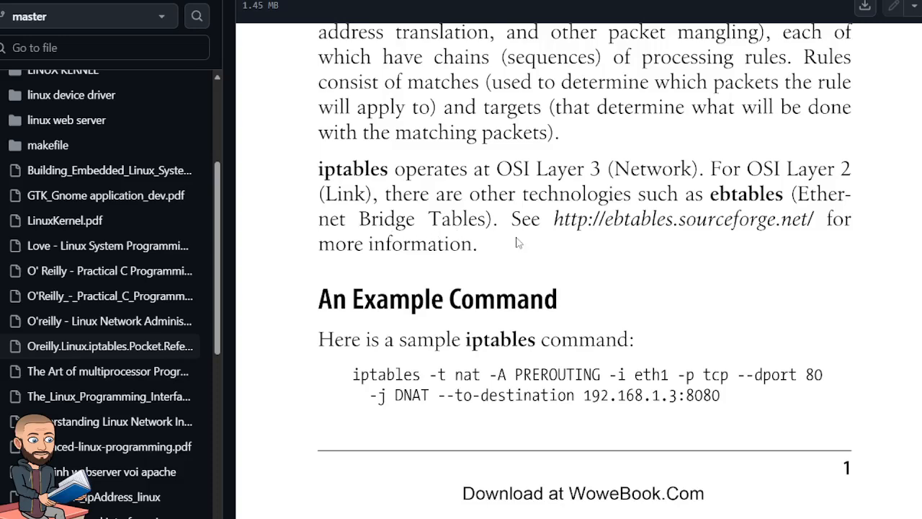
scroll("down", 3)
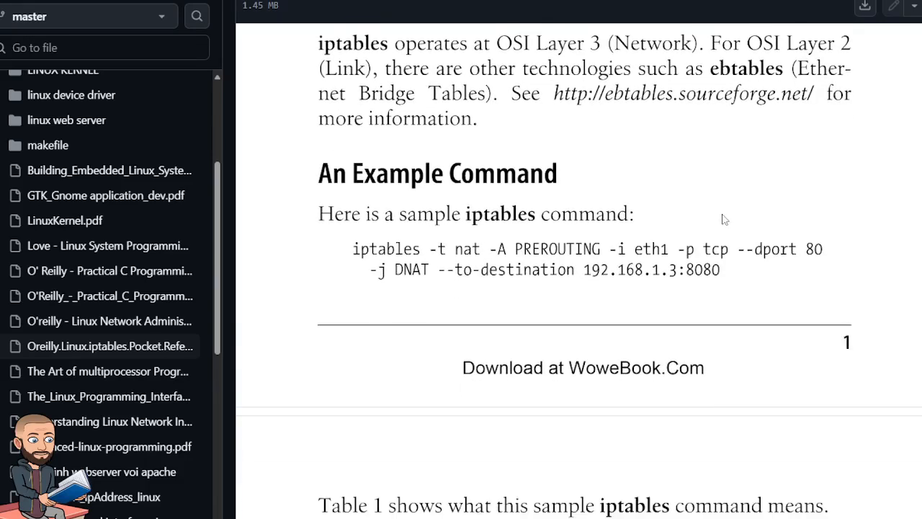
scroll("down", 3)
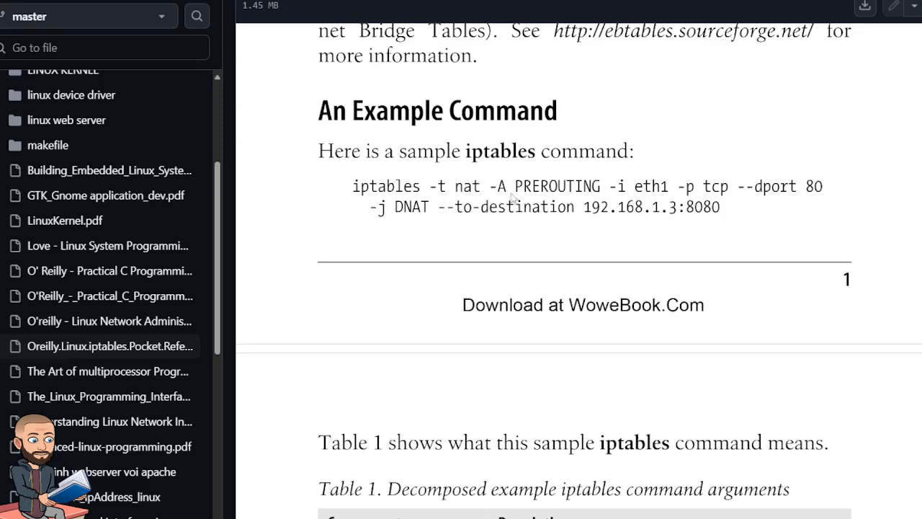
mouse_move(609, 198)
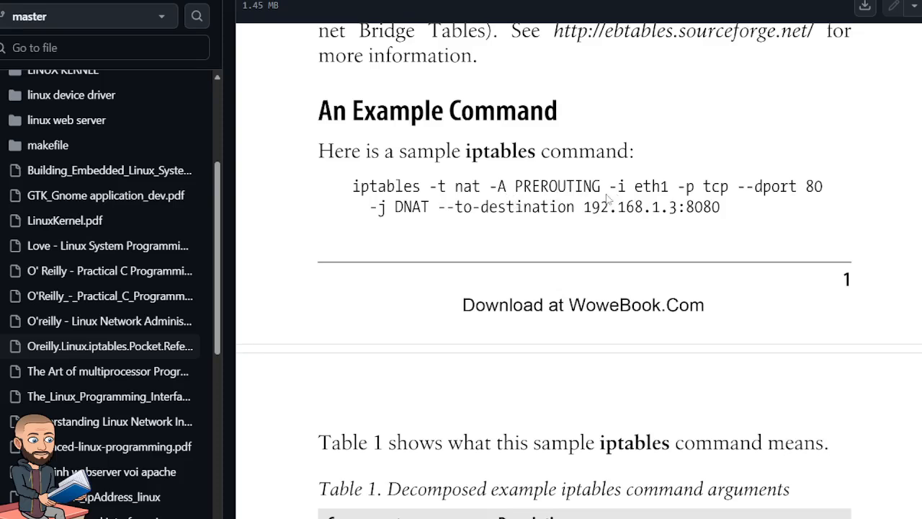
mouse_move(667, 188)
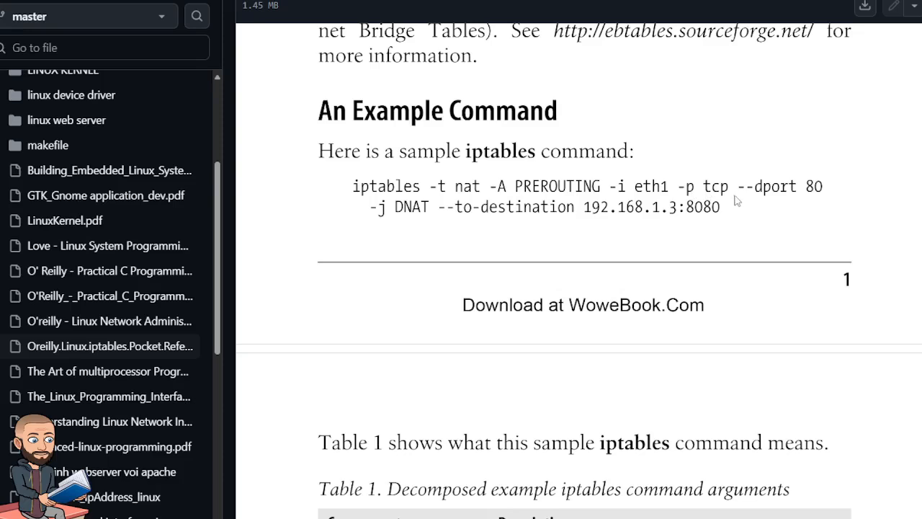
mouse_move(716, 198)
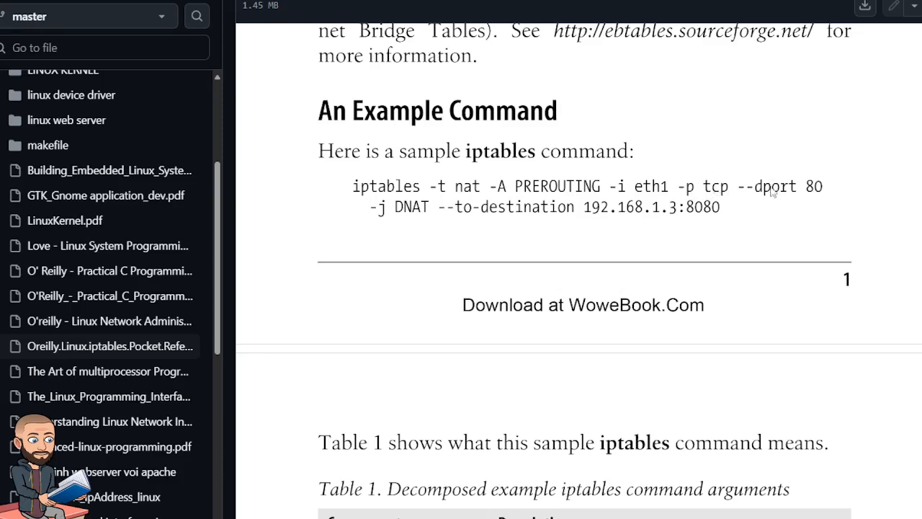
mouse_move(422, 221)
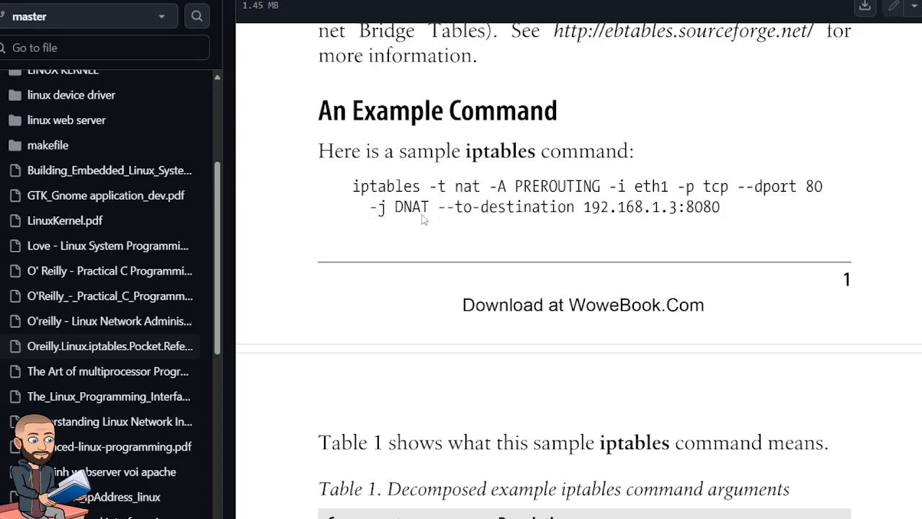
mouse_move(445, 229)
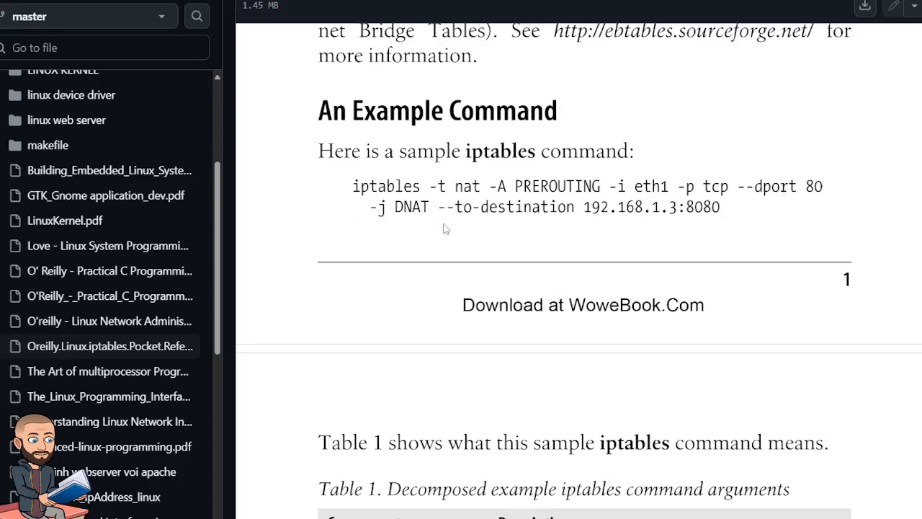
mouse_move(415, 219)
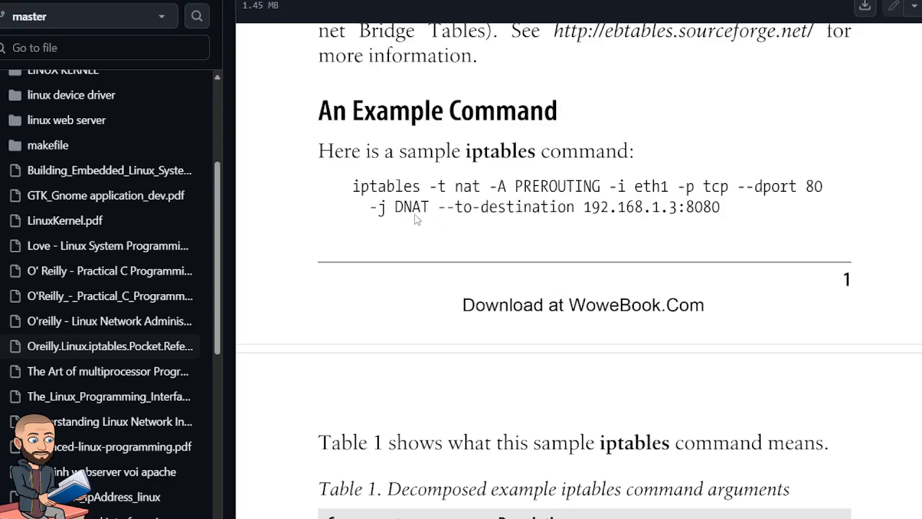
mouse_move(614, 221)
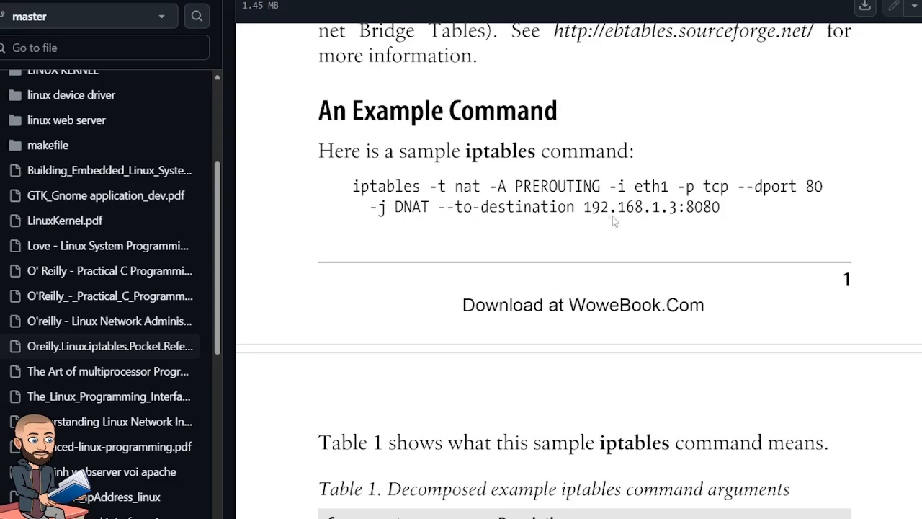
mouse_move(681, 222)
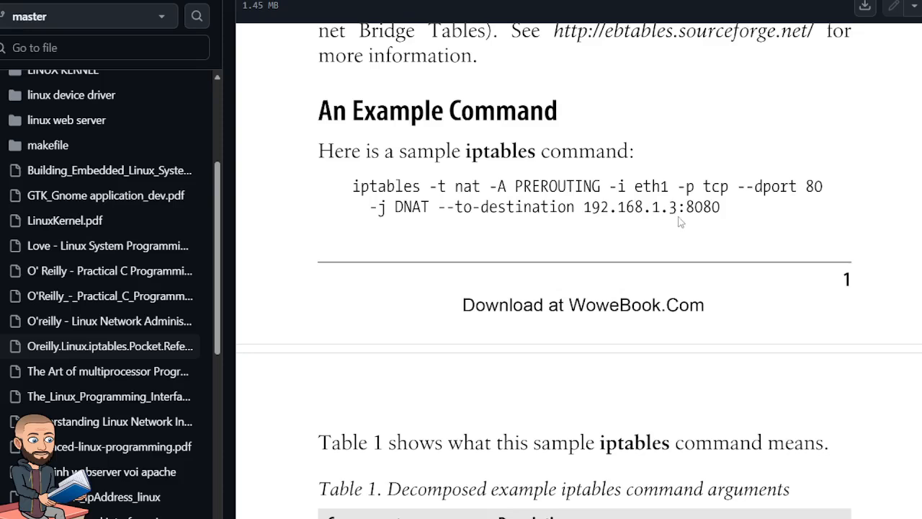
mouse_move(718, 218)
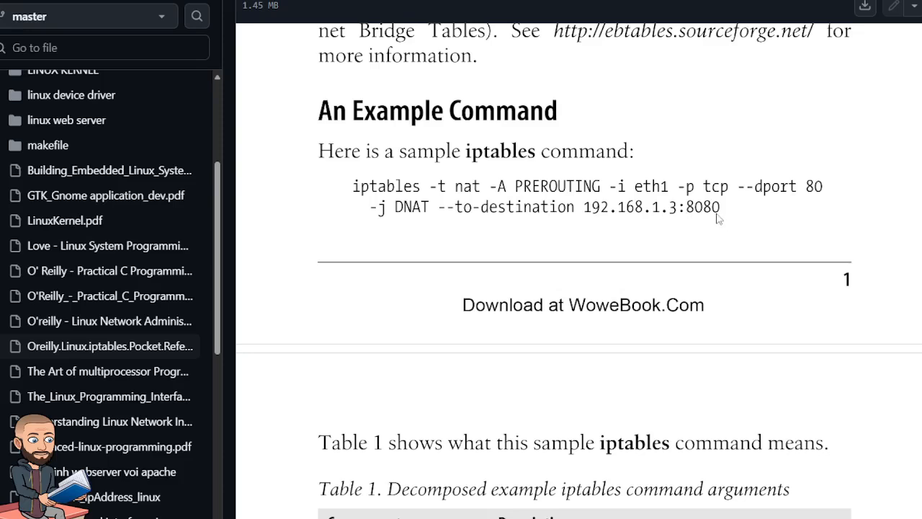
mouse_move(720, 214)
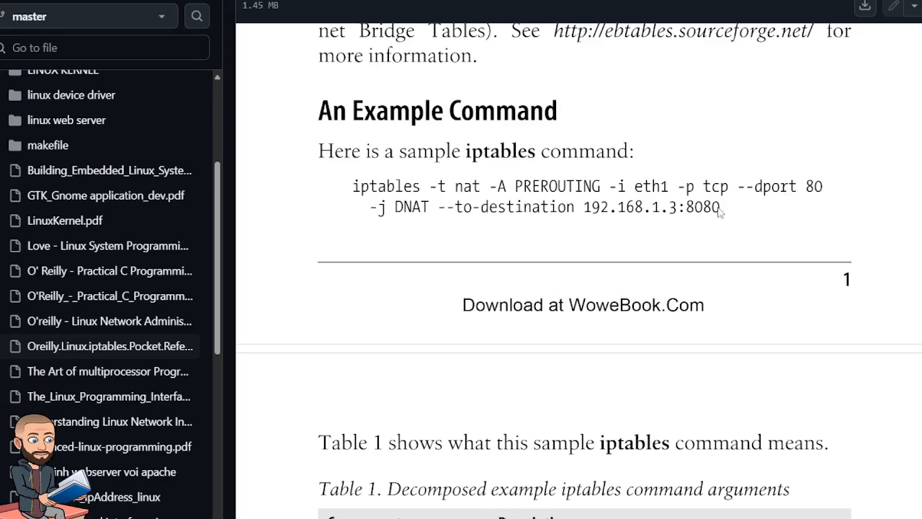
scroll("down", 3)
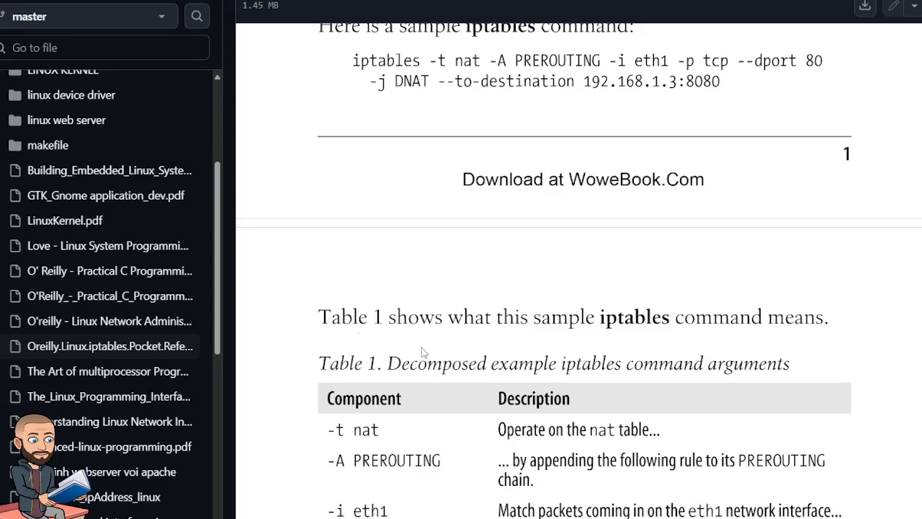
scroll("down", 3)
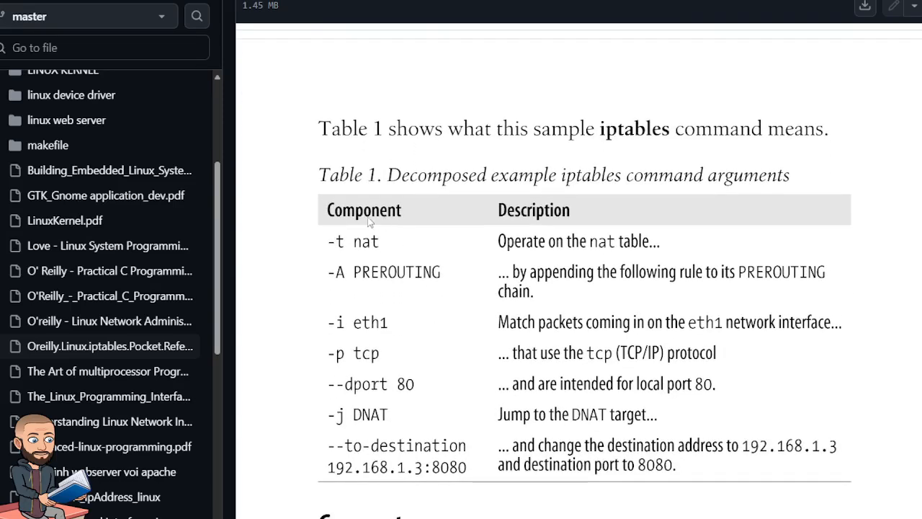
mouse_move(352, 260)
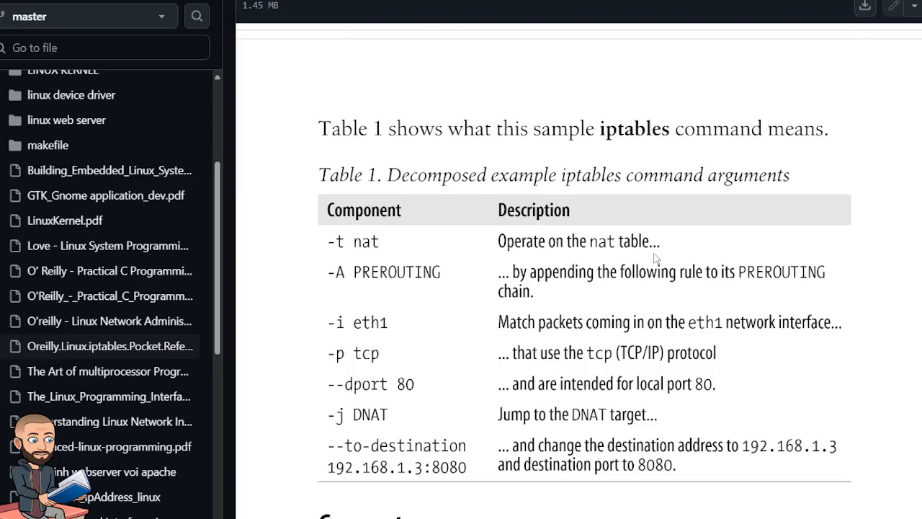
mouse_move(725, 288)
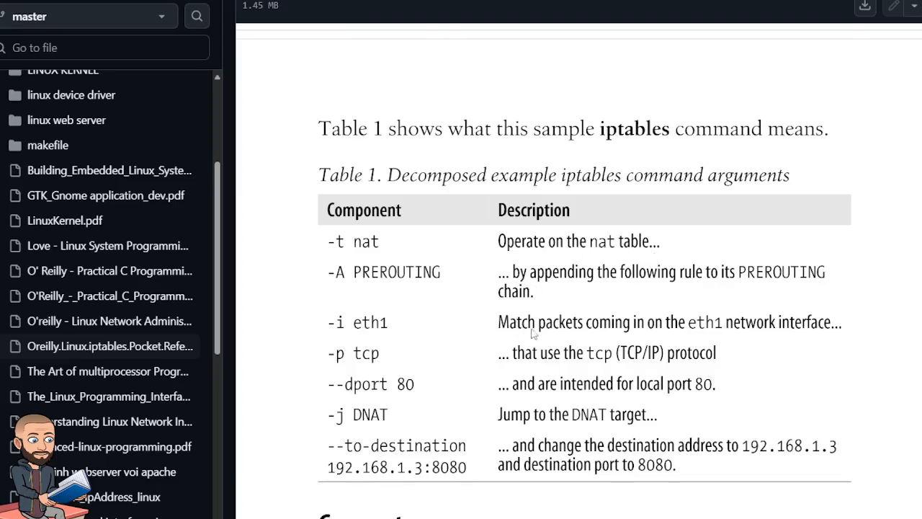
mouse_move(732, 328)
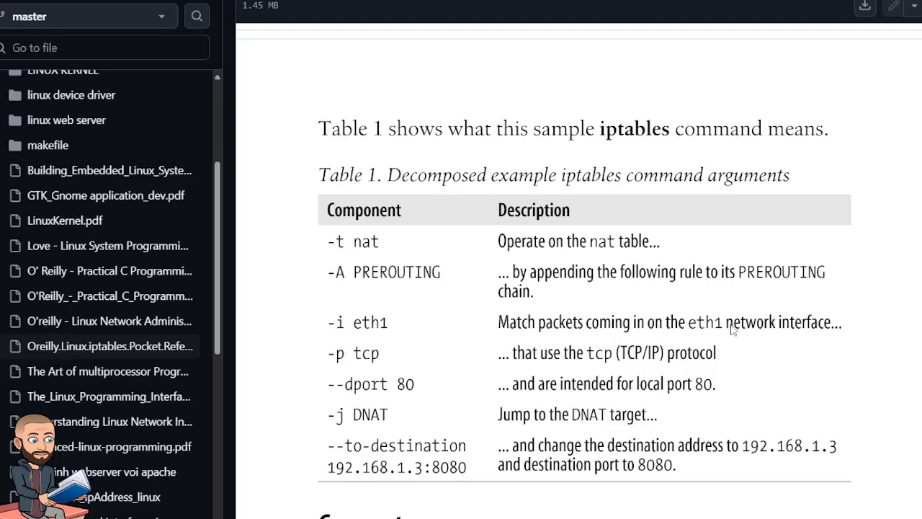
mouse_move(554, 366)
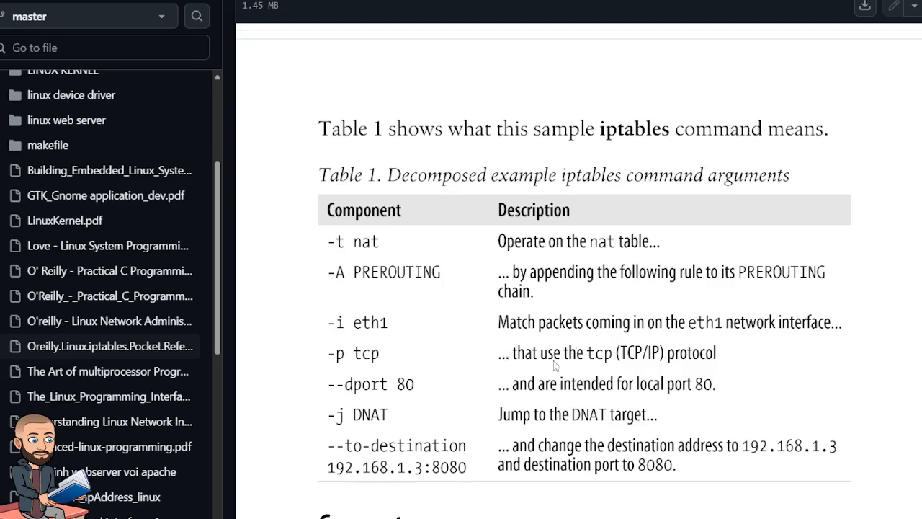
mouse_move(698, 364)
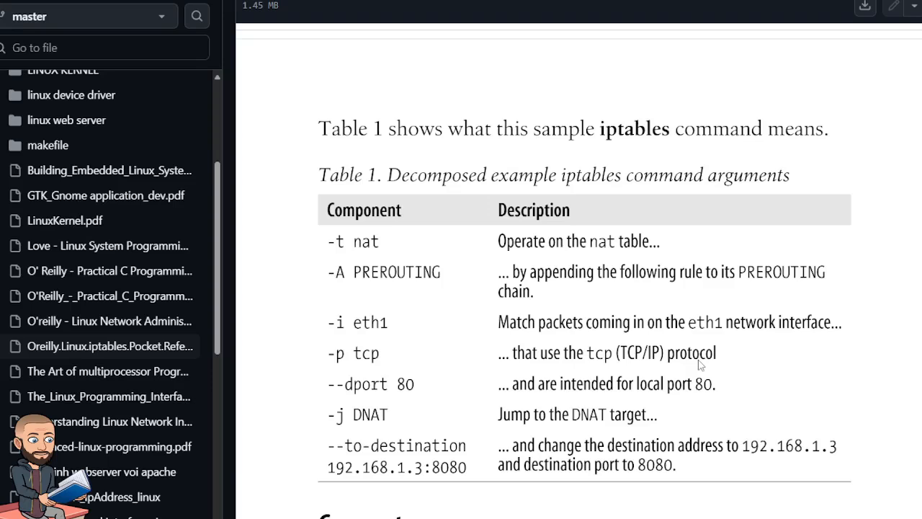
mouse_move(562, 396)
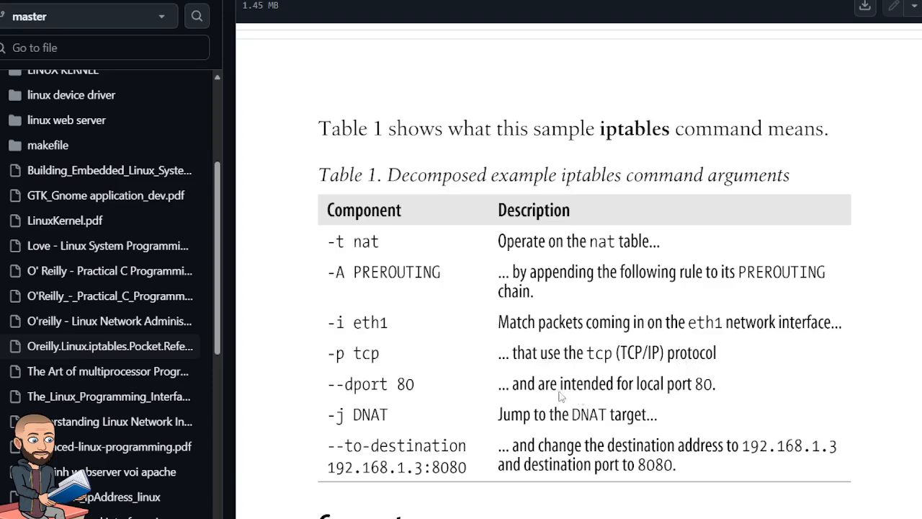
mouse_move(484, 411)
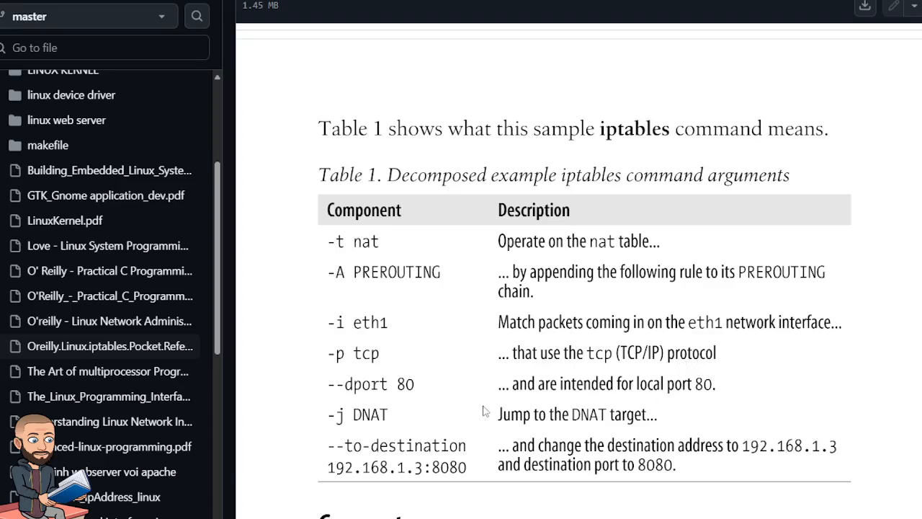
mouse_move(617, 429)
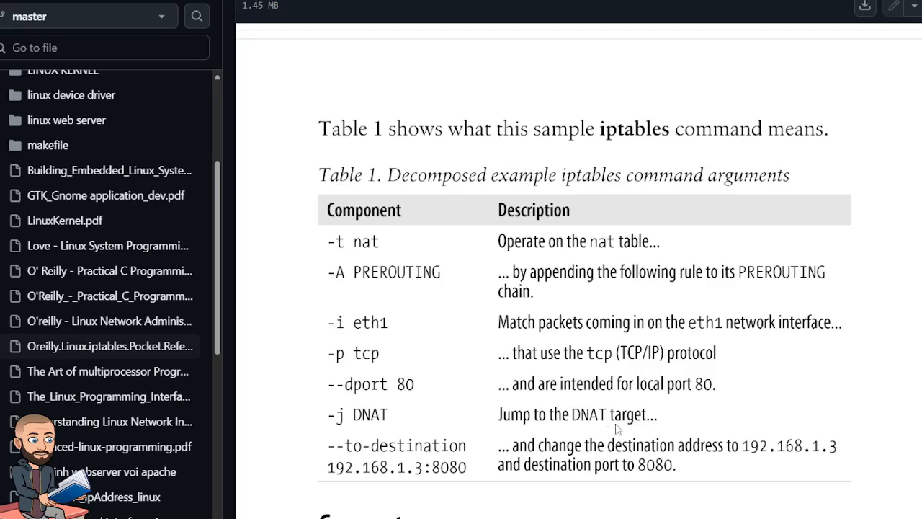
mouse_move(683, 462)
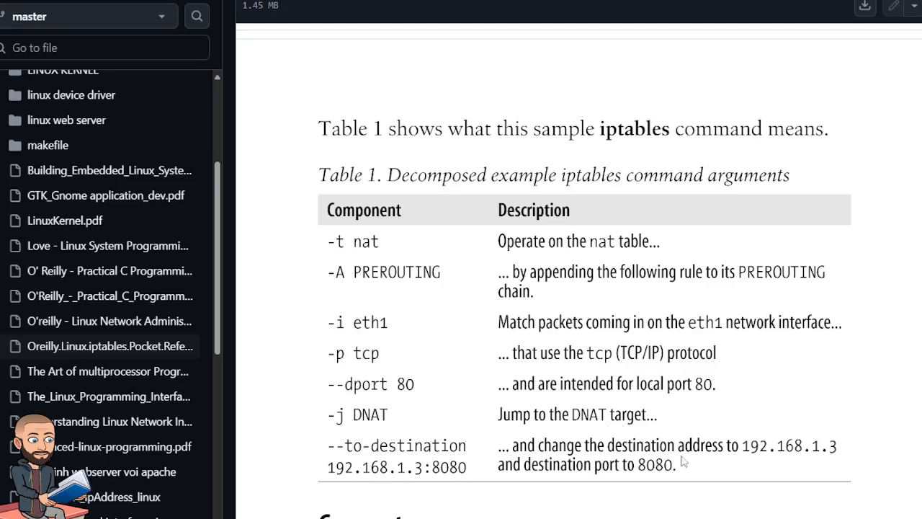
mouse_move(632, 469)
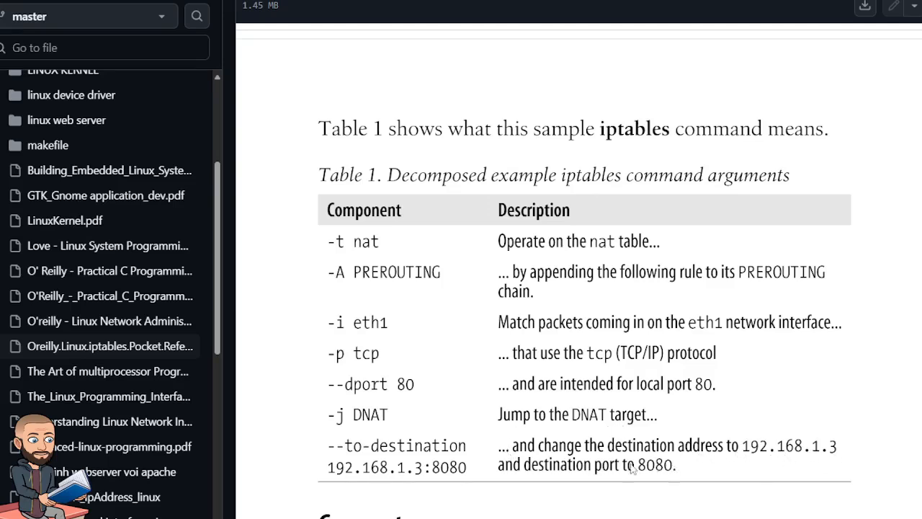
mouse_move(694, 394)
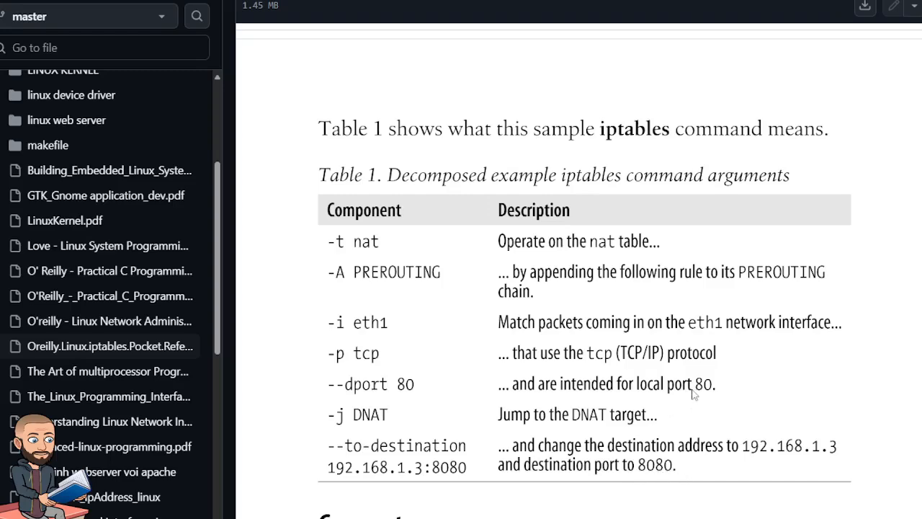
mouse_move(780, 422)
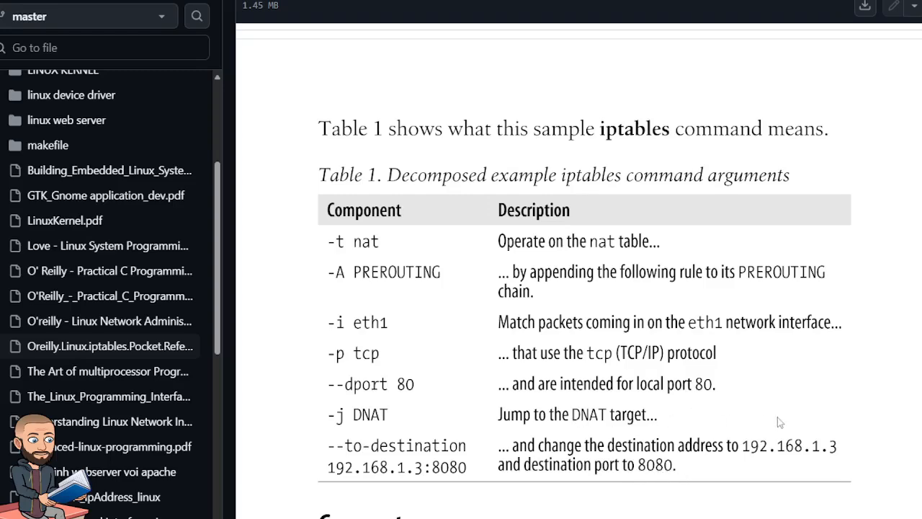
scroll("down", 3)
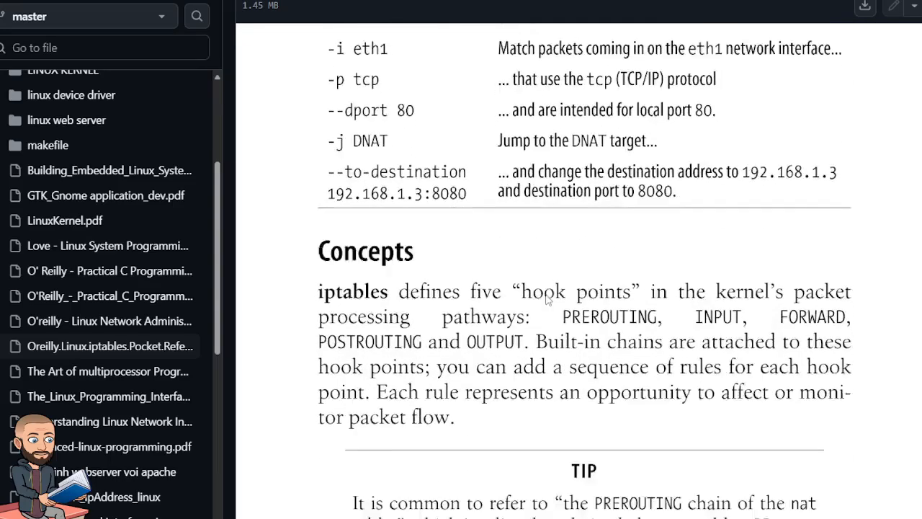
scroll("down", 3)
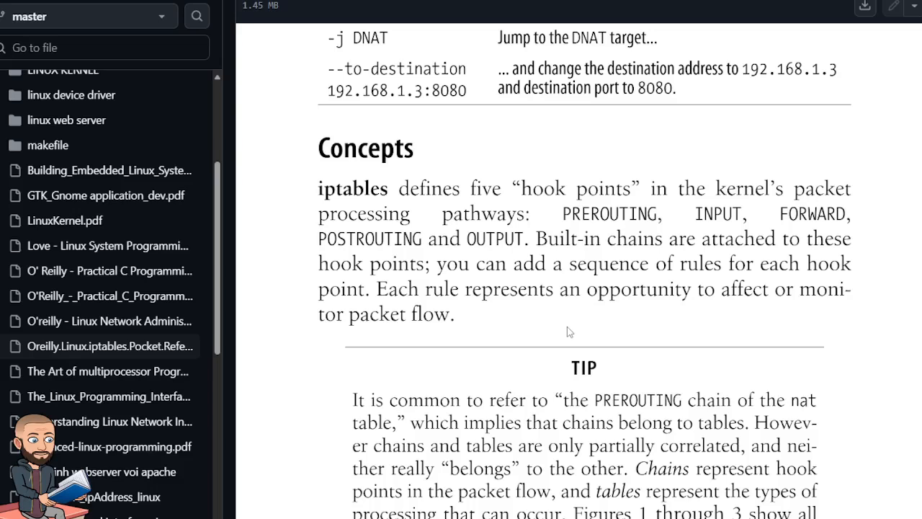
mouse_move(692, 251)
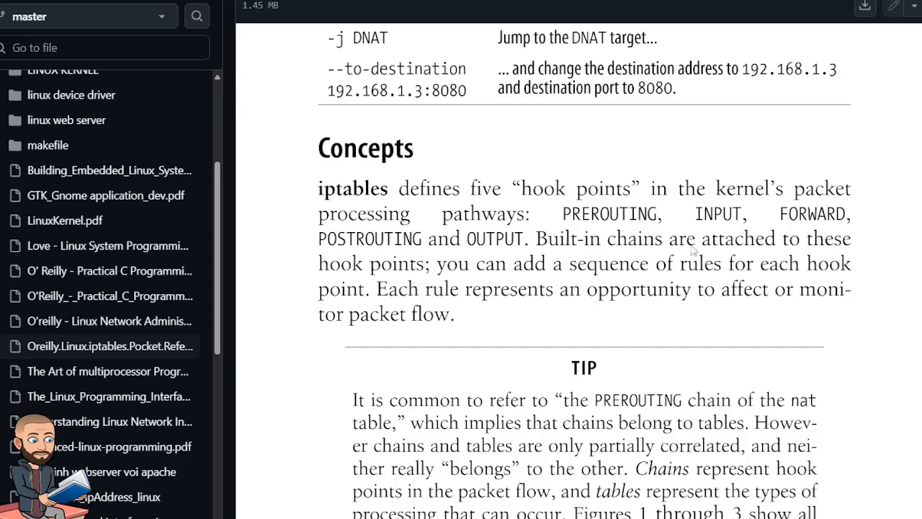
mouse_move(461, 283)
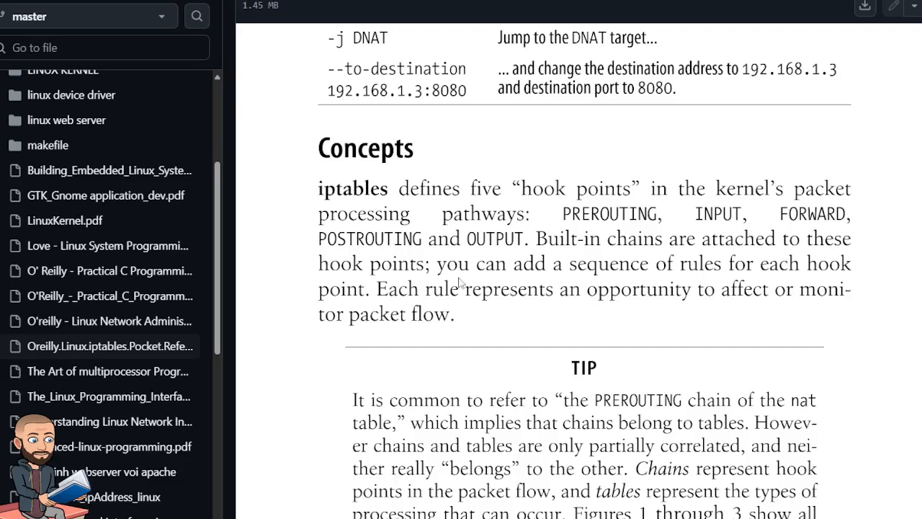
scroll("down", 3)
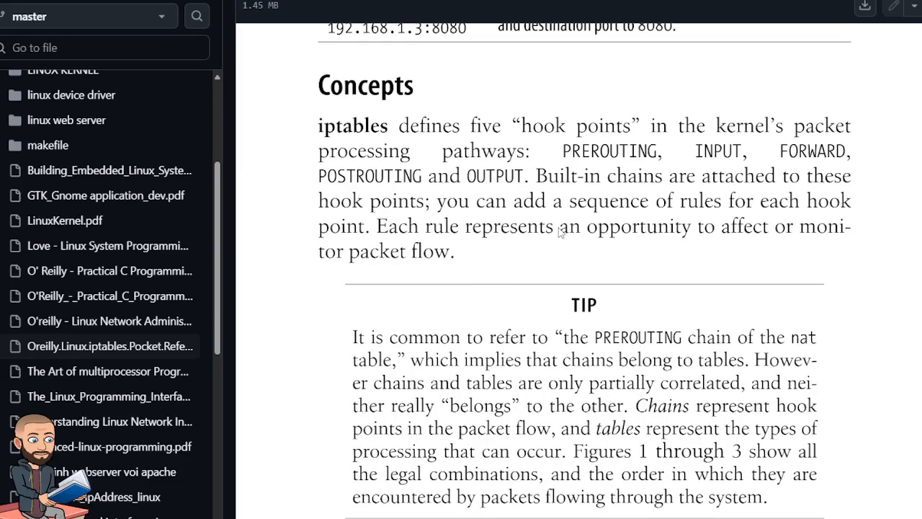
mouse_move(441, 242)
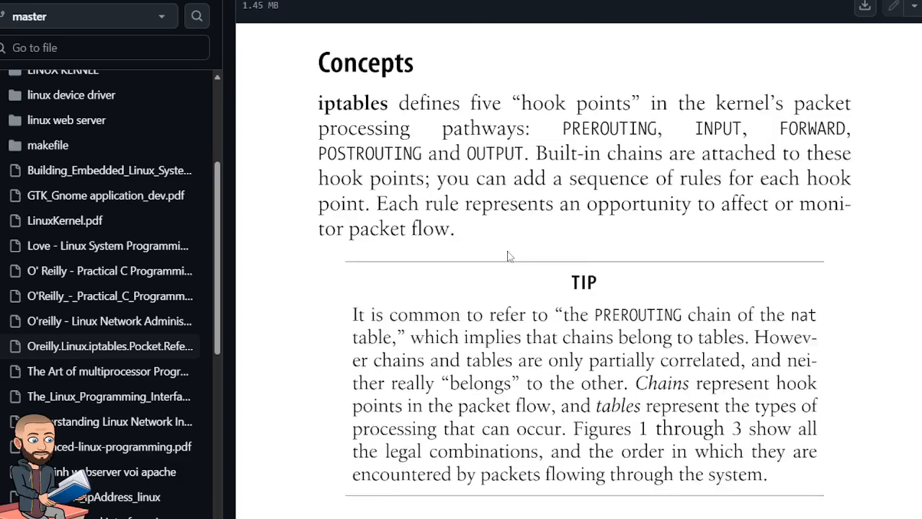
scroll("down", 3)
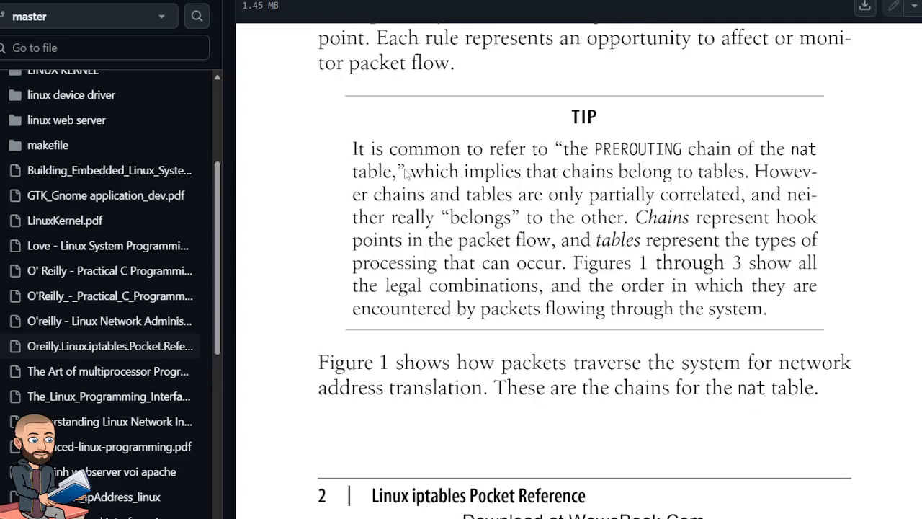
mouse_move(504, 164)
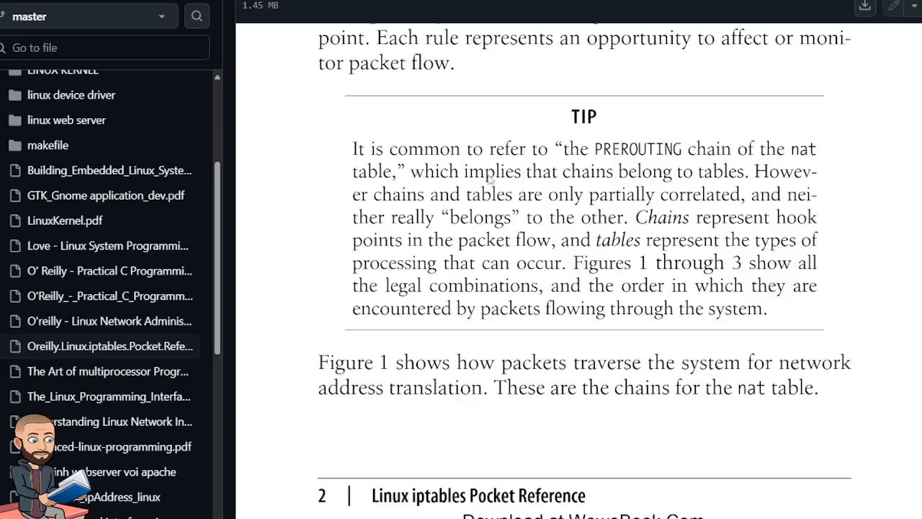
mouse_move(440, 217)
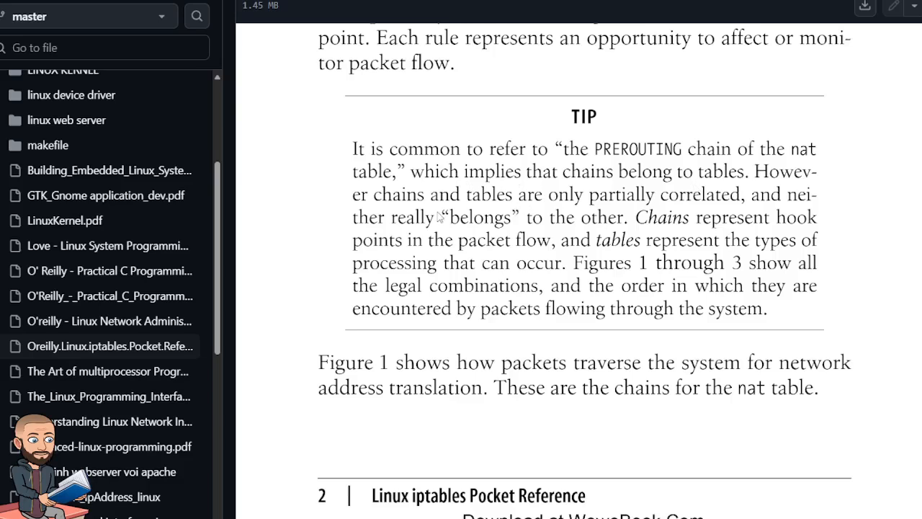
mouse_move(690, 209)
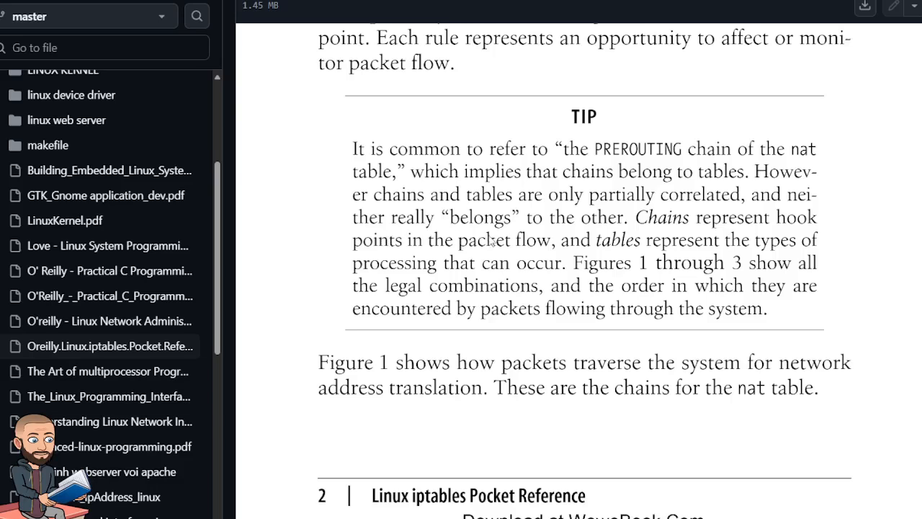
mouse_move(644, 228)
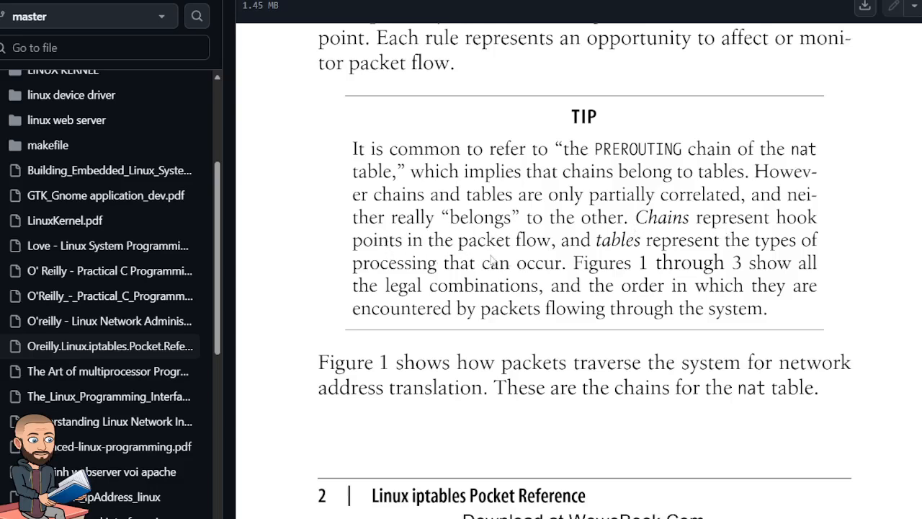
mouse_move(670, 260)
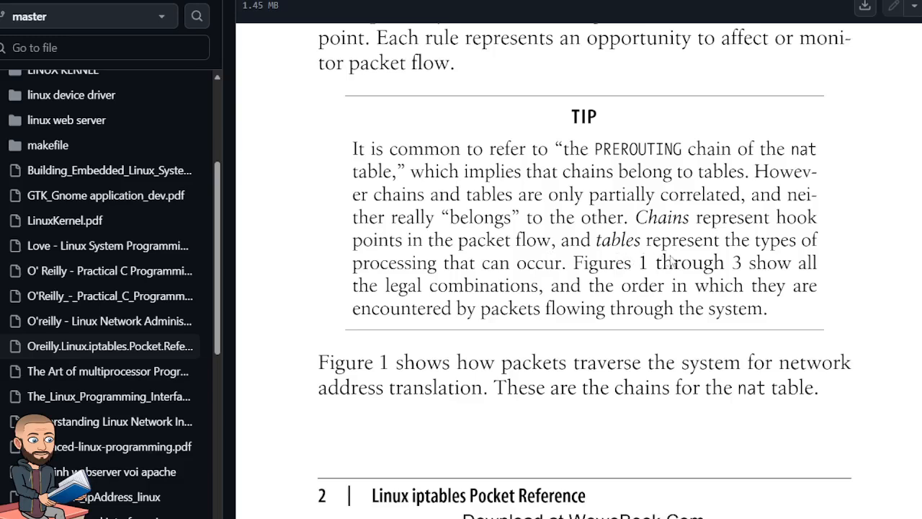
mouse_move(547, 283)
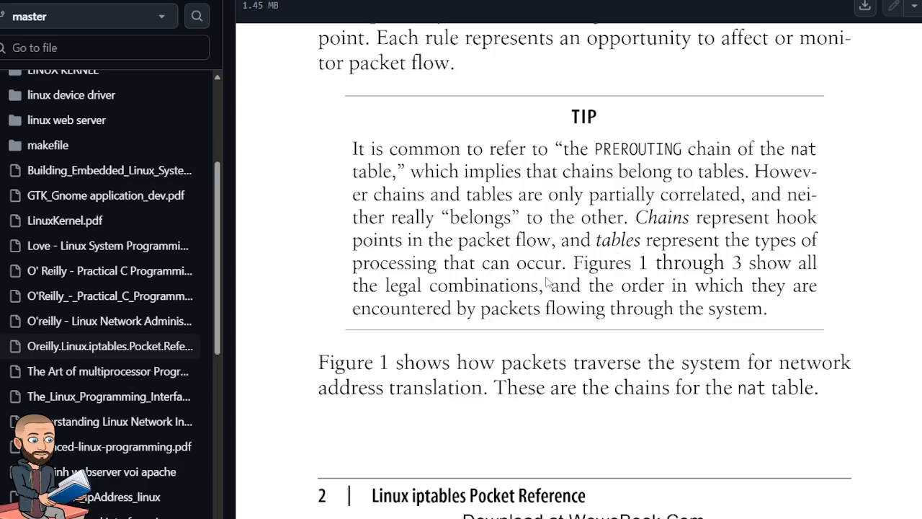
mouse_move(525, 289)
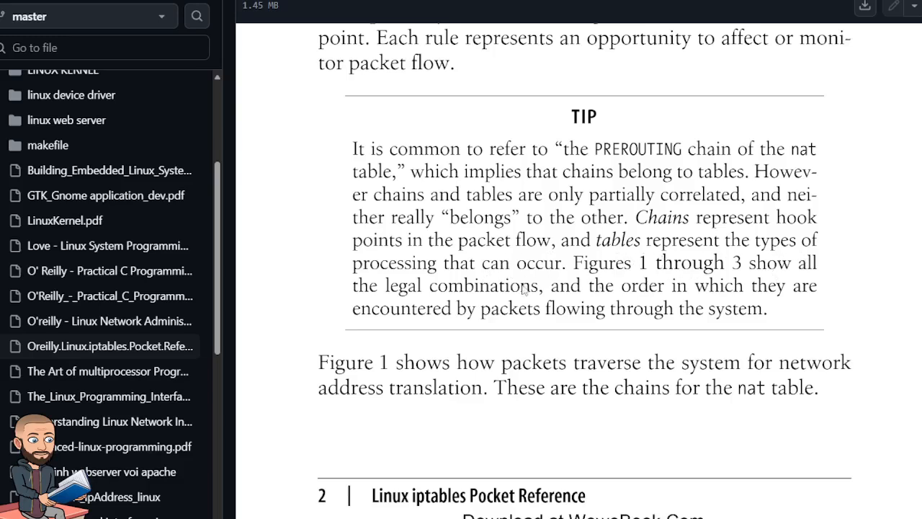
mouse_move(535, 308)
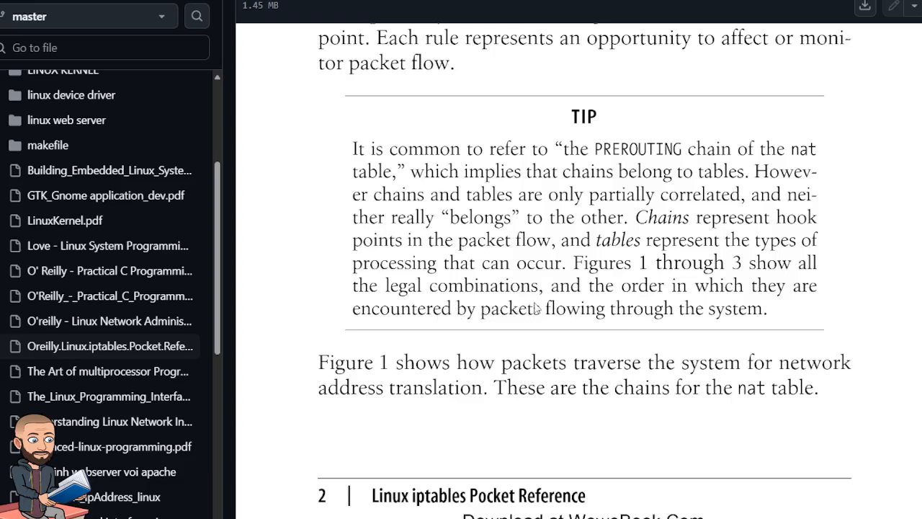
mouse_move(454, 319)
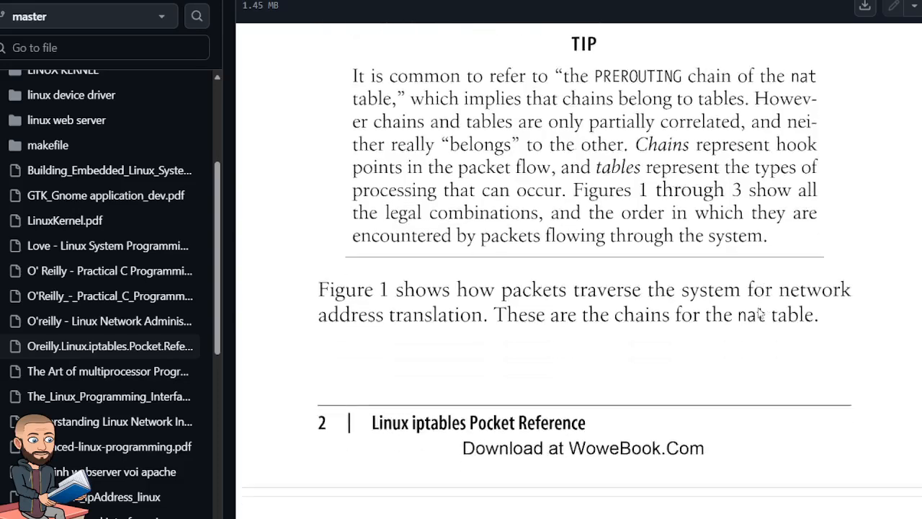
scroll("down", 3)
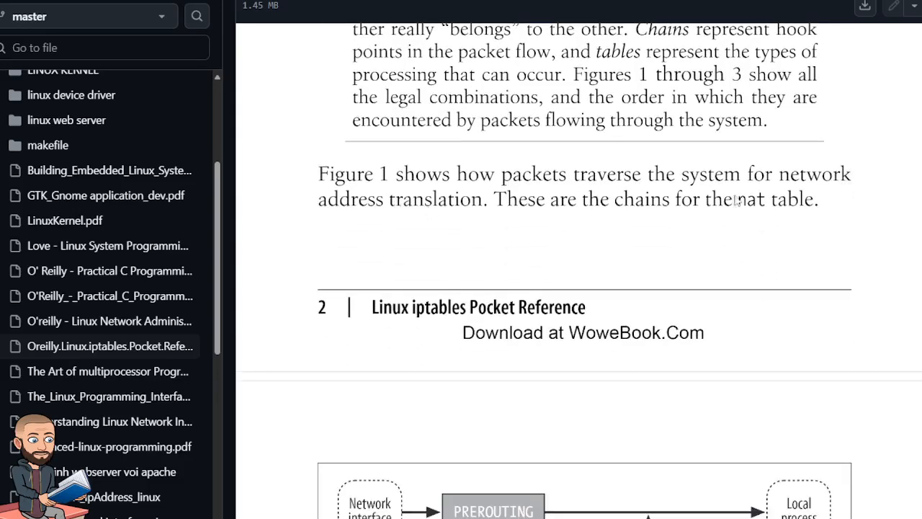
mouse_move(490, 239)
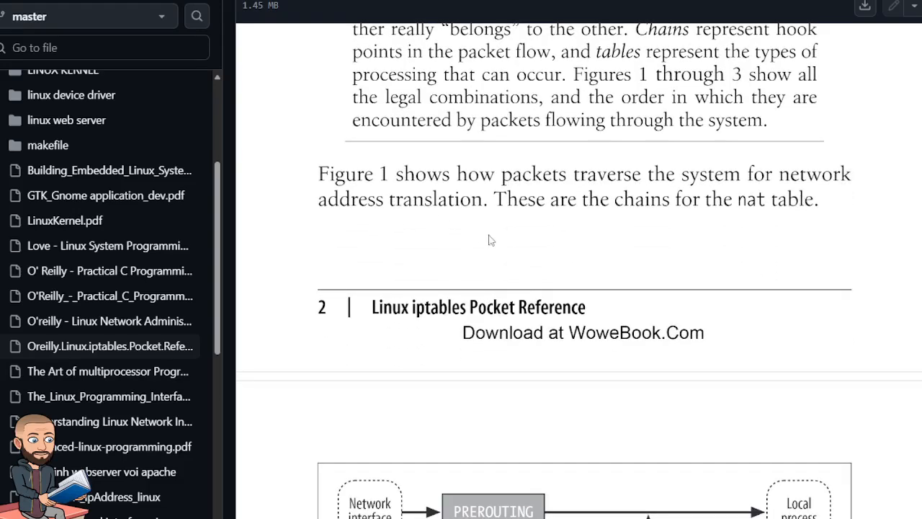
scroll("down", 3)
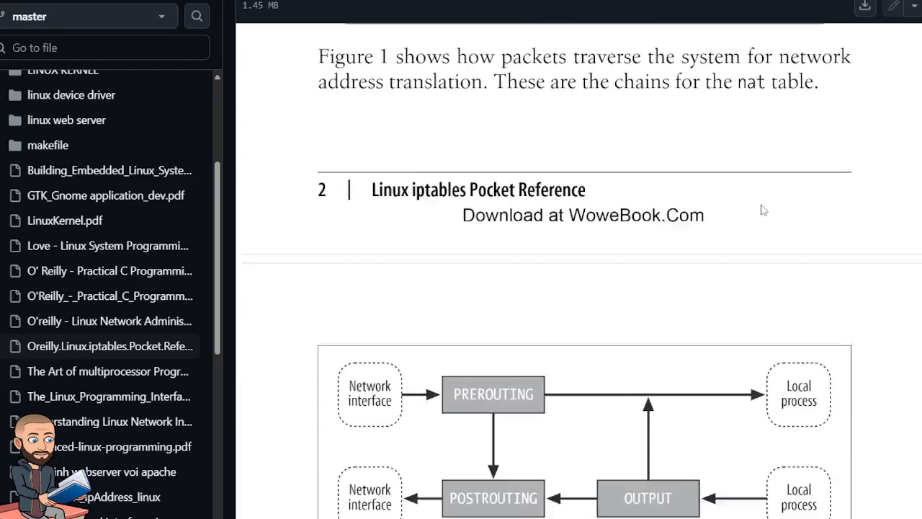
scroll("down", 3)
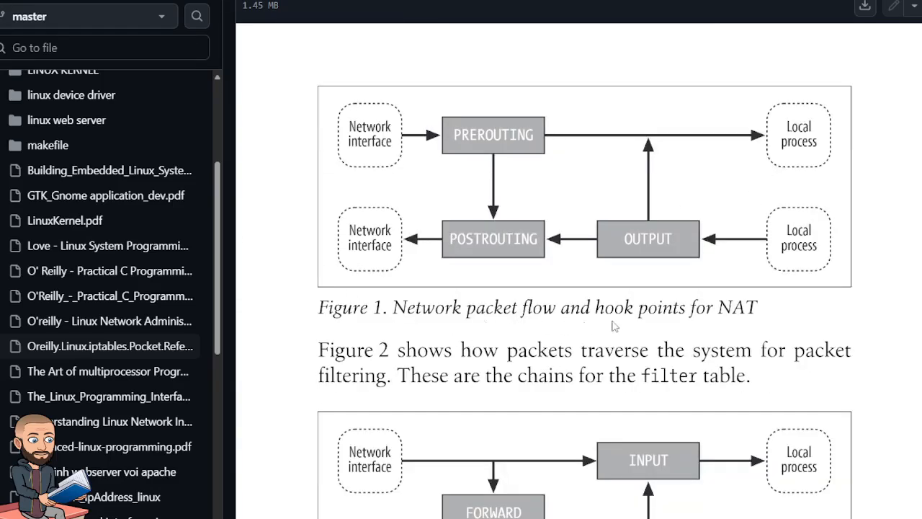
mouse_move(364, 142)
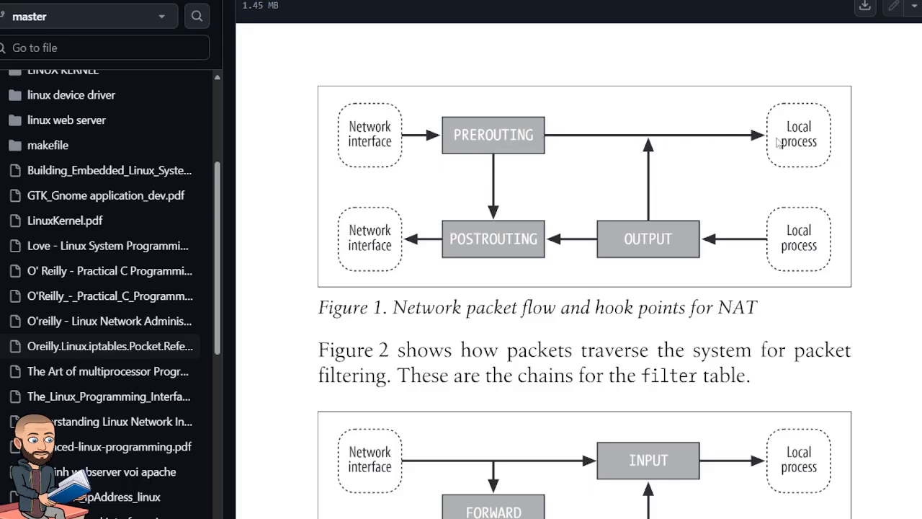
mouse_move(501, 183)
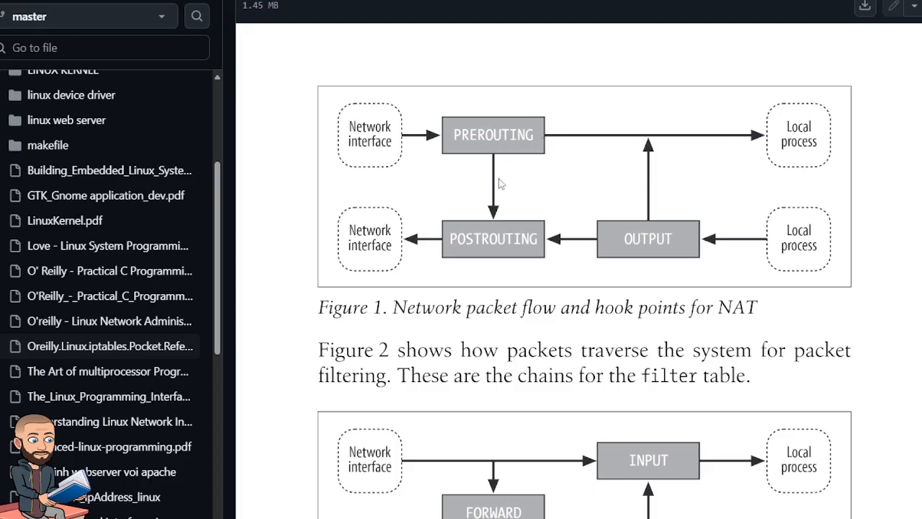
mouse_move(354, 253)
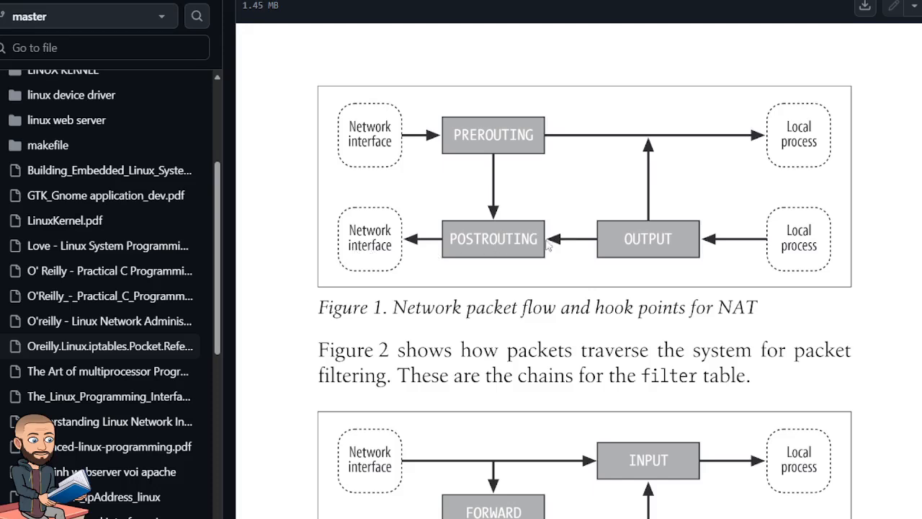
mouse_move(683, 253)
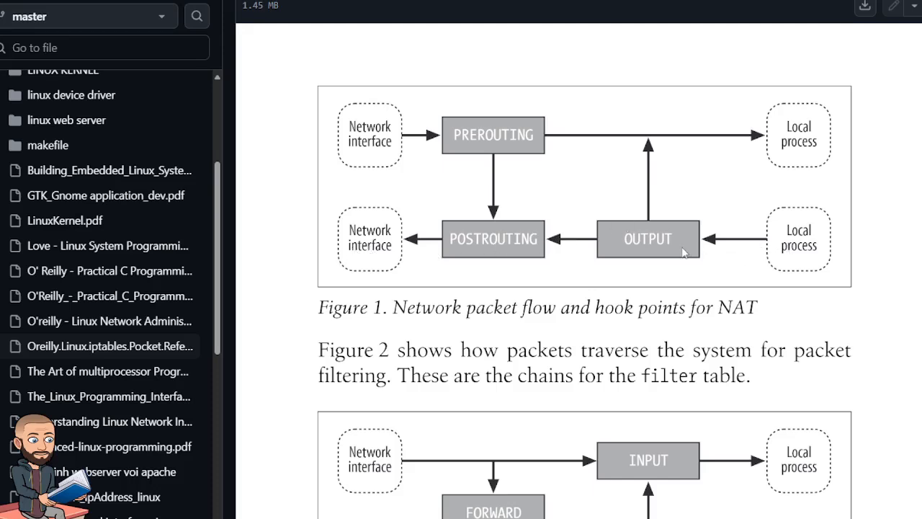
mouse_move(518, 243)
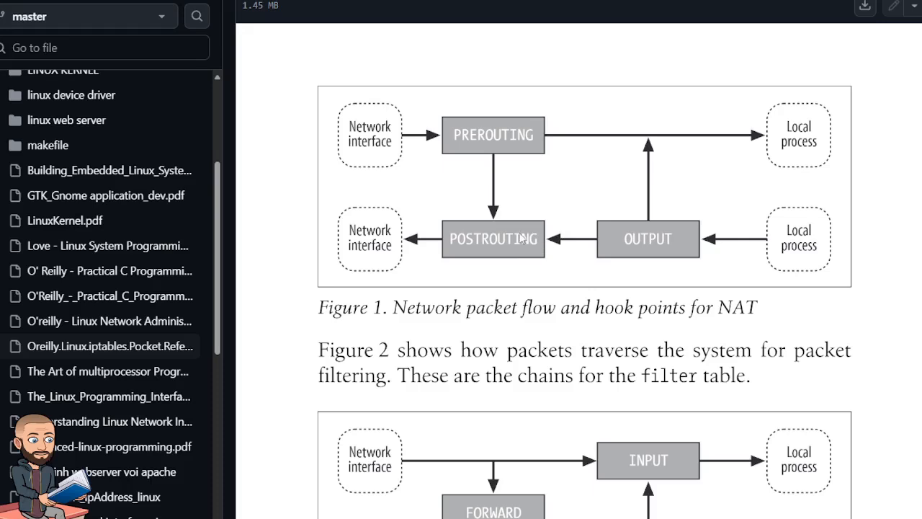
mouse_move(561, 363)
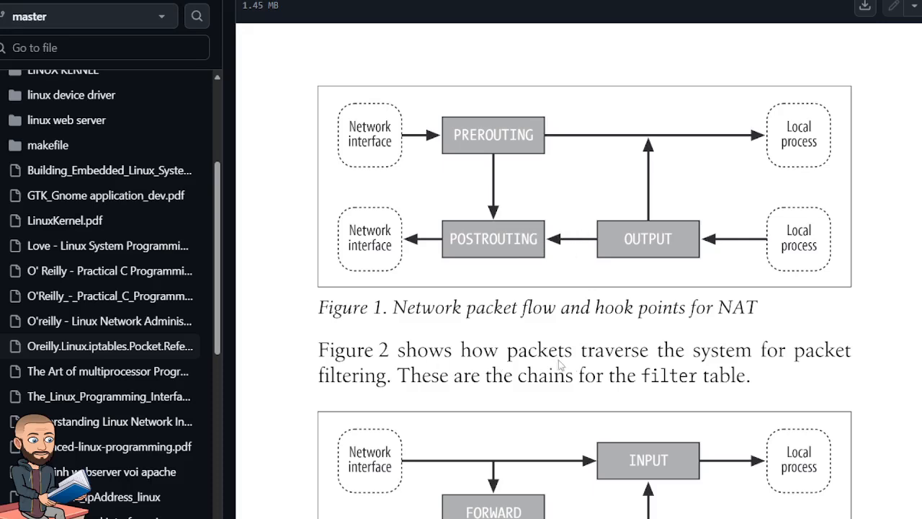
mouse_move(826, 368)
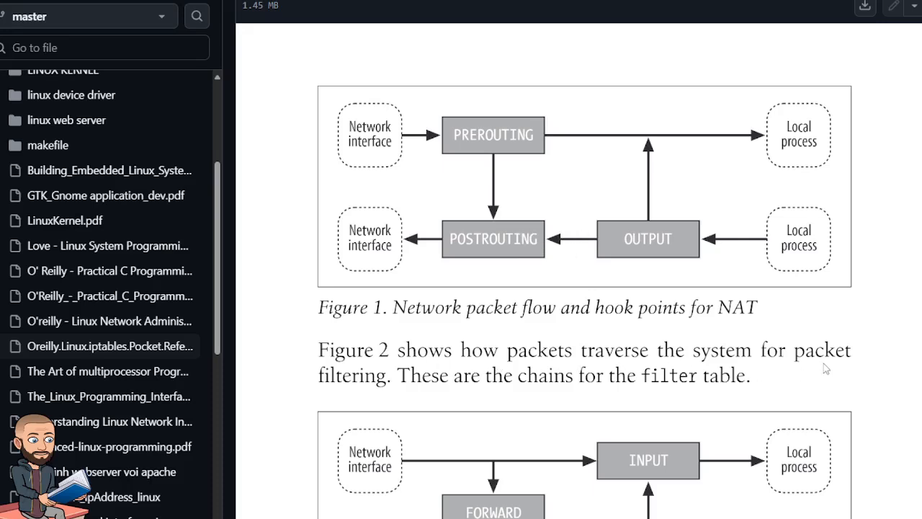
scroll("down", 3)
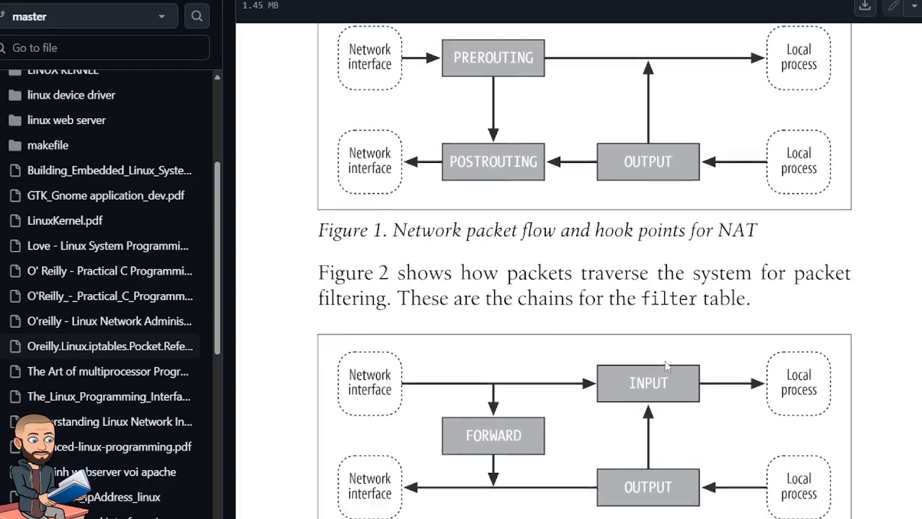
scroll("down", 3)
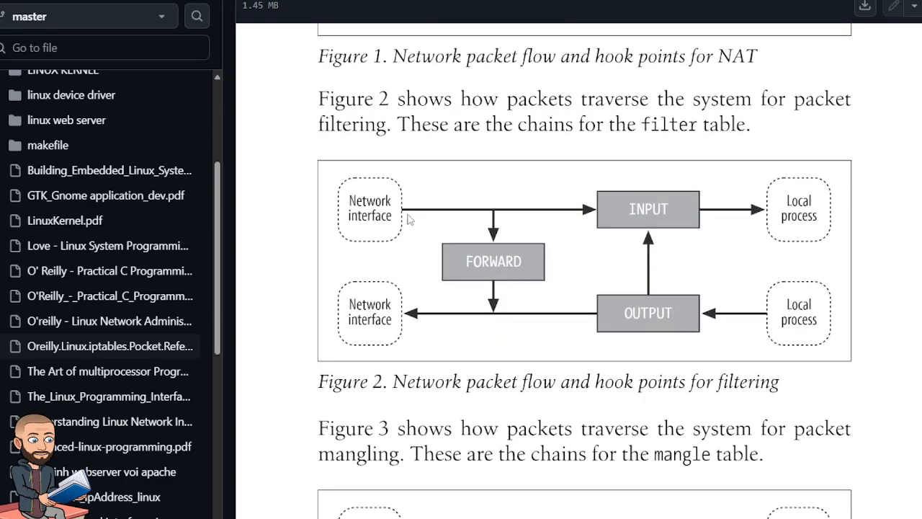
mouse_move(818, 225)
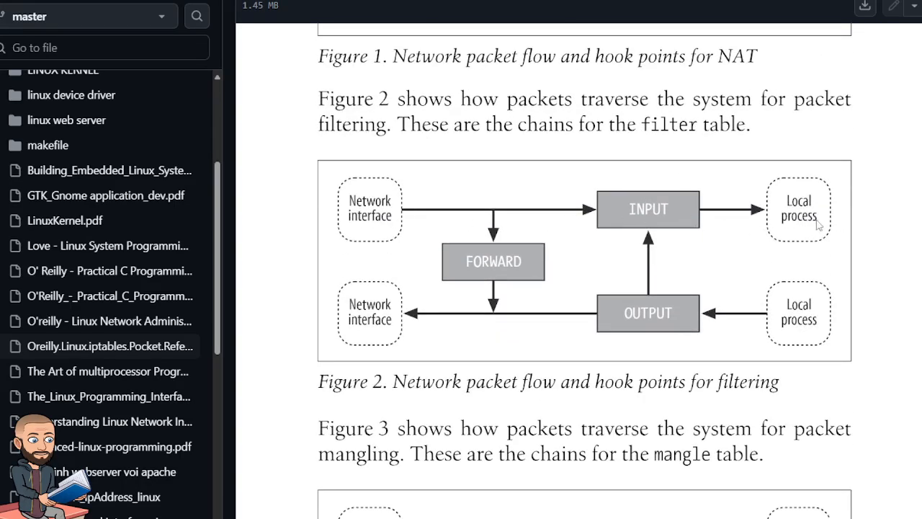
mouse_move(497, 281)
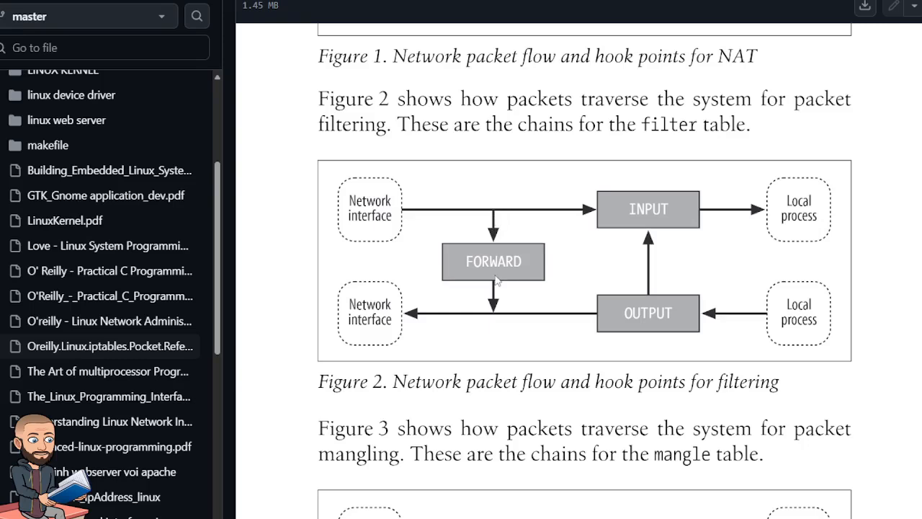
mouse_move(386, 315)
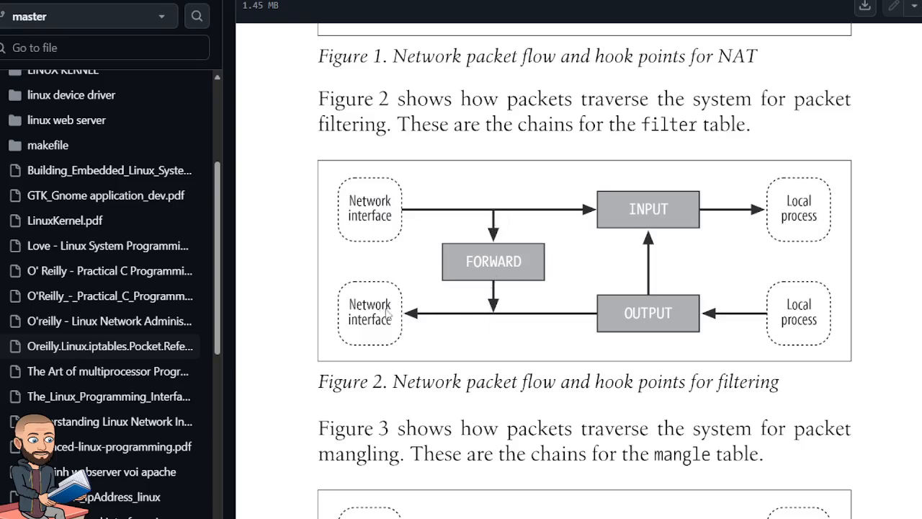
mouse_move(817, 299)
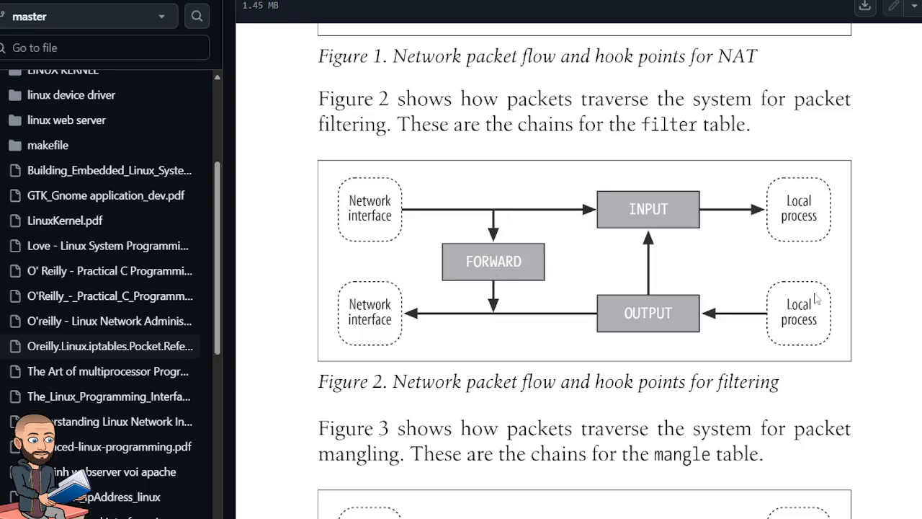
mouse_move(645, 332)
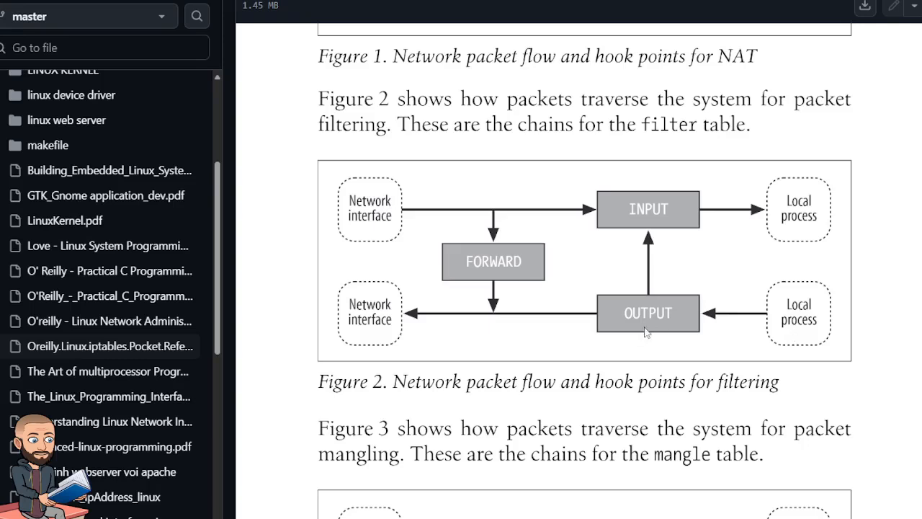
mouse_move(646, 202)
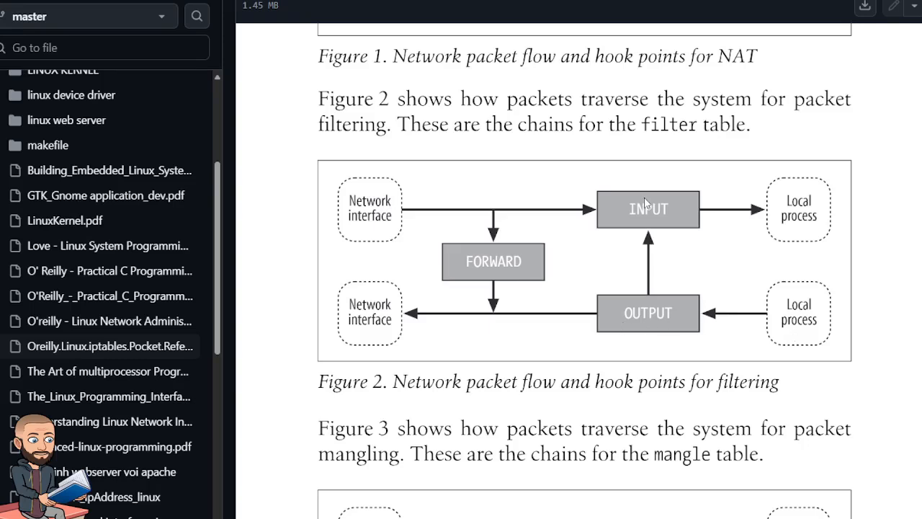
mouse_move(661, 223)
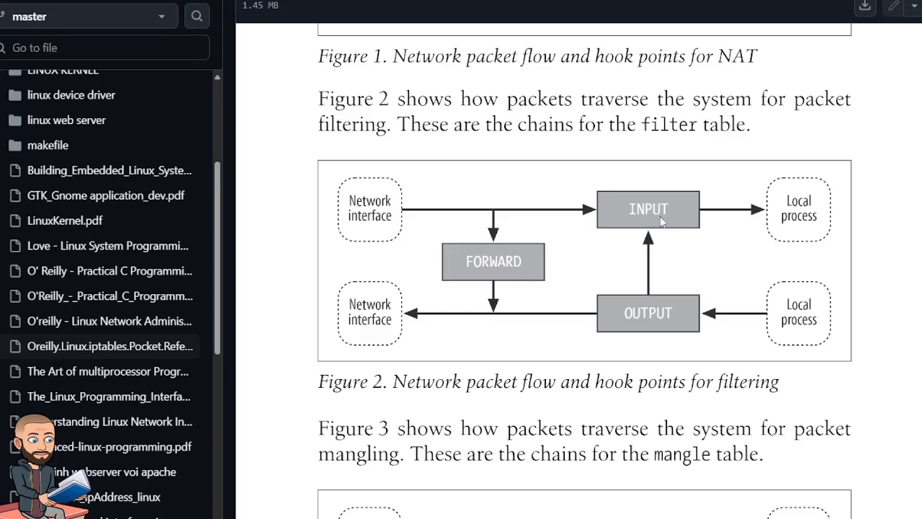
mouse_move(808, 219)
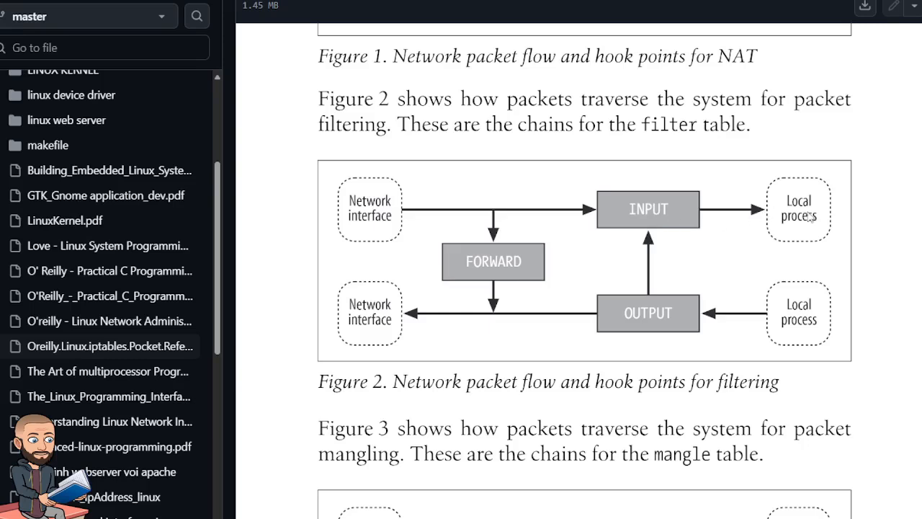
mouse_move(671, 317)
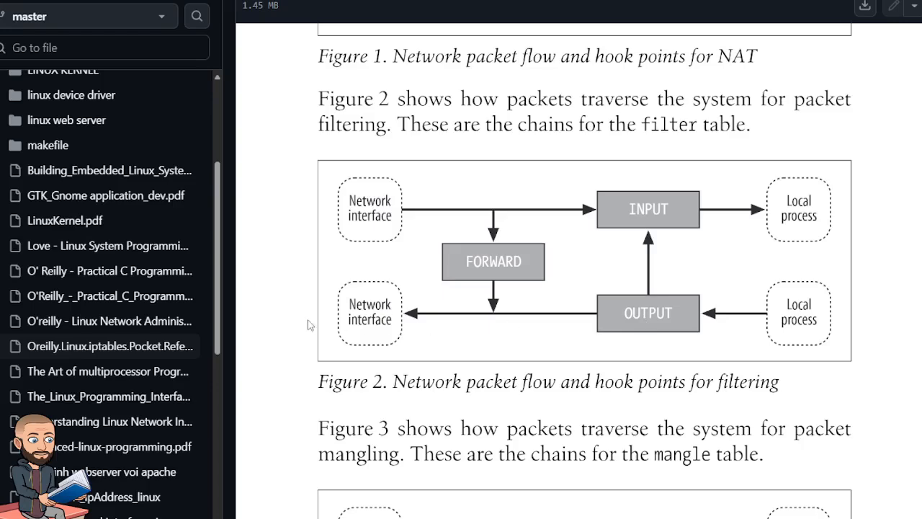
scroll("up", 3)
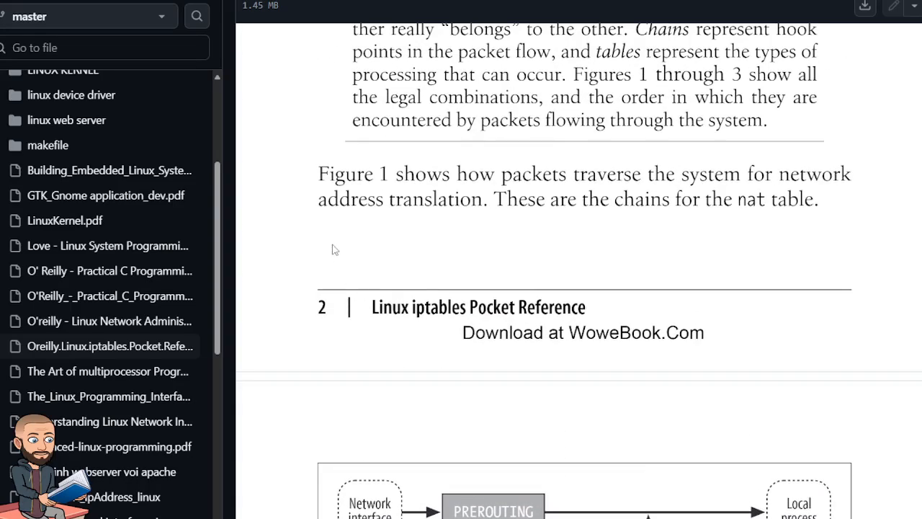
scroll("down", 3)
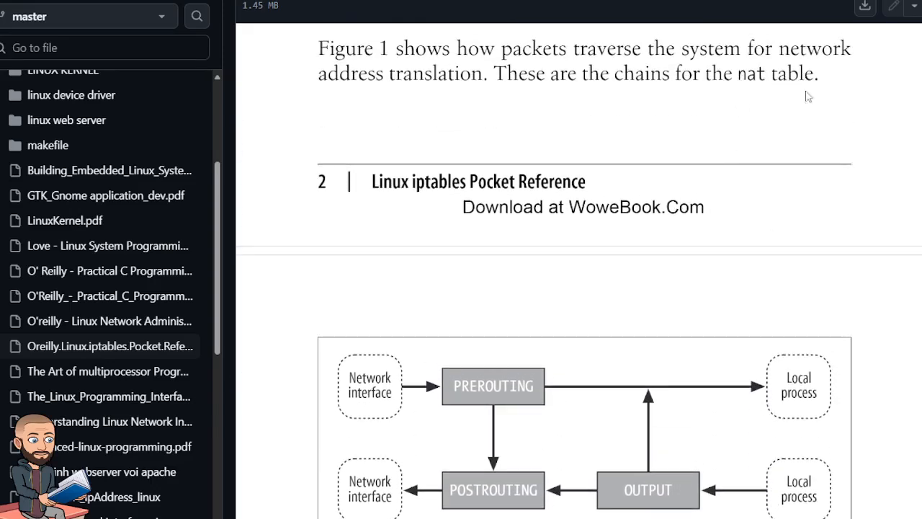
scroll("down", 3)
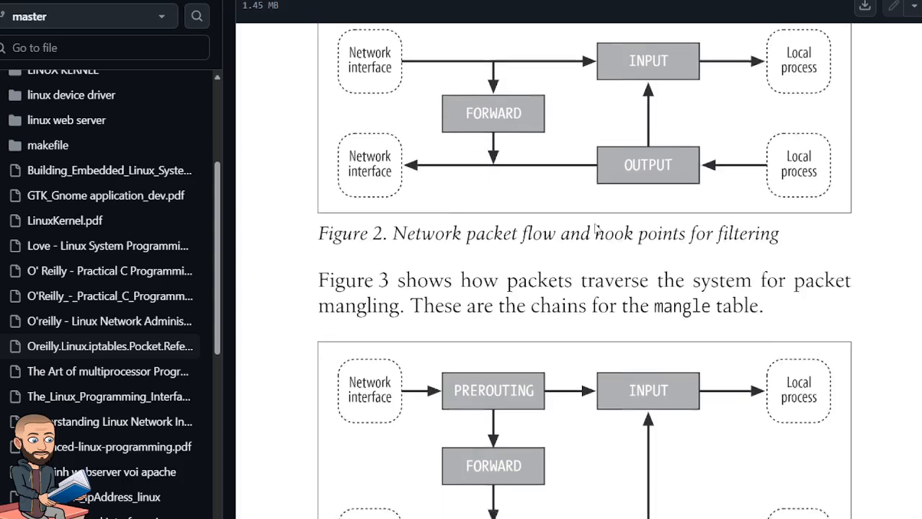
scroll("down", 3)
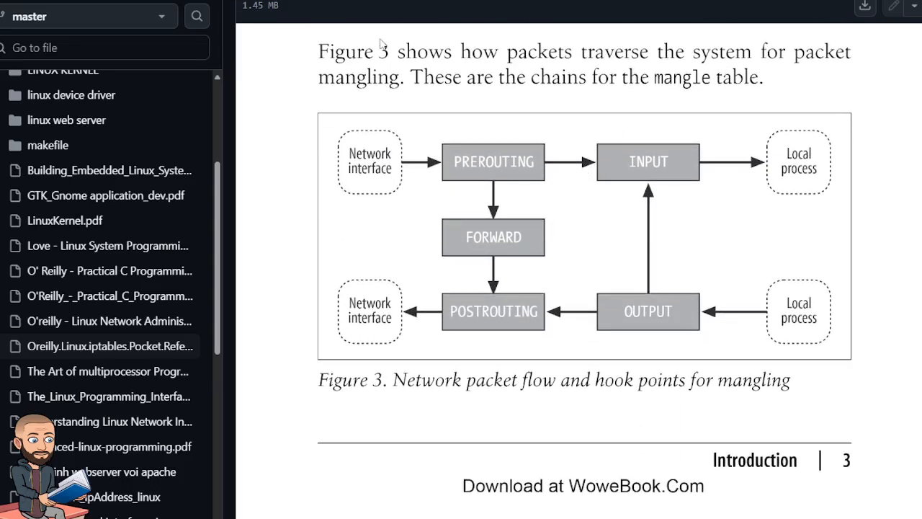
mouse_move(591, 58)
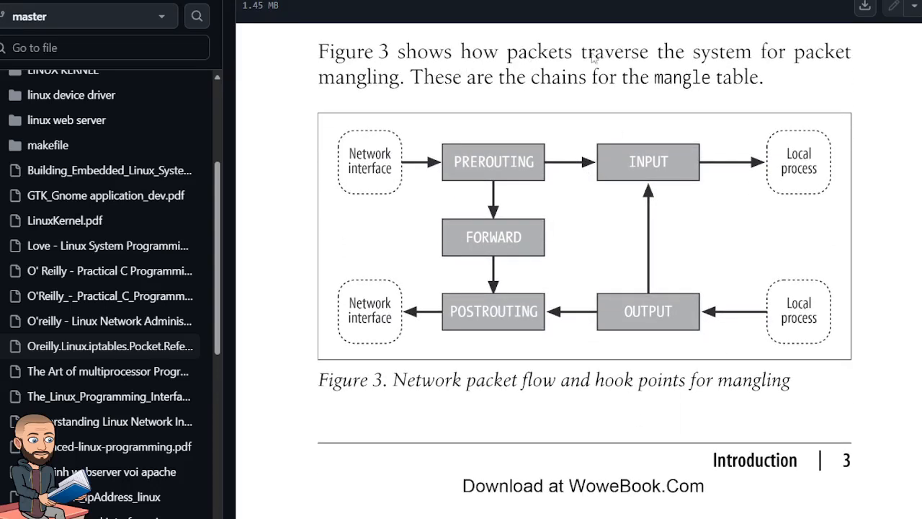
mouse_move(418, 123)
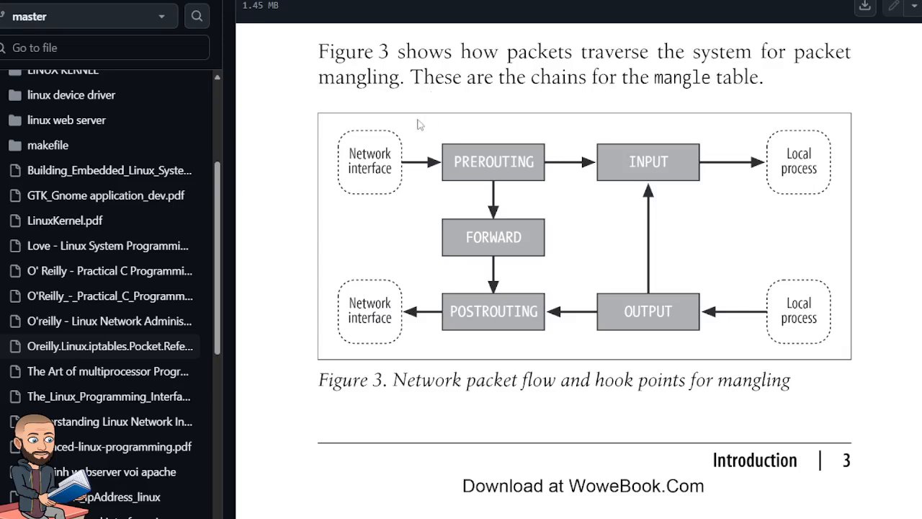
mouse_move(452, 176)
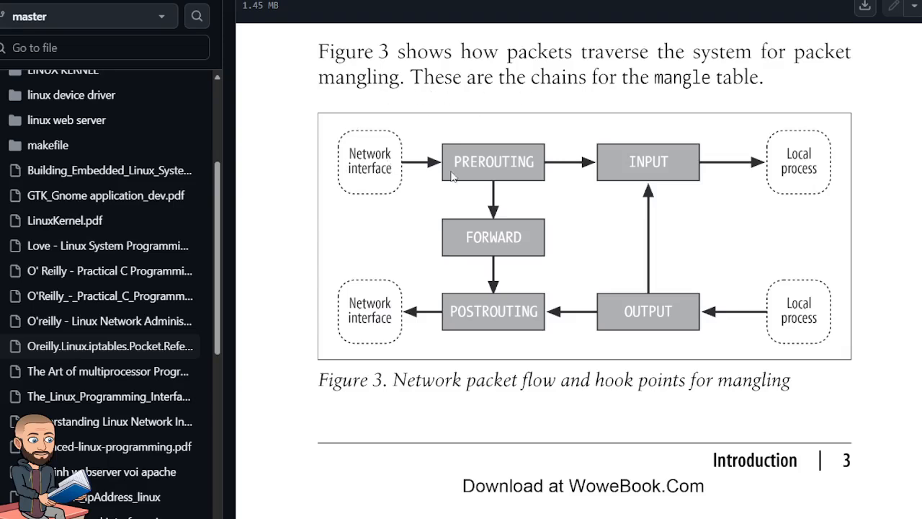
mouse_move(648, 166)
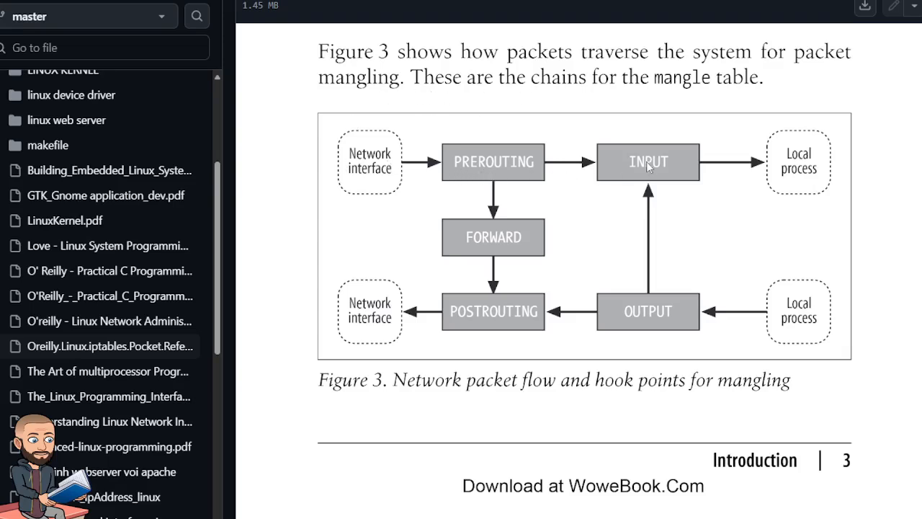
mouse_move(508, 207)
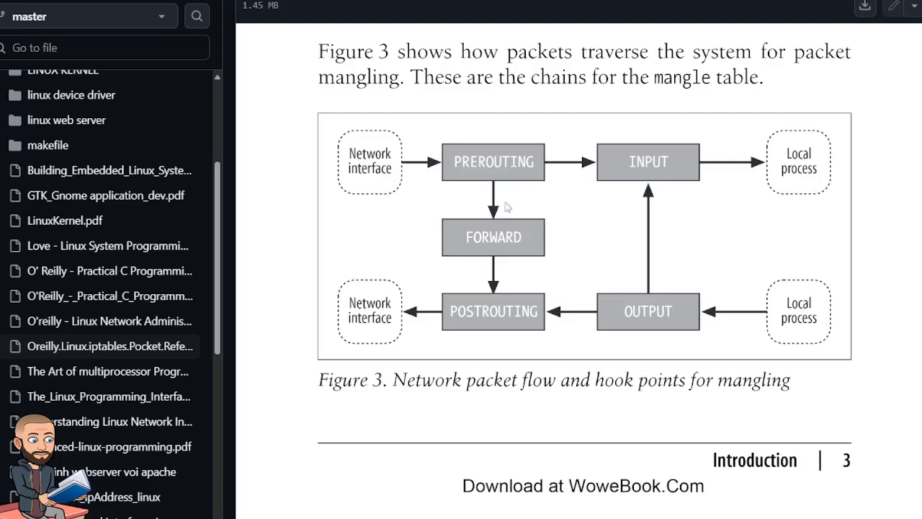
mouse_move(355, 332)
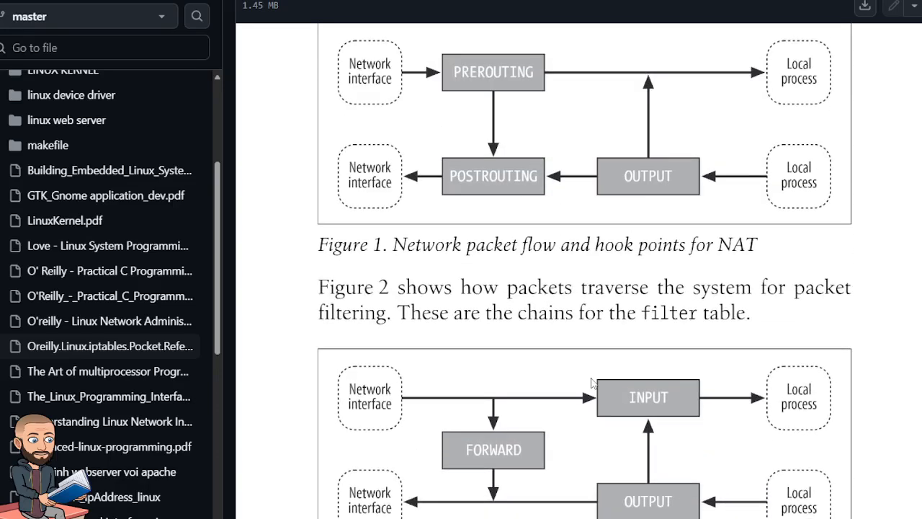
mouse_move(549, 163)
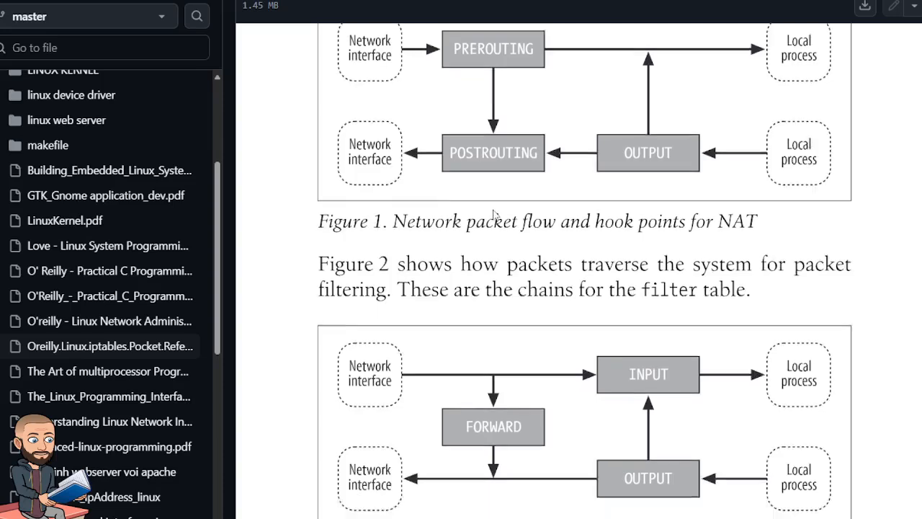
scroll("down", 3)
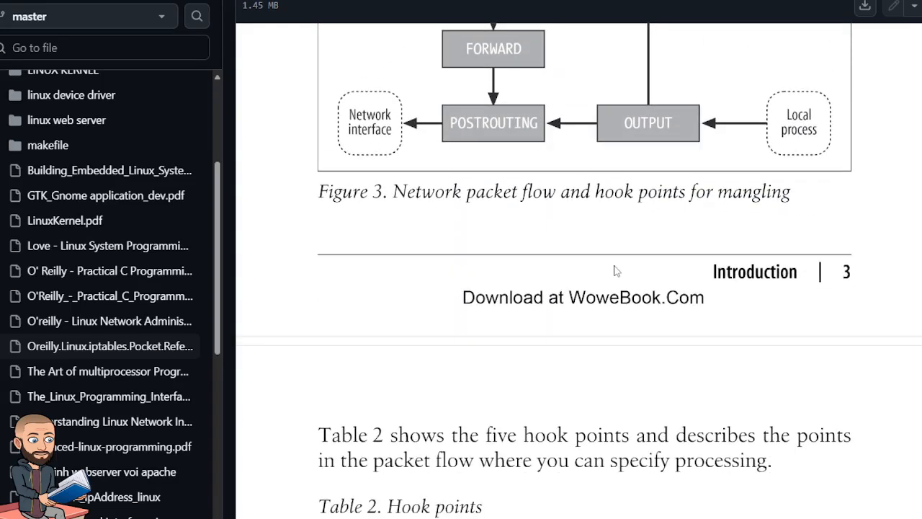
scroll("down", 3)
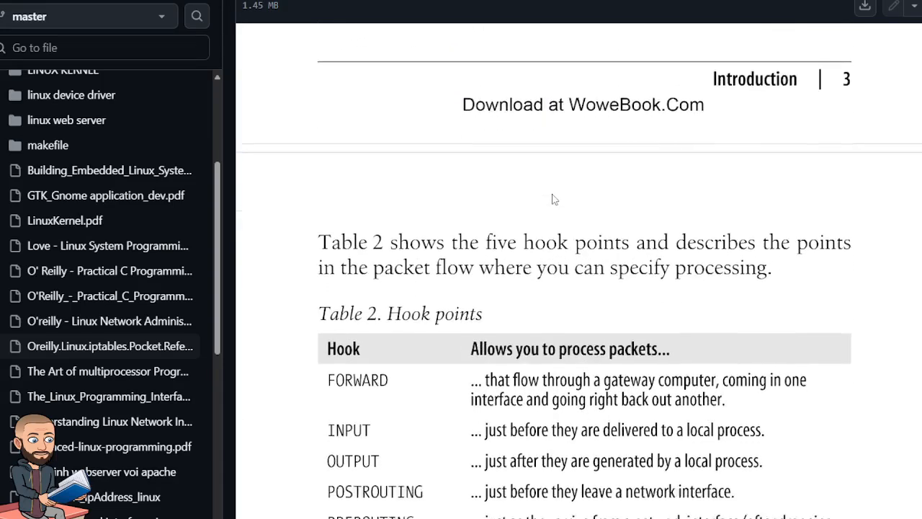
scroll("down", 3)
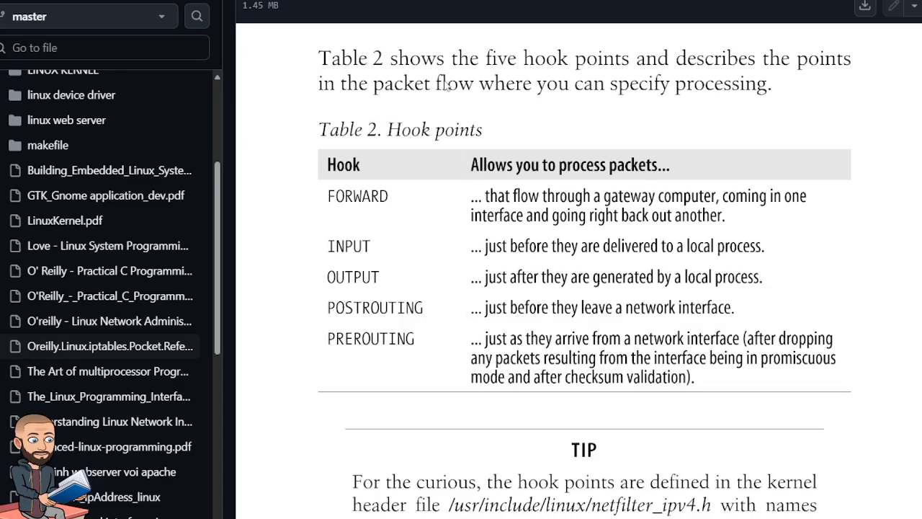
mouse_move(840, 77)
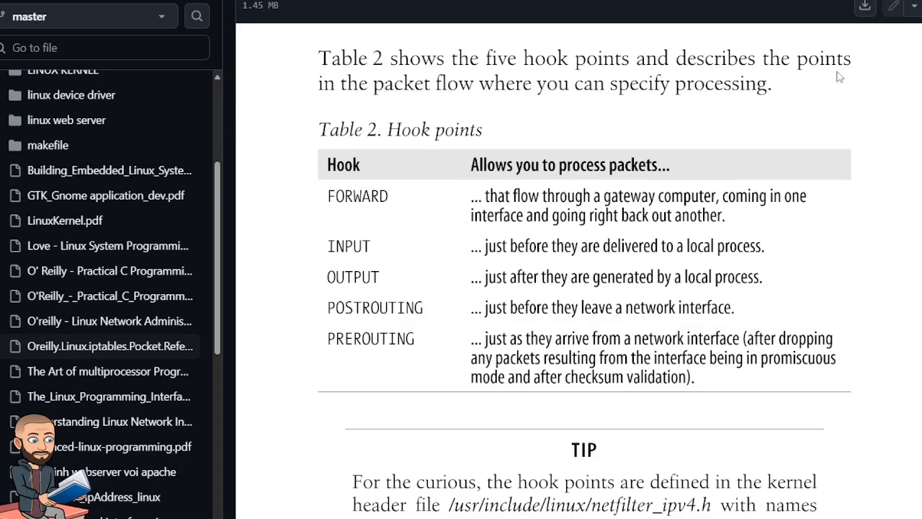
mouse_move(757, 101)
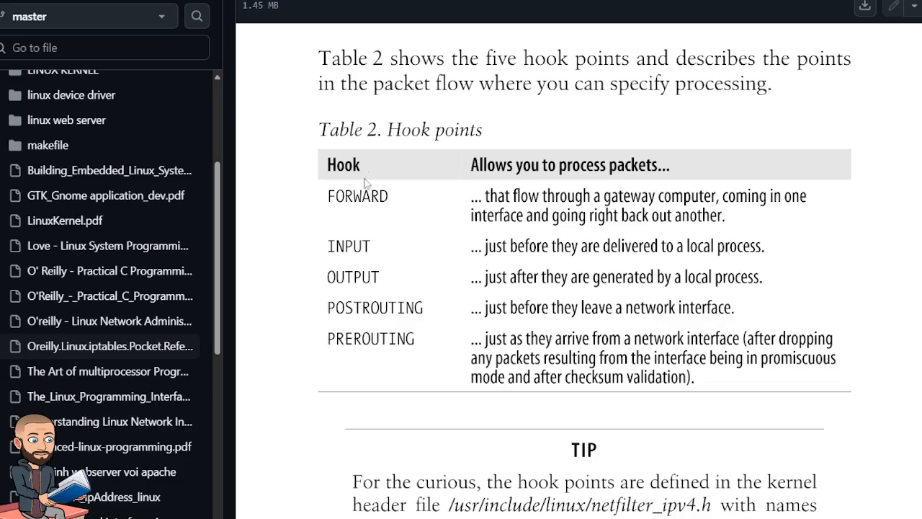
mouse_move(333, 352)
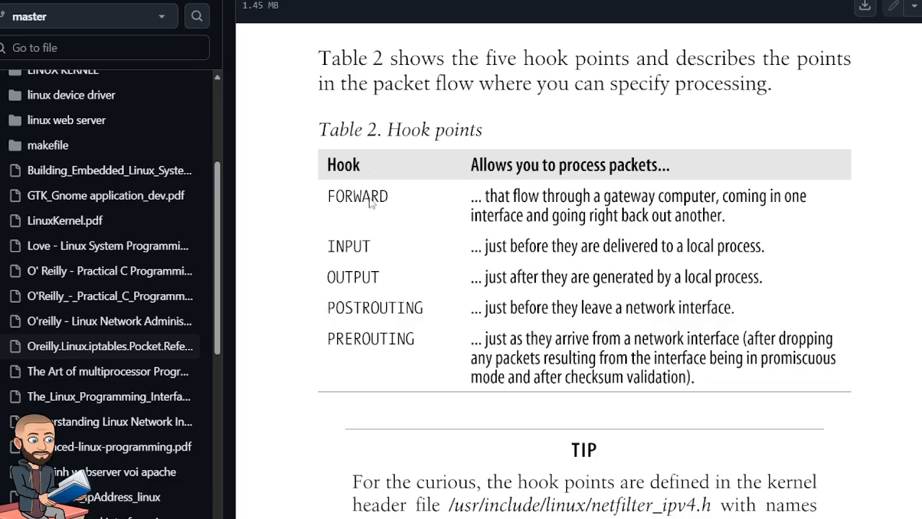
mouse_move(520, 194)
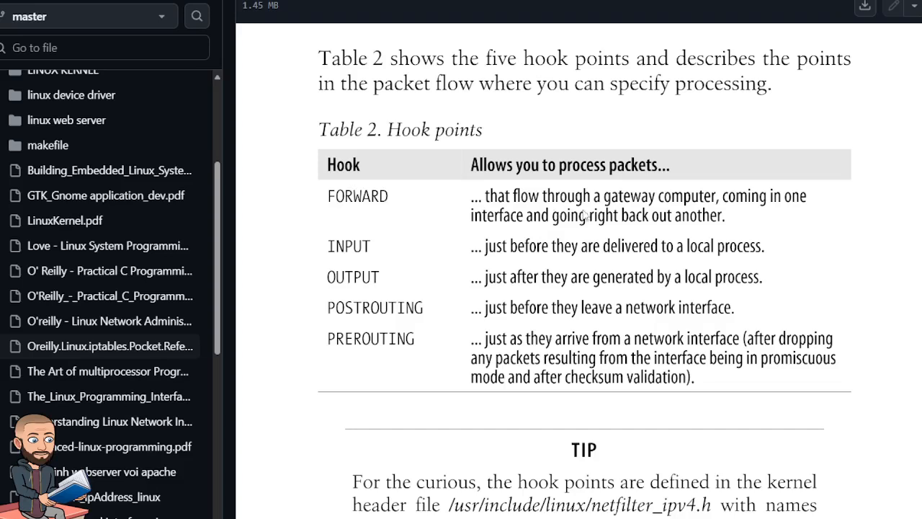
mouse_move(796, 202)
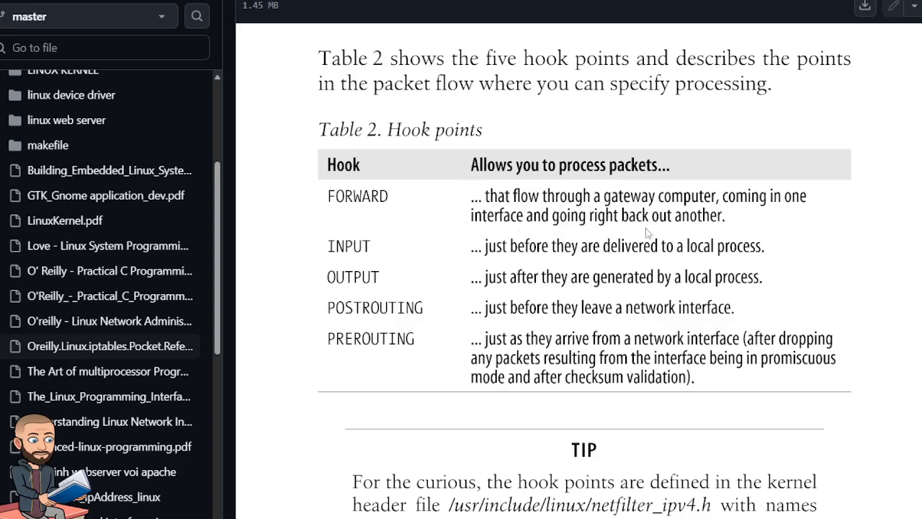
mouse_move(369, 252)
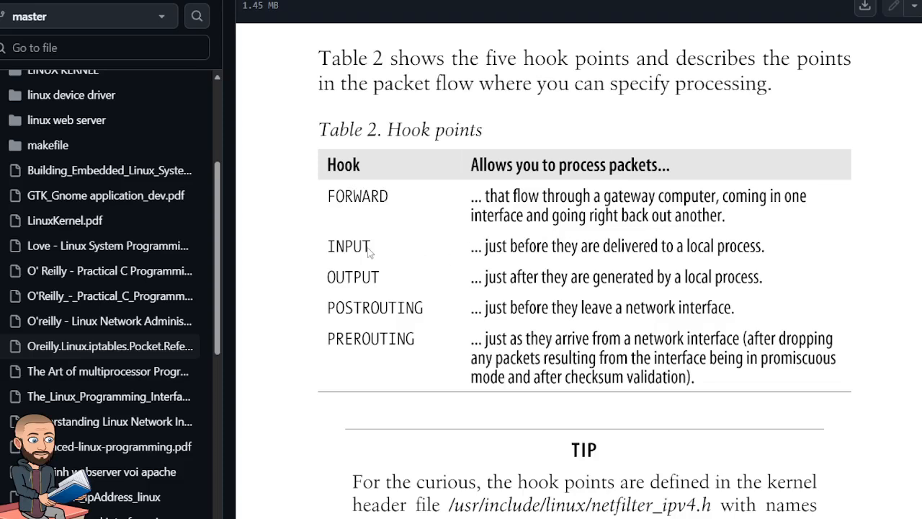
mouse_move(504, 265)
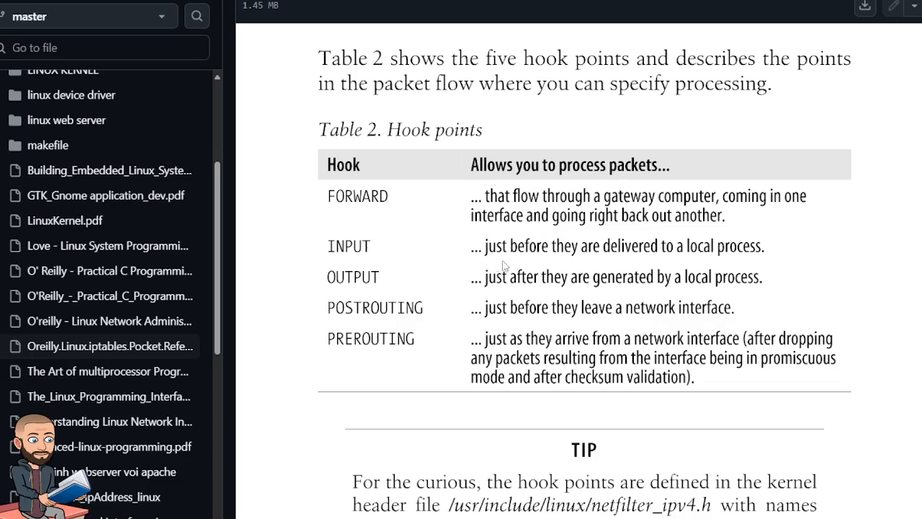
mouse_move(745, 258)
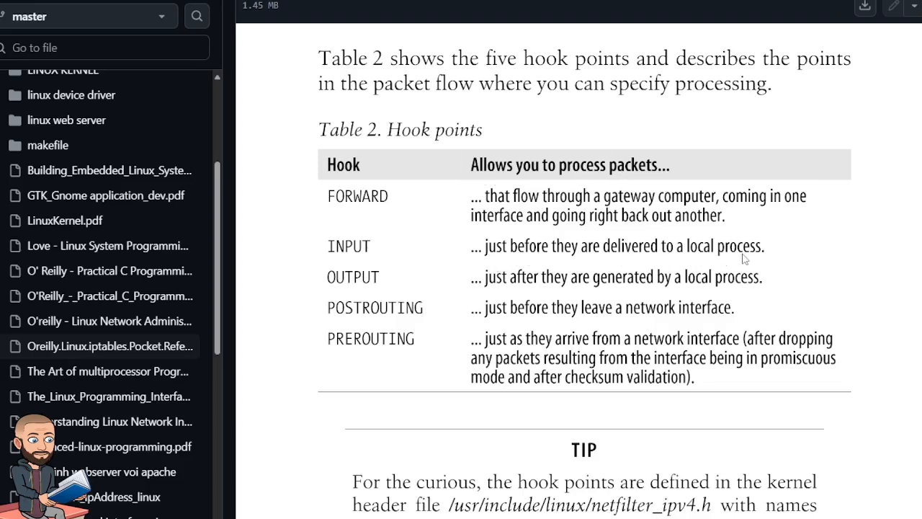
mouse_move(569, 188)
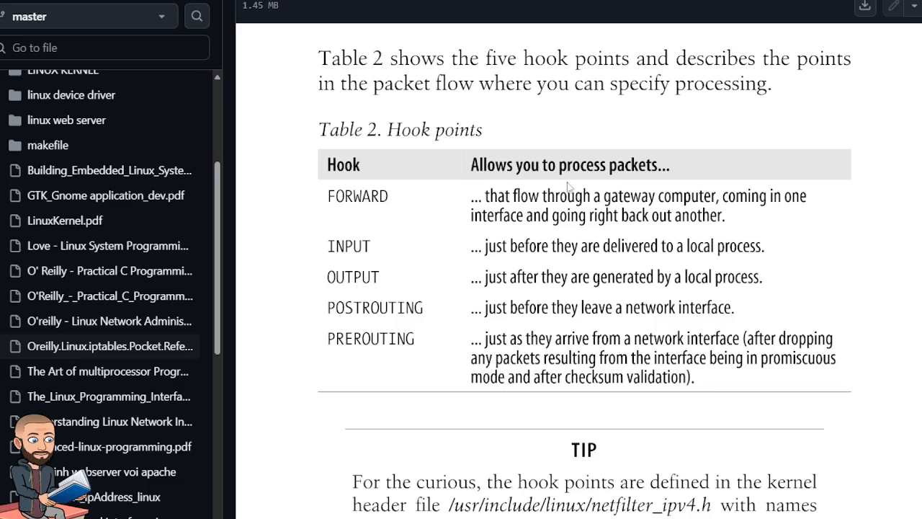
mouse_move(550, 289)
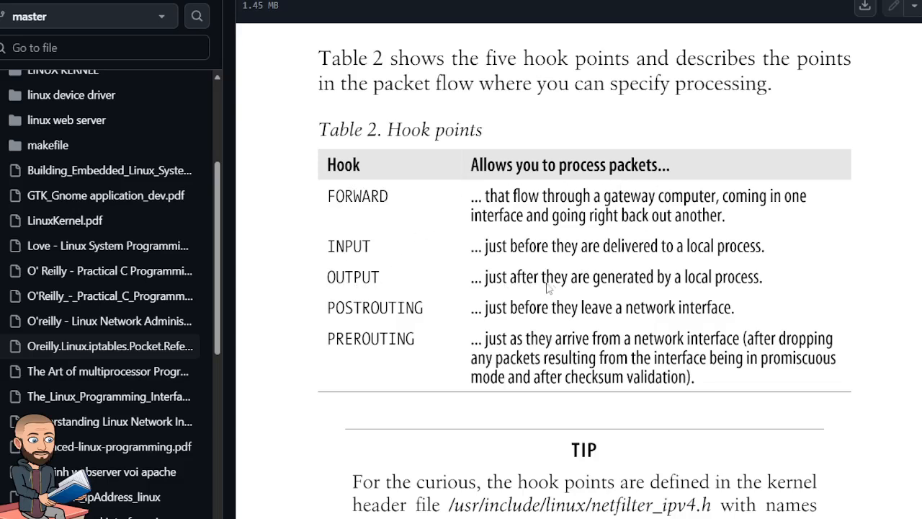
mouse_move(792, 293)
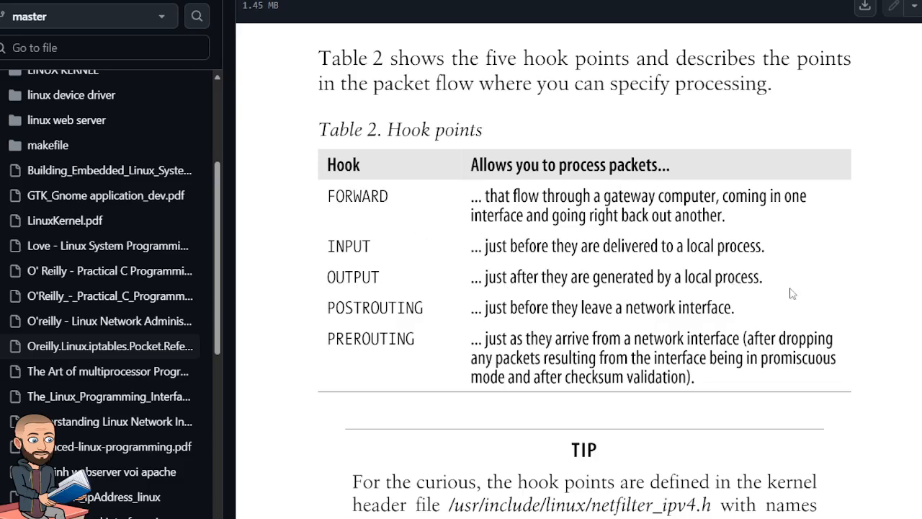
mouse_move(360, 252)
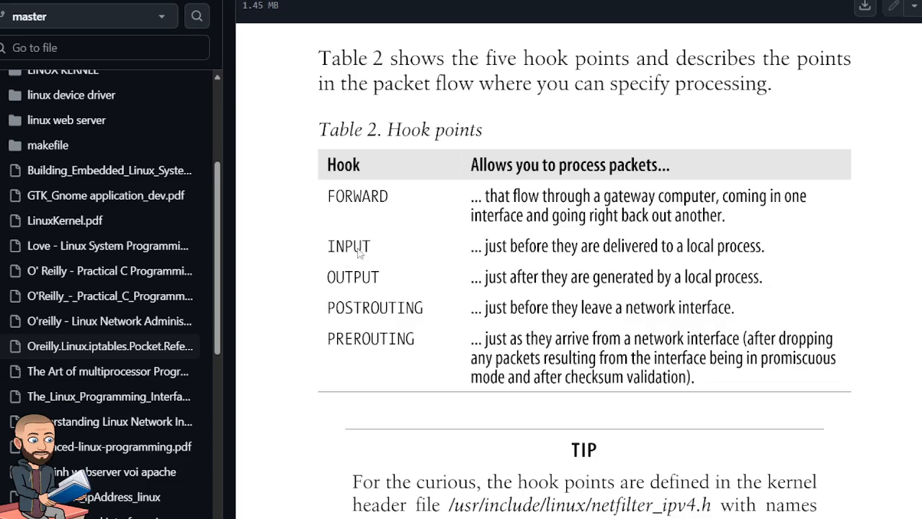
mouse_move(511, 319)
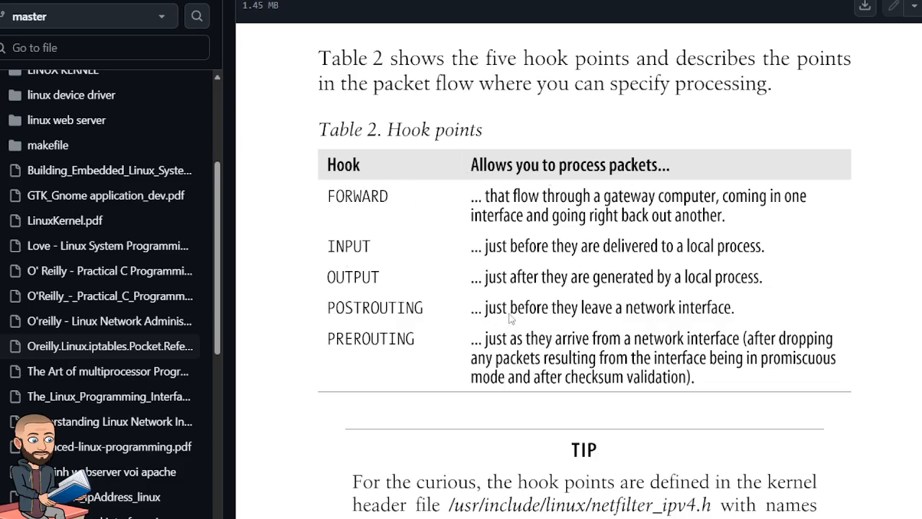
mouse_move(676, 320)
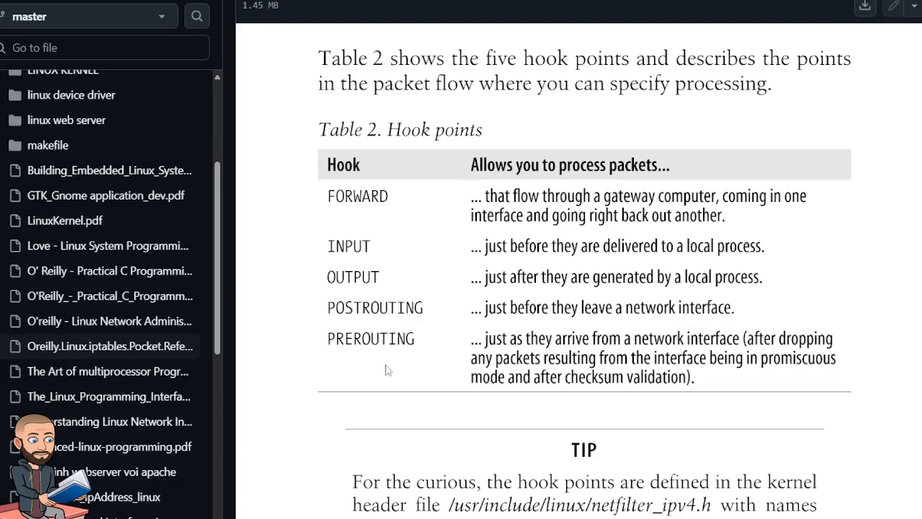
mouse_move(608, 351)
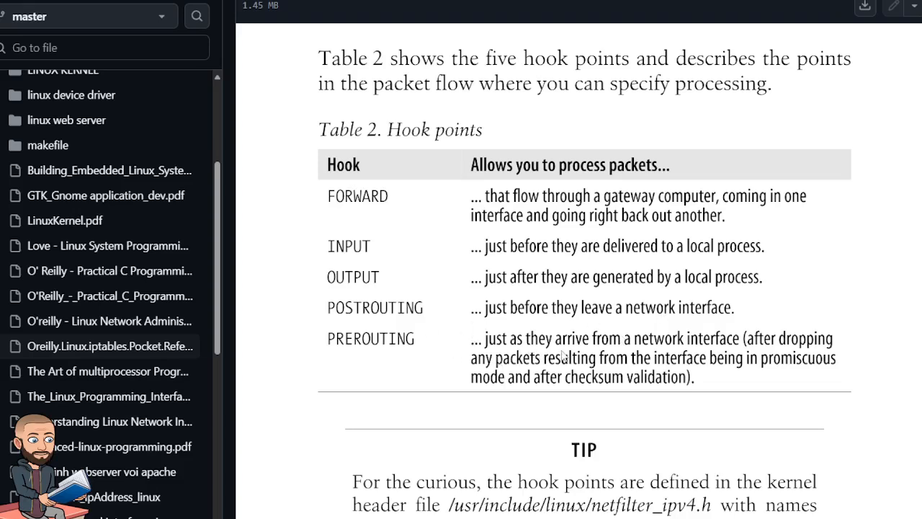
mouse_move(670, 354)
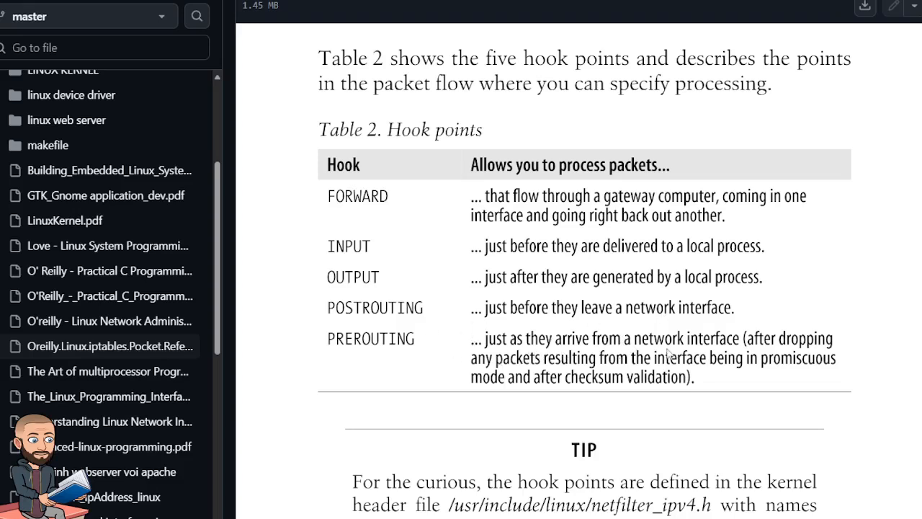
mouse_move(781, 354)
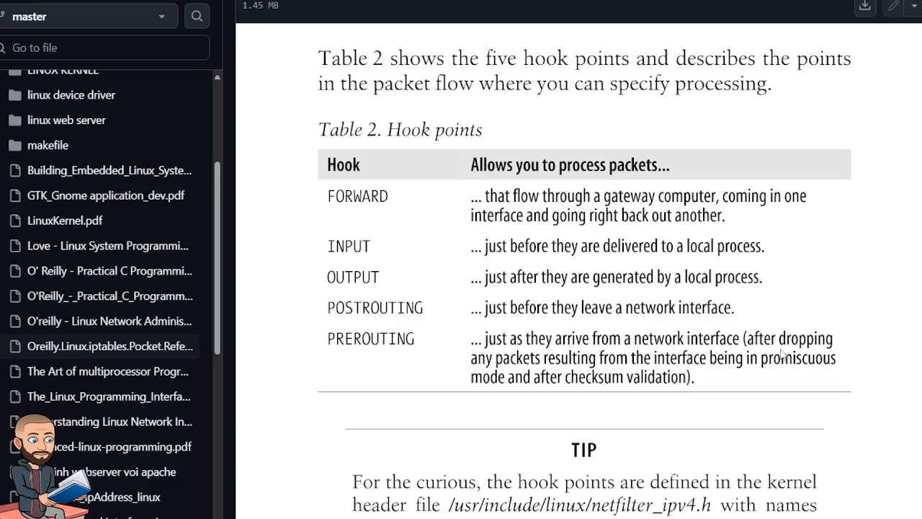
mouse_move(685, 369)
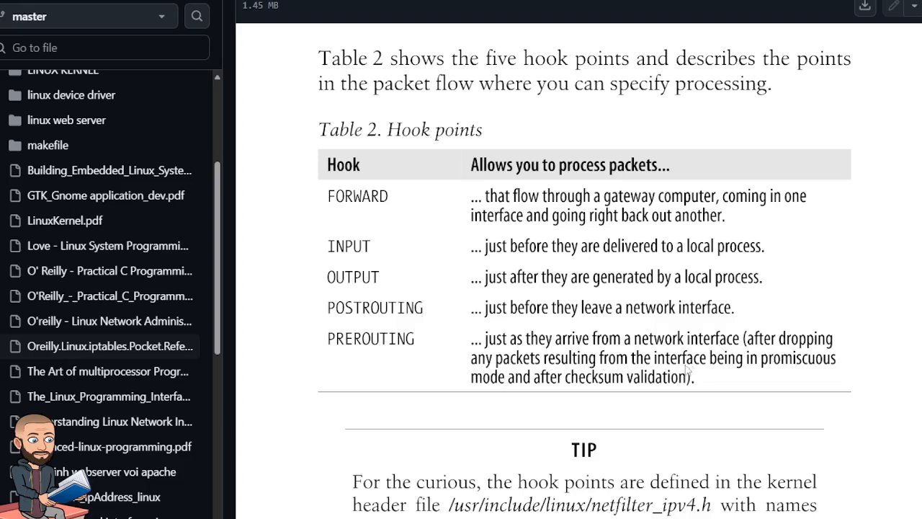
mouse_move(547, 401)
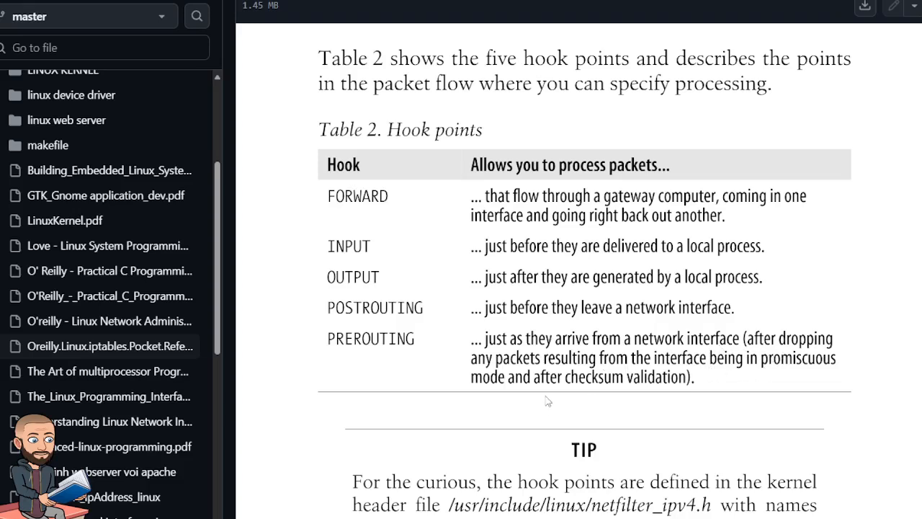
mouse_move(730, 375)
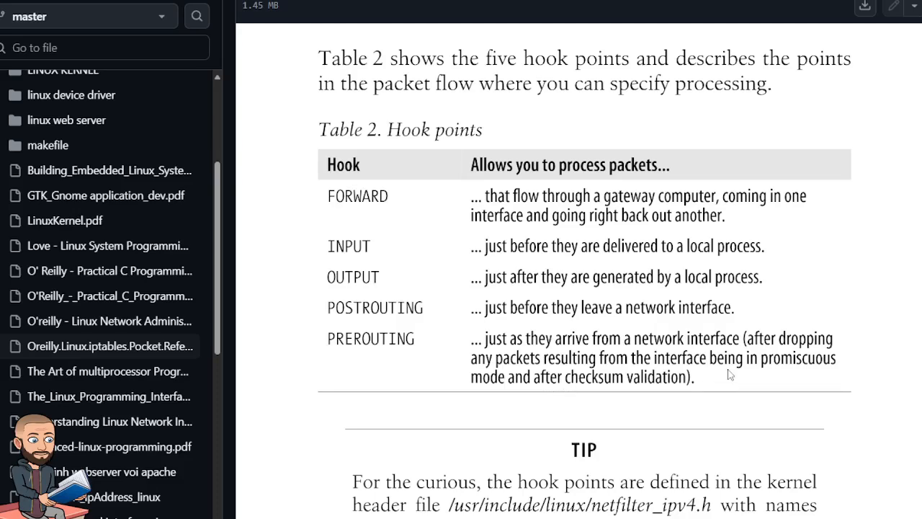
scroll("down", 3)
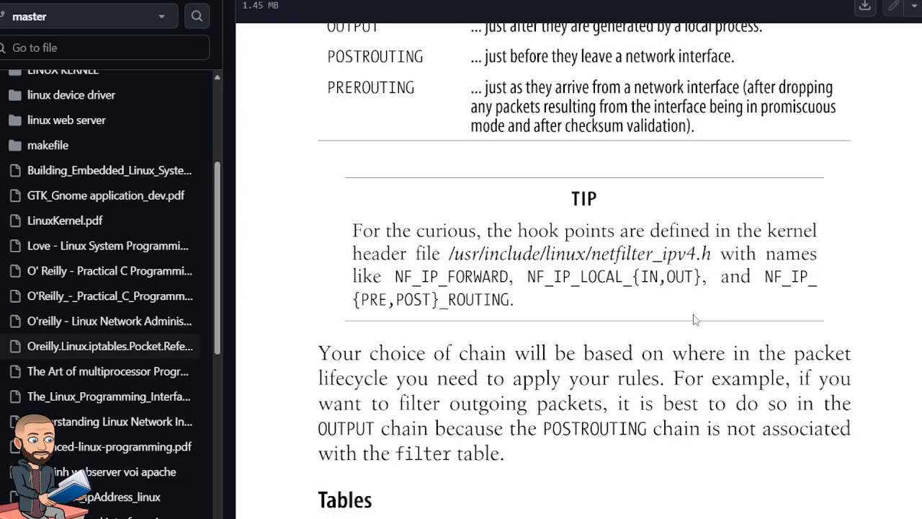
scroll("down", 3)
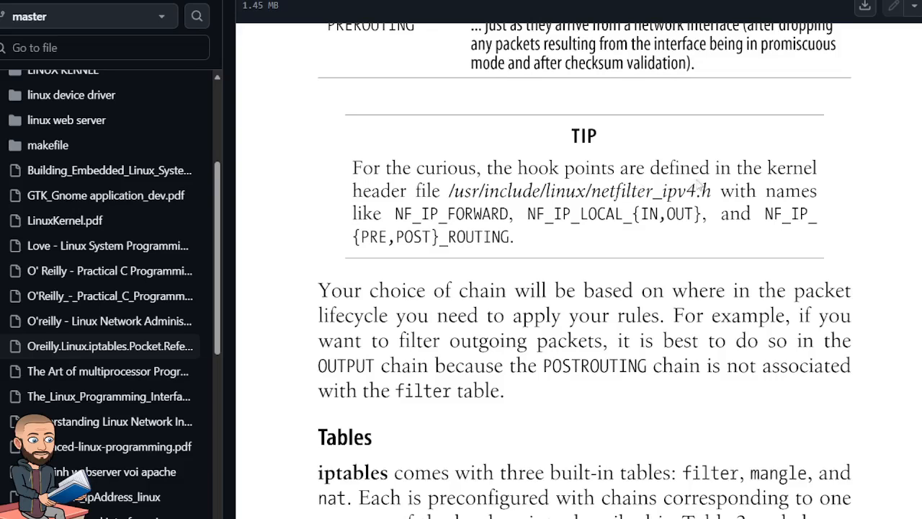
mouse_move(464, 205)
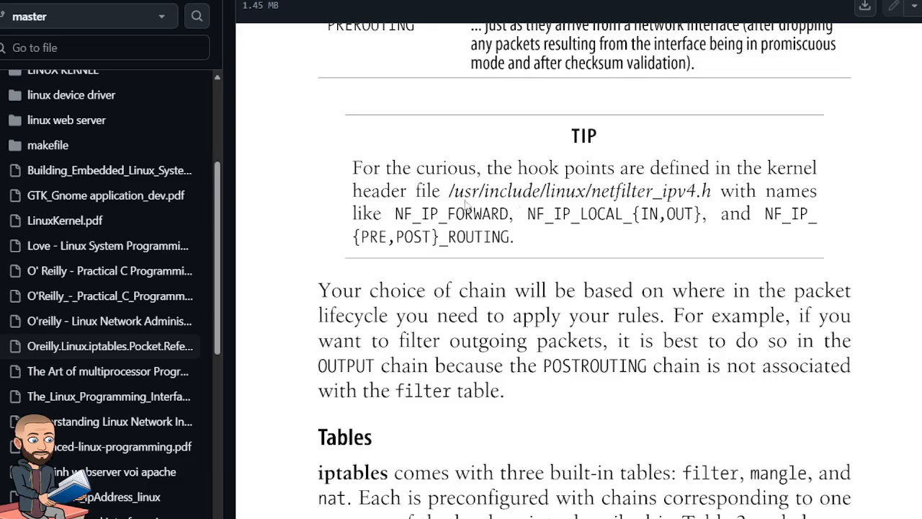
mouse_move(648, 201)
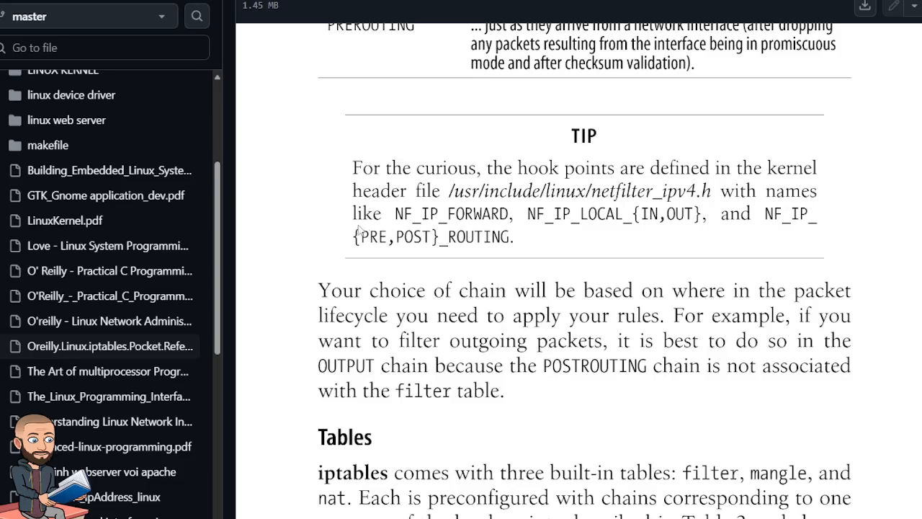
mouse_move(461, 223)
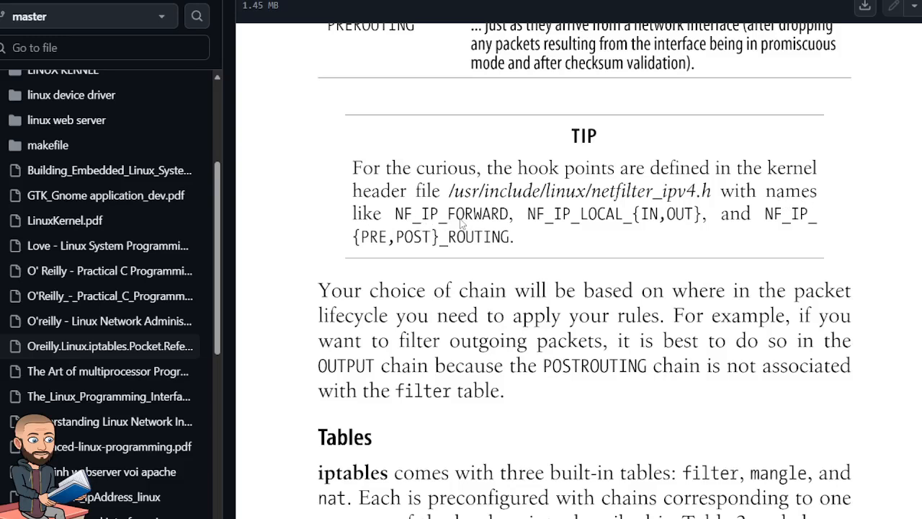
mouse_move(409, 226)
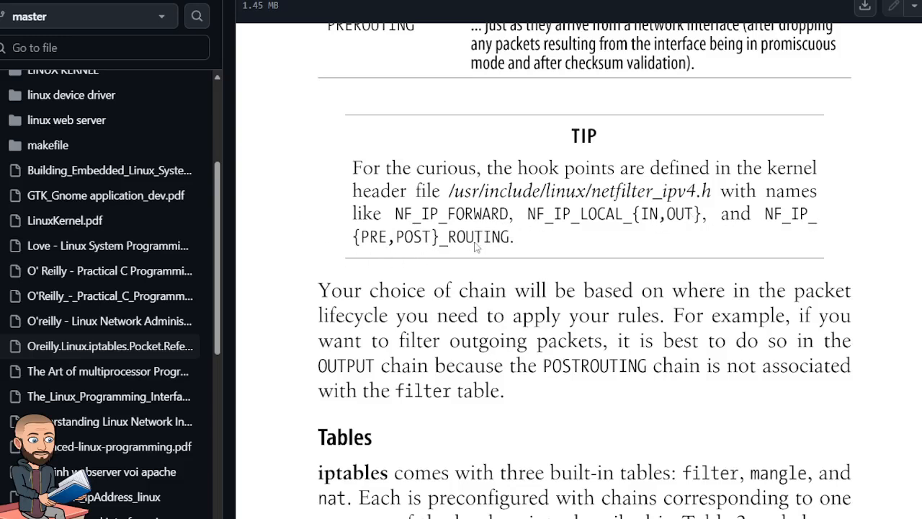
mouse_move(571, 320)
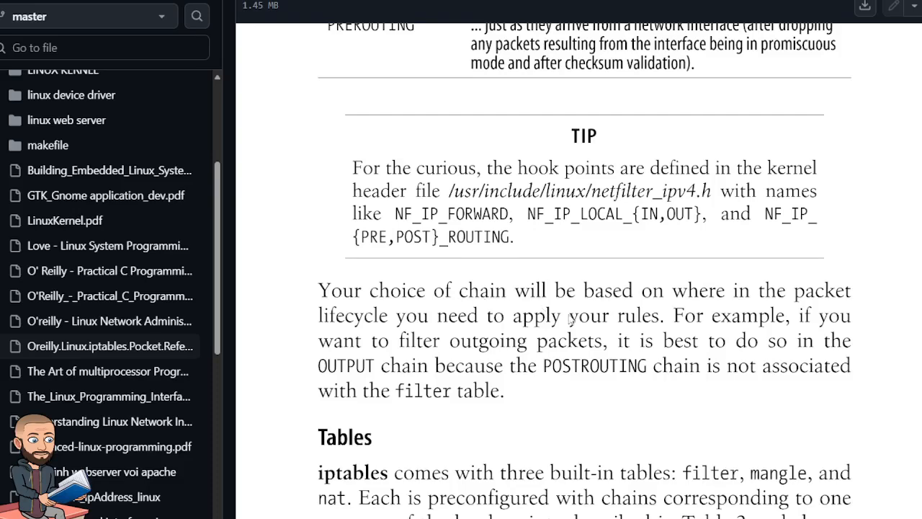
scroll("down", 3)
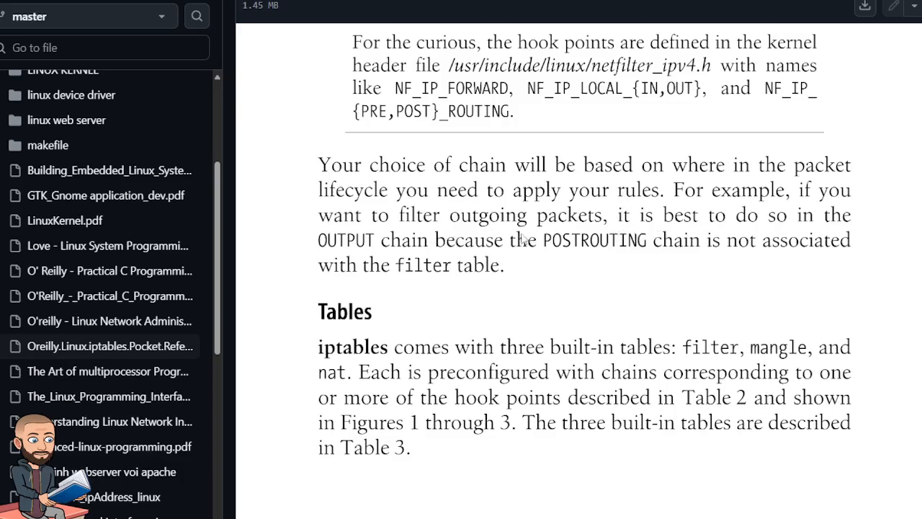
mouse_move(701, 245)
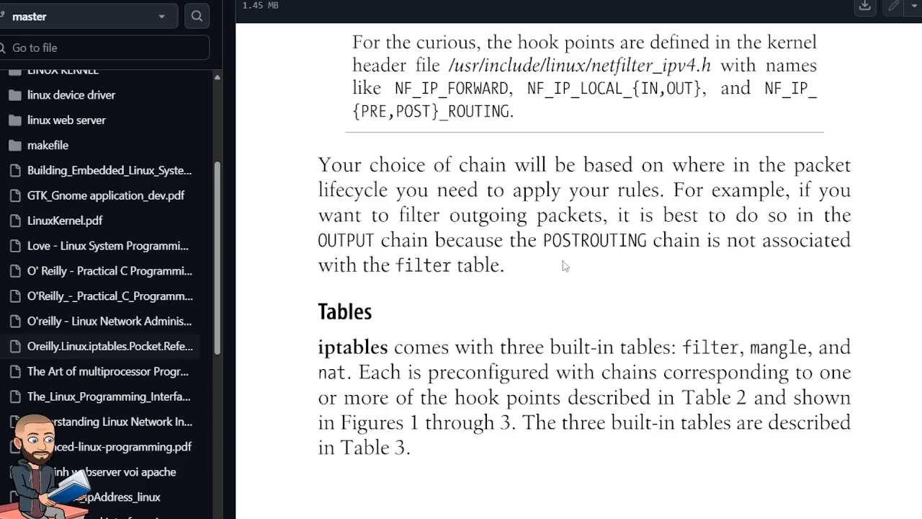
mouse_move(487, 239)
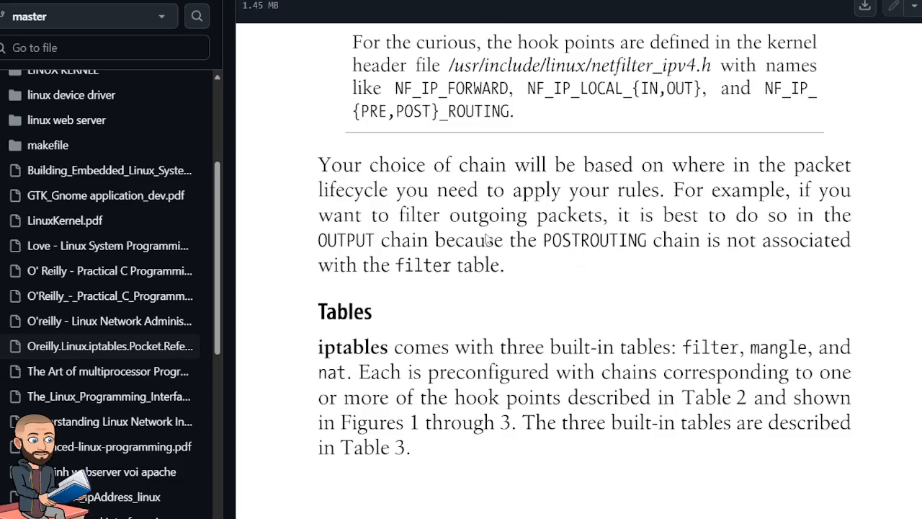
mouse_move(520, 261)
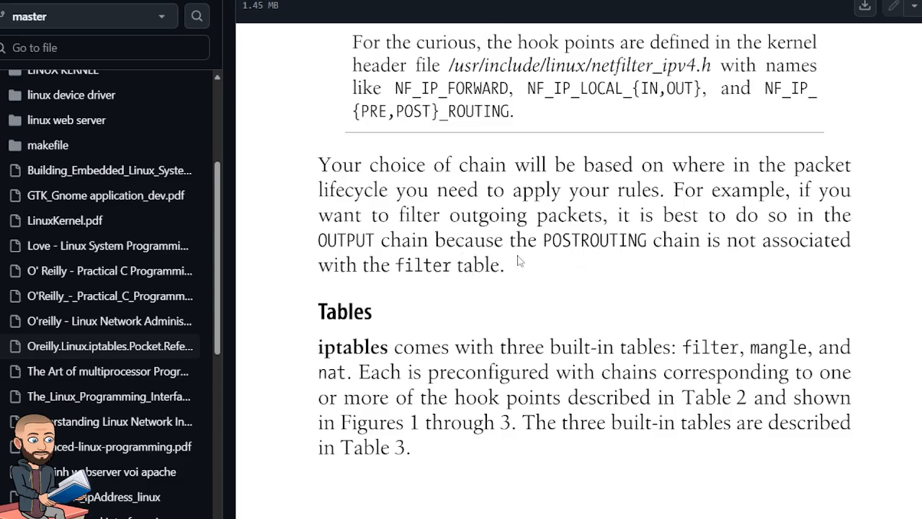
scroll("down", 3)
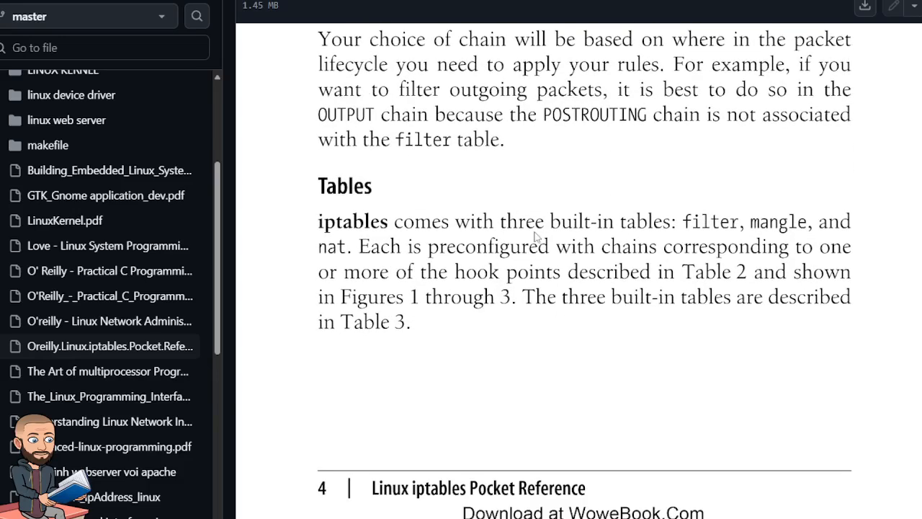
scroll("down", 3)
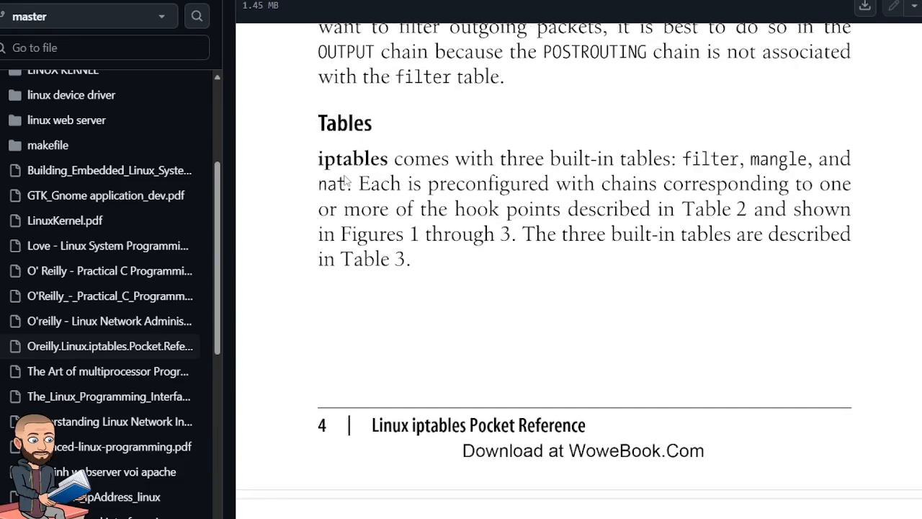
mouse_move(728, 164)
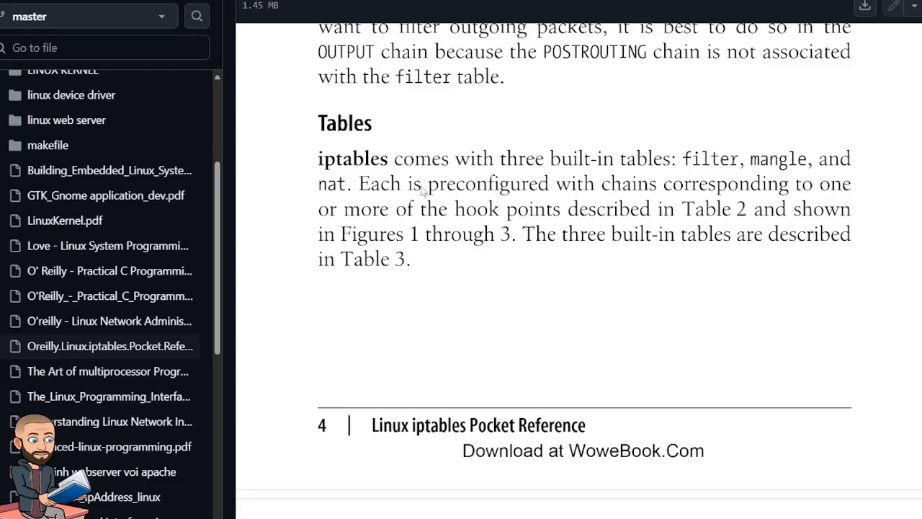
mouse_move(770, 191)
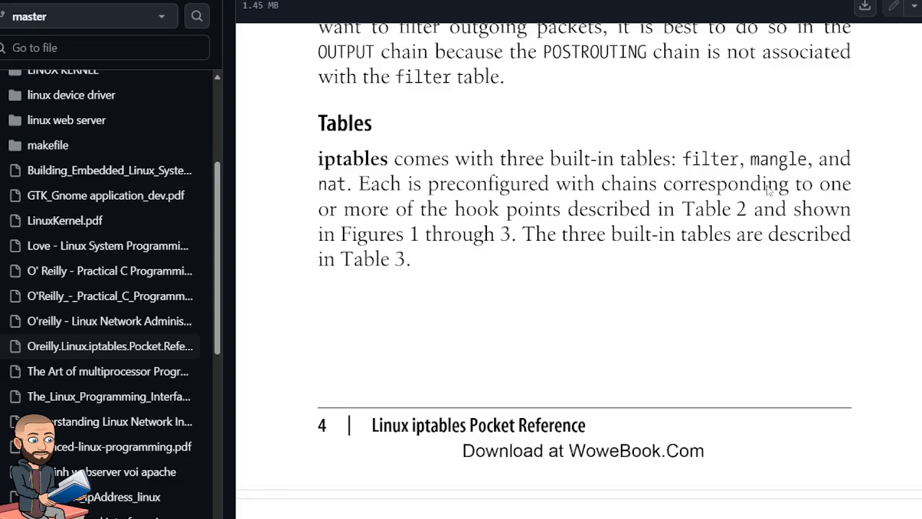
mouse_move(506, 261)
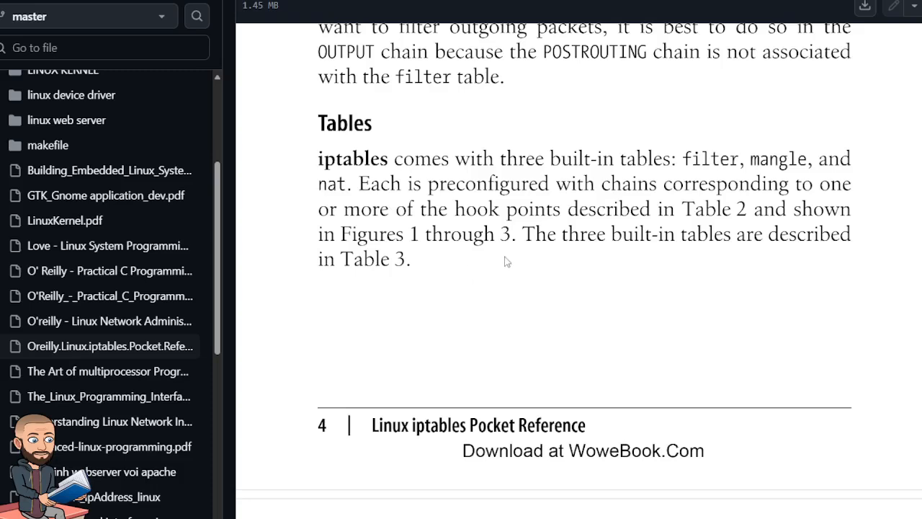
mouse_move(751, 242)
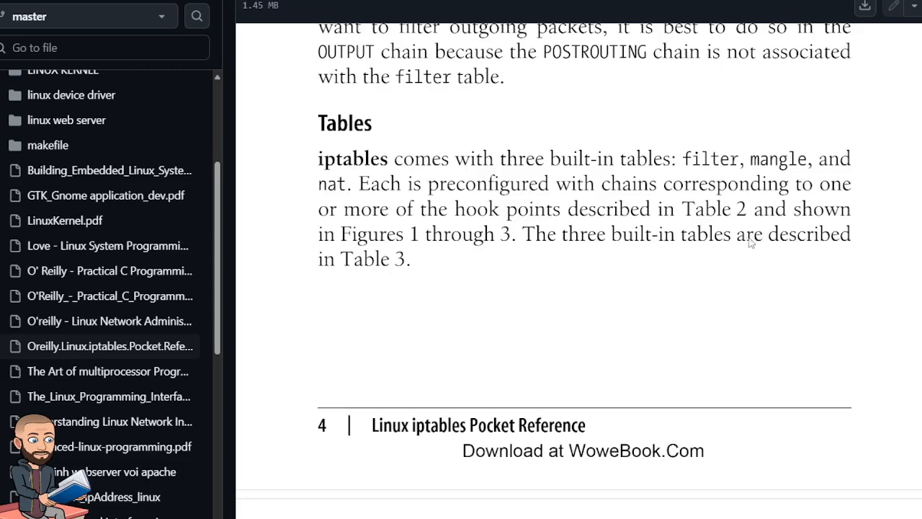
mouse_move(500, 304)
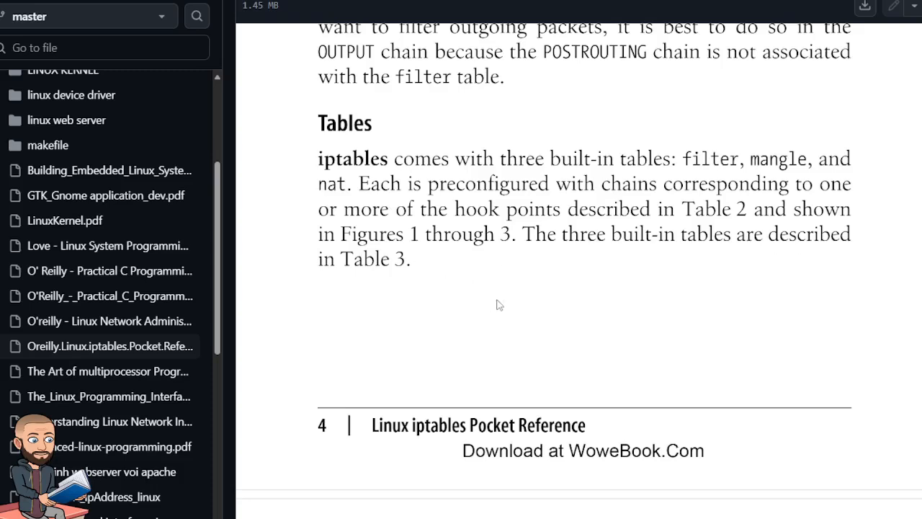
scroll("down", 3)
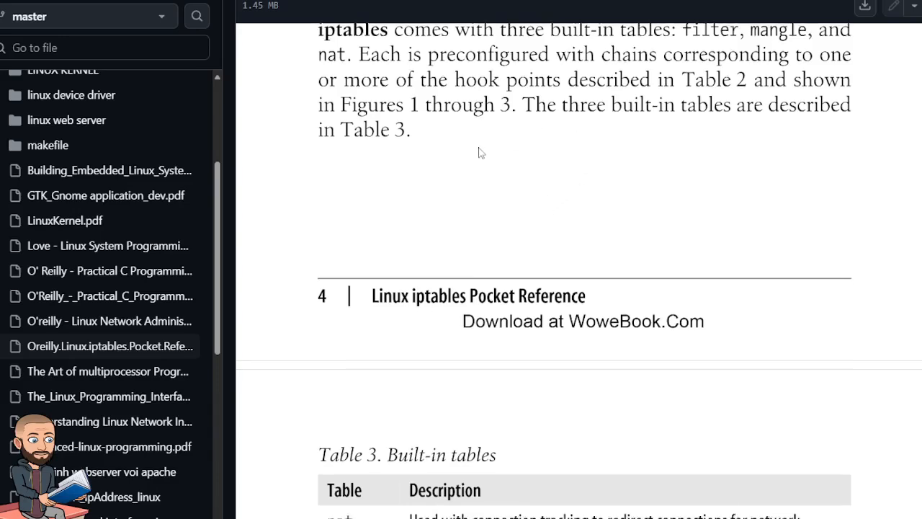
scroll("down", 3)
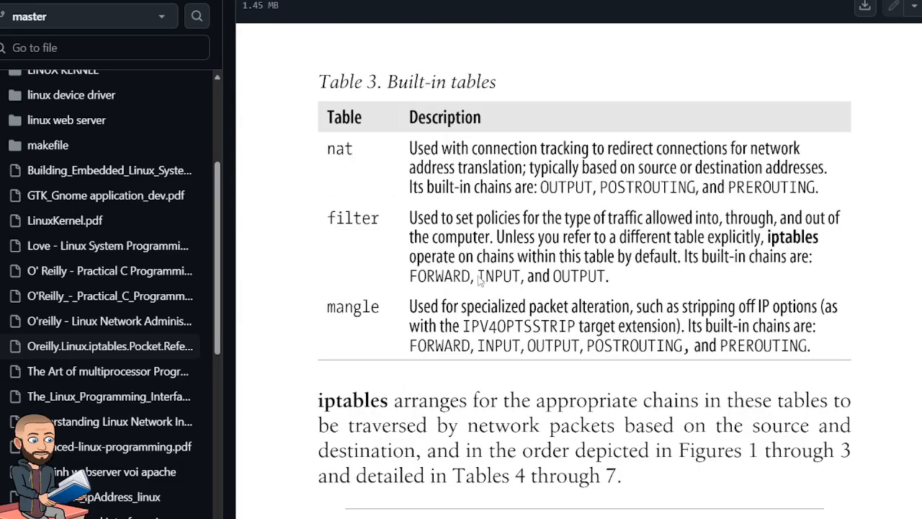